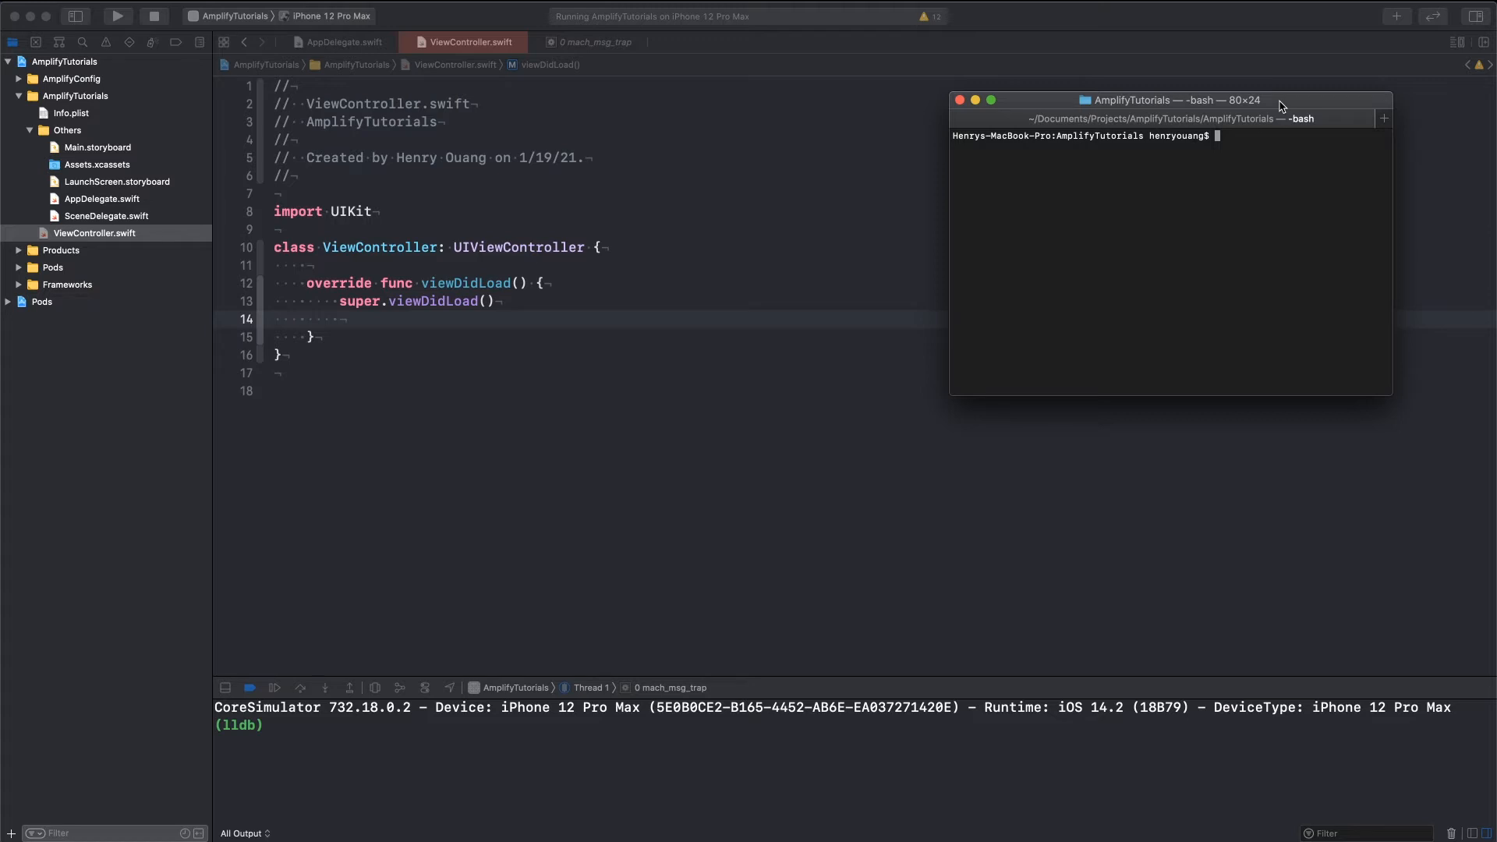
mouse_move(1096, 100)
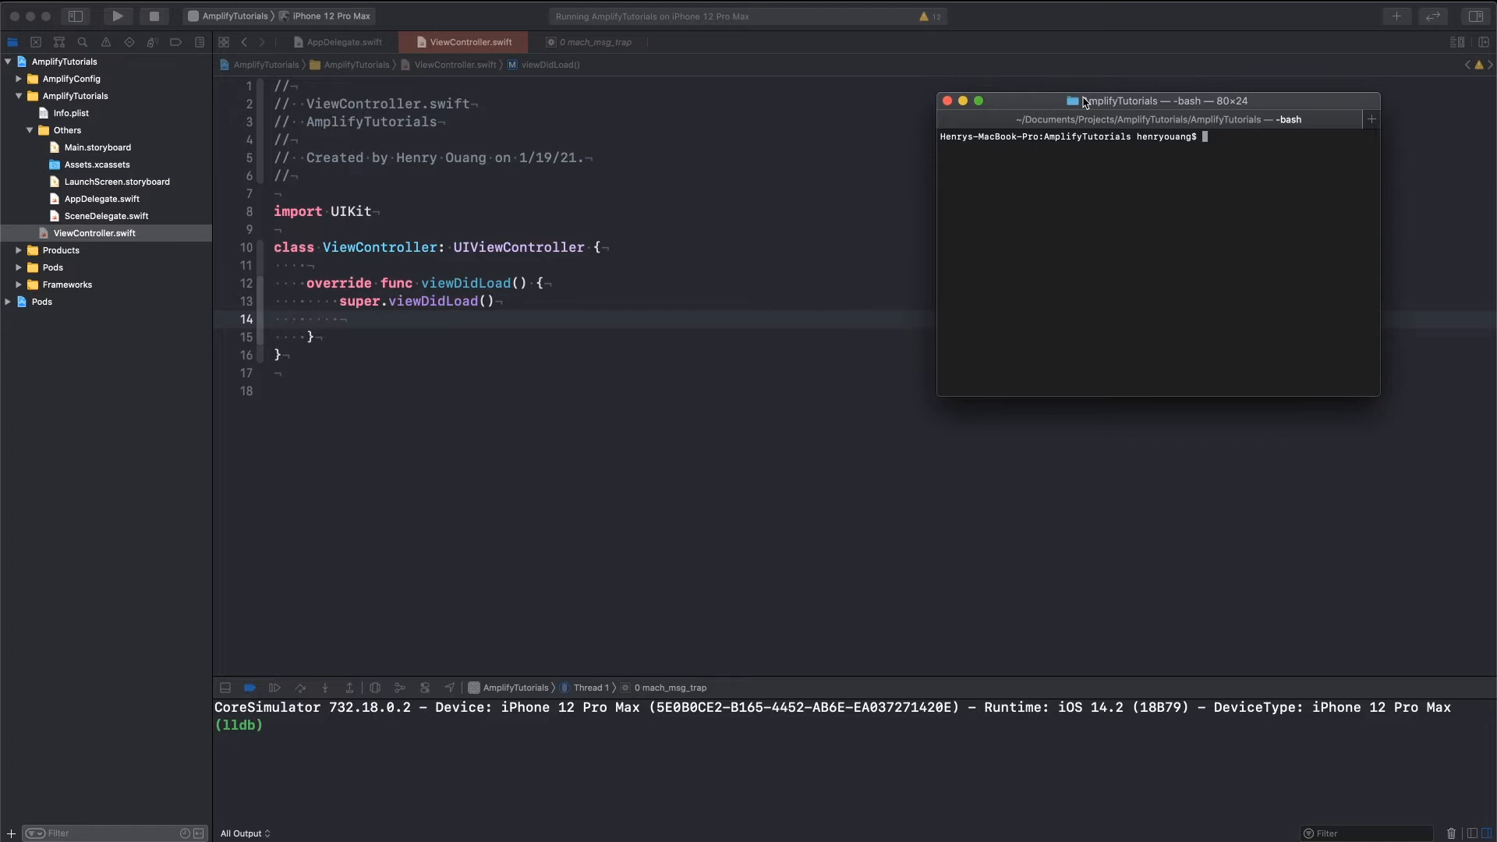
mouse_move(1008, 194)
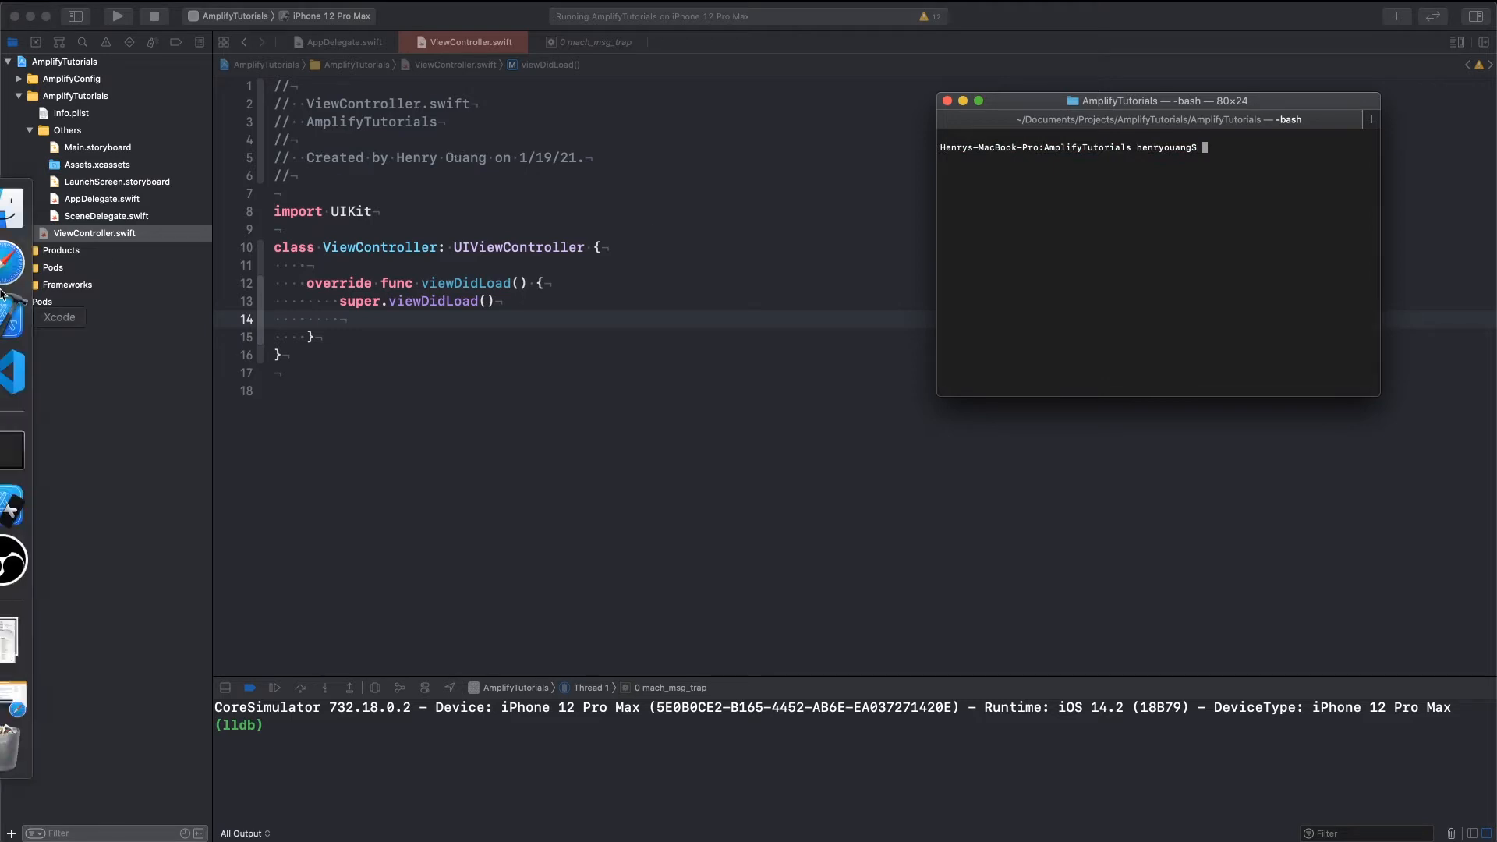
- Begin entering the 'open Podfile' command at the AmplifyTutorials prompt
type("pod")
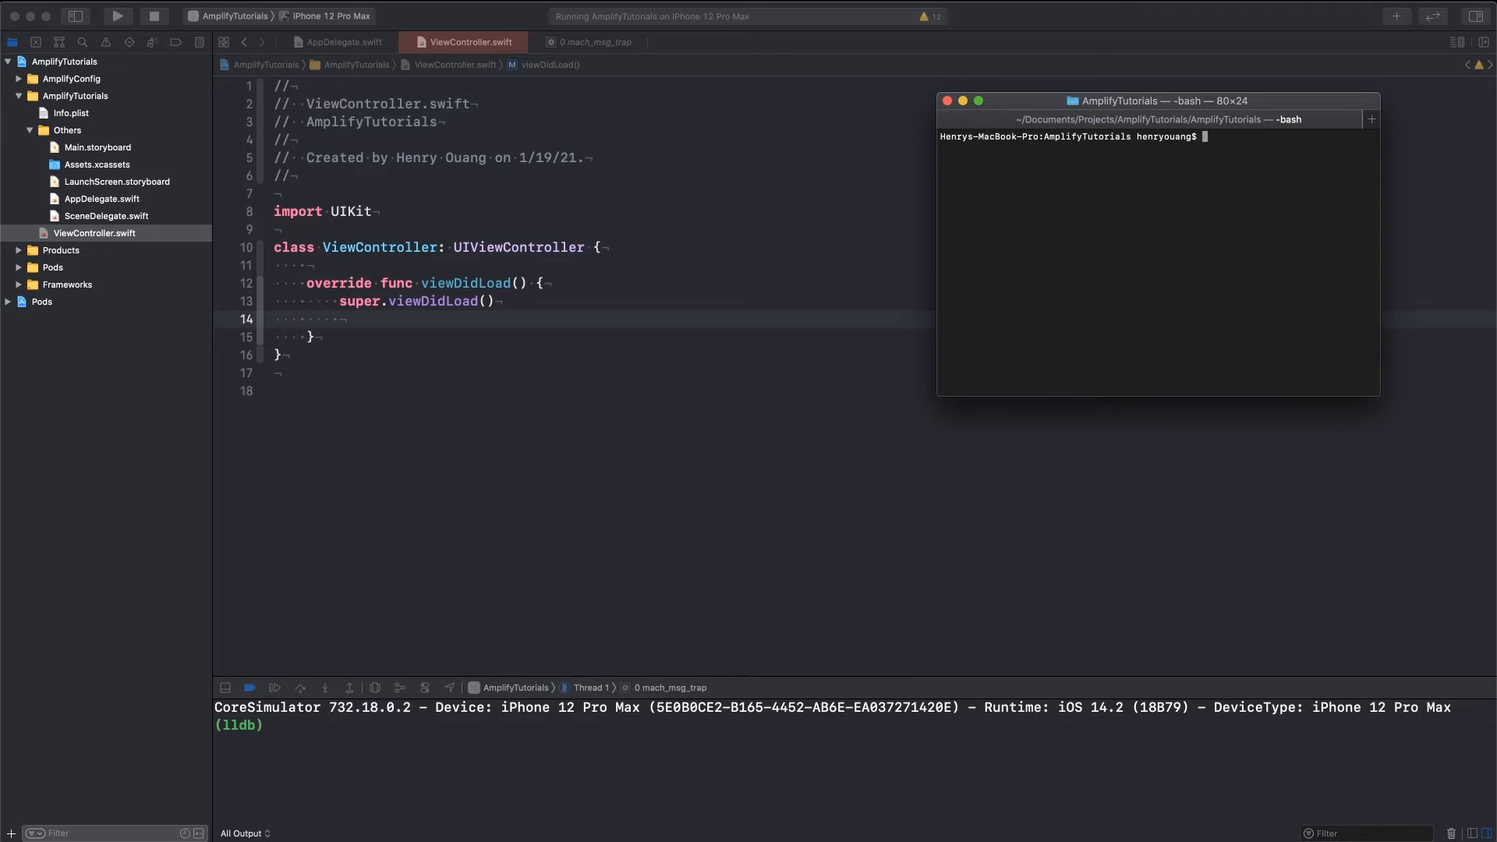
type("opne Po")
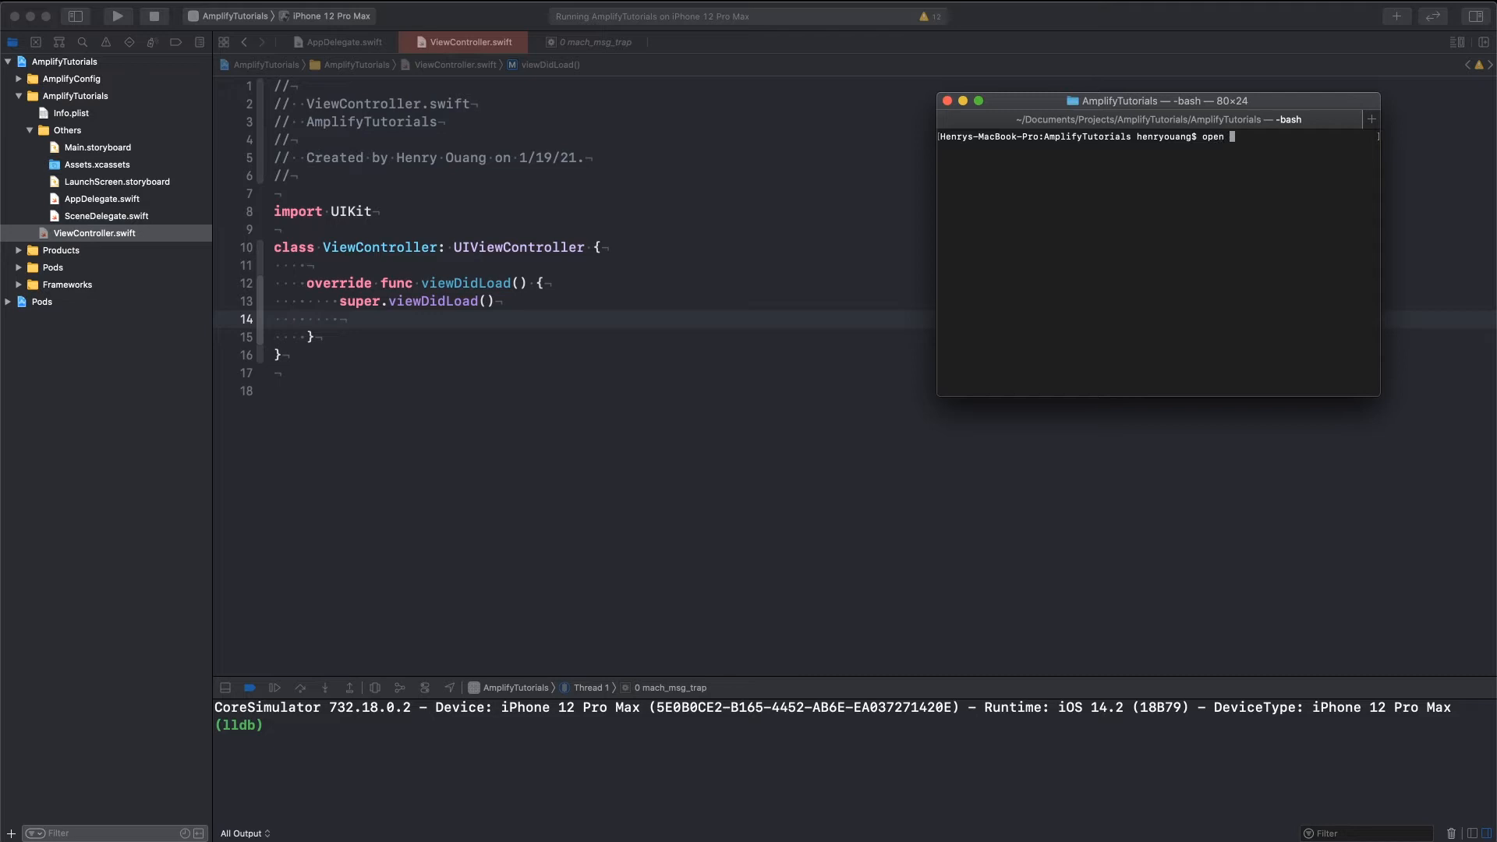
- Add pod 'Amplify' and pod 'AmplifyPlugins/AWSCognitoAuthPlugin' to the Podfile in TextEdit
key("Return")
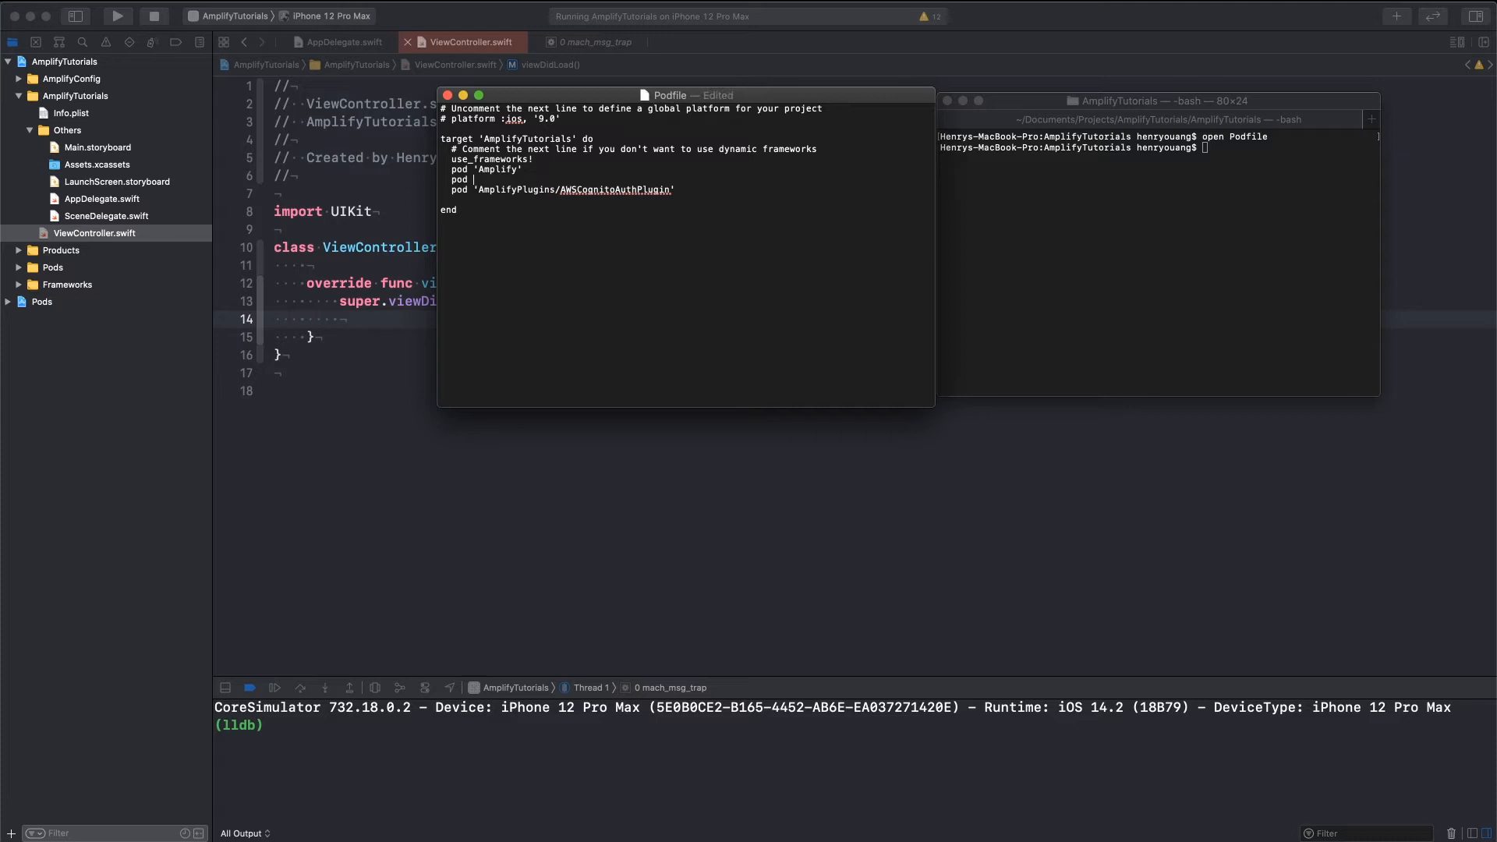
type("pod 'Amplify'")
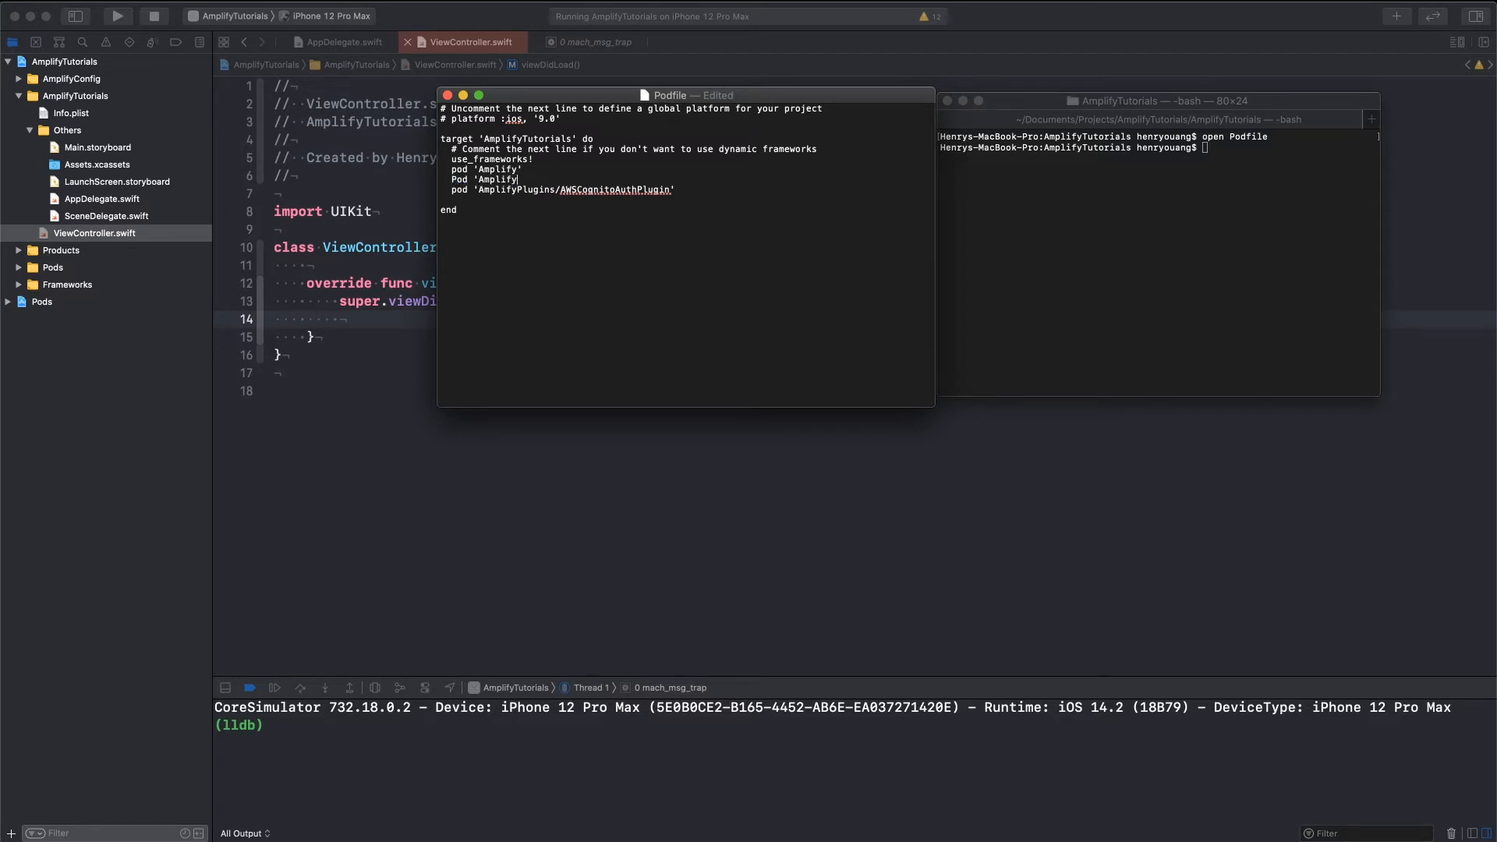
type("/Tools")
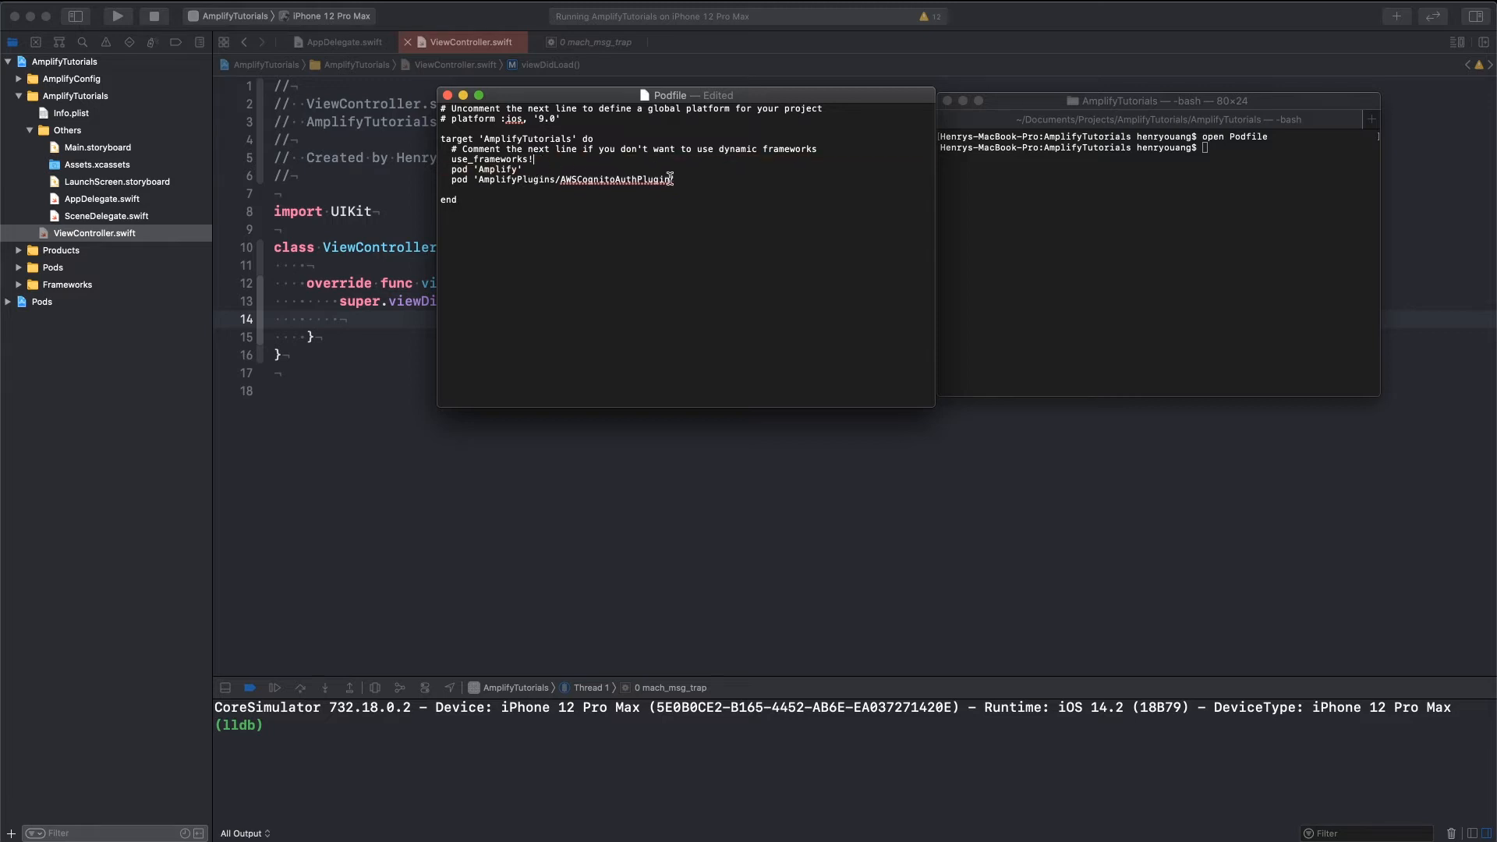
triple_click(558, 179)
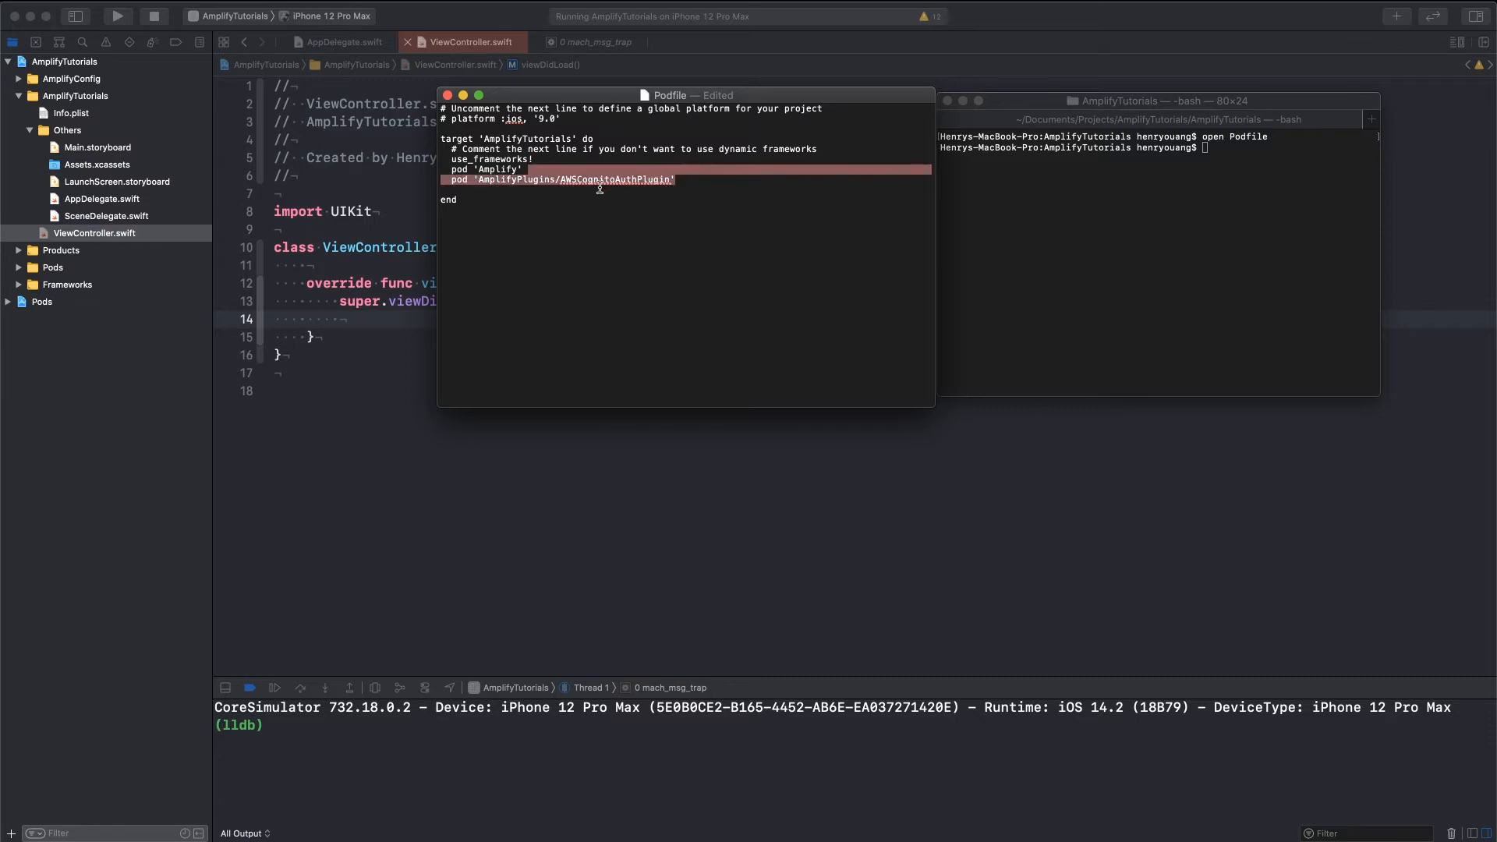
mouse_move(593, 201)
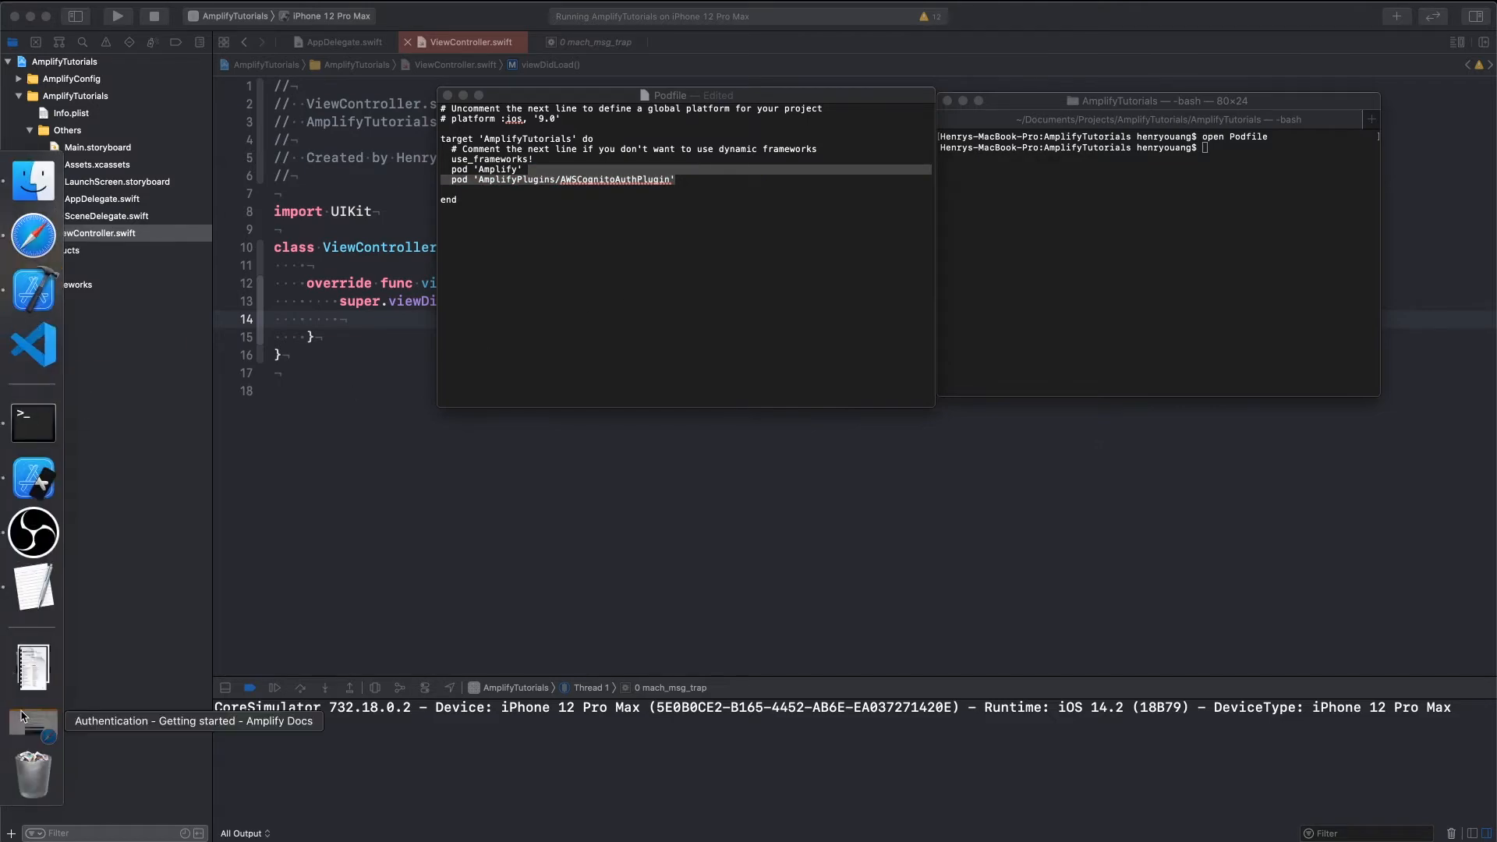
- Uncomment the platform line, set iOS '13.0', and close the Podfile
left_click(24, 724)
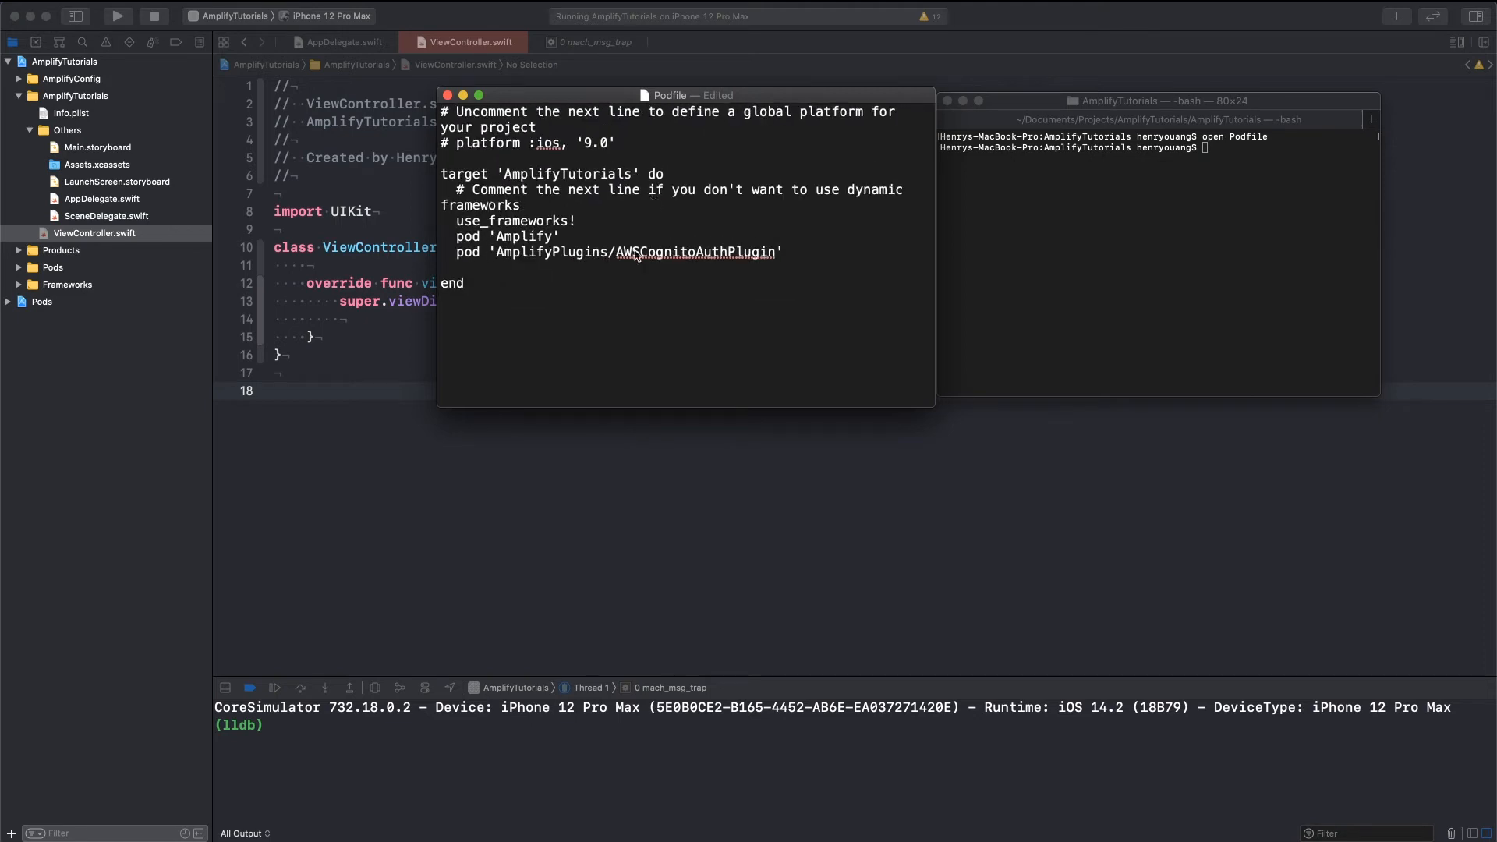
mouse_move(583, 220)
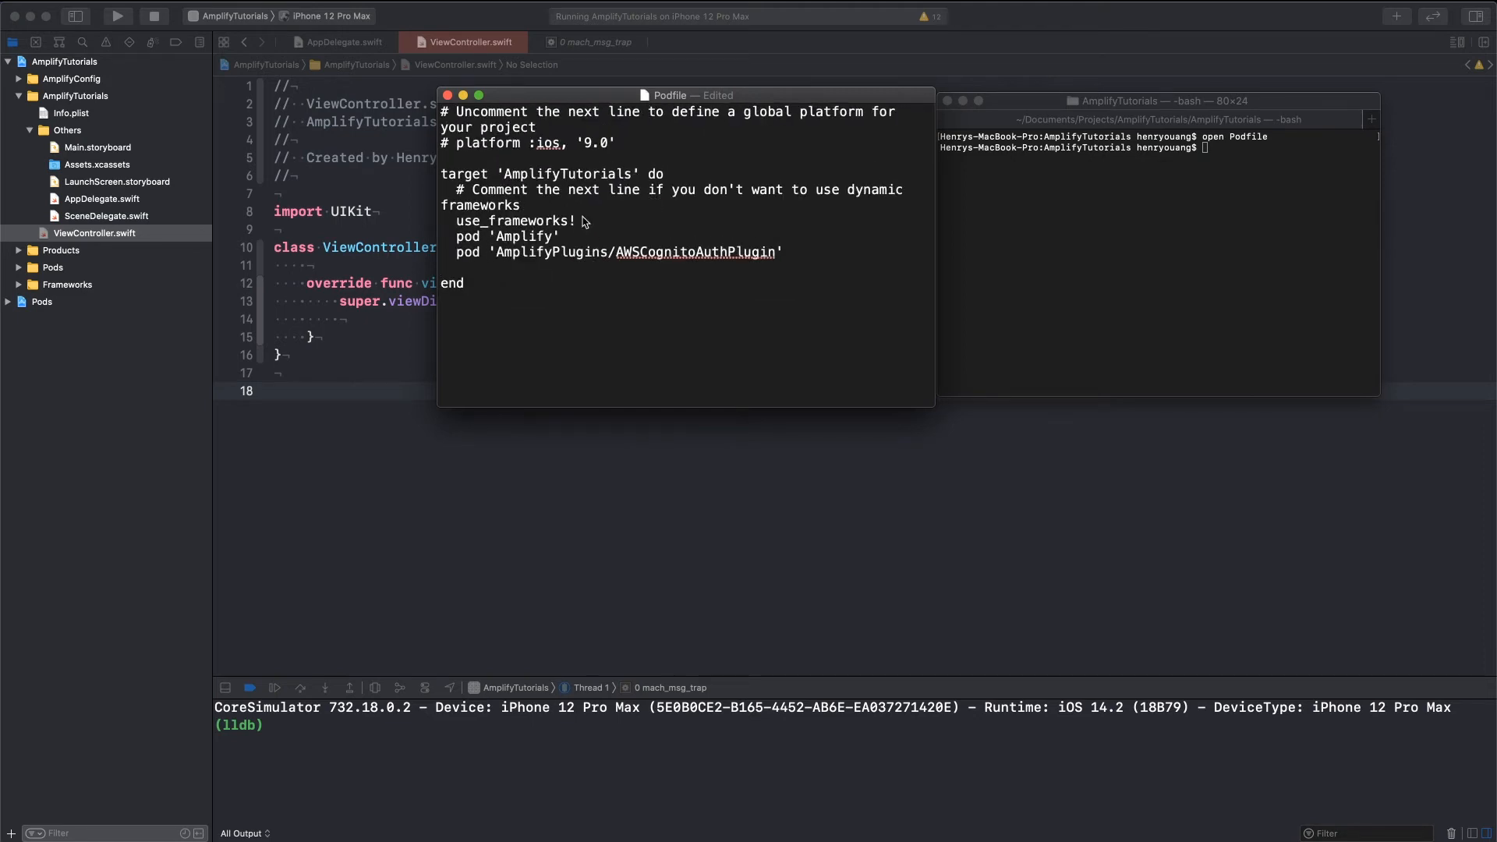
type("13.0")
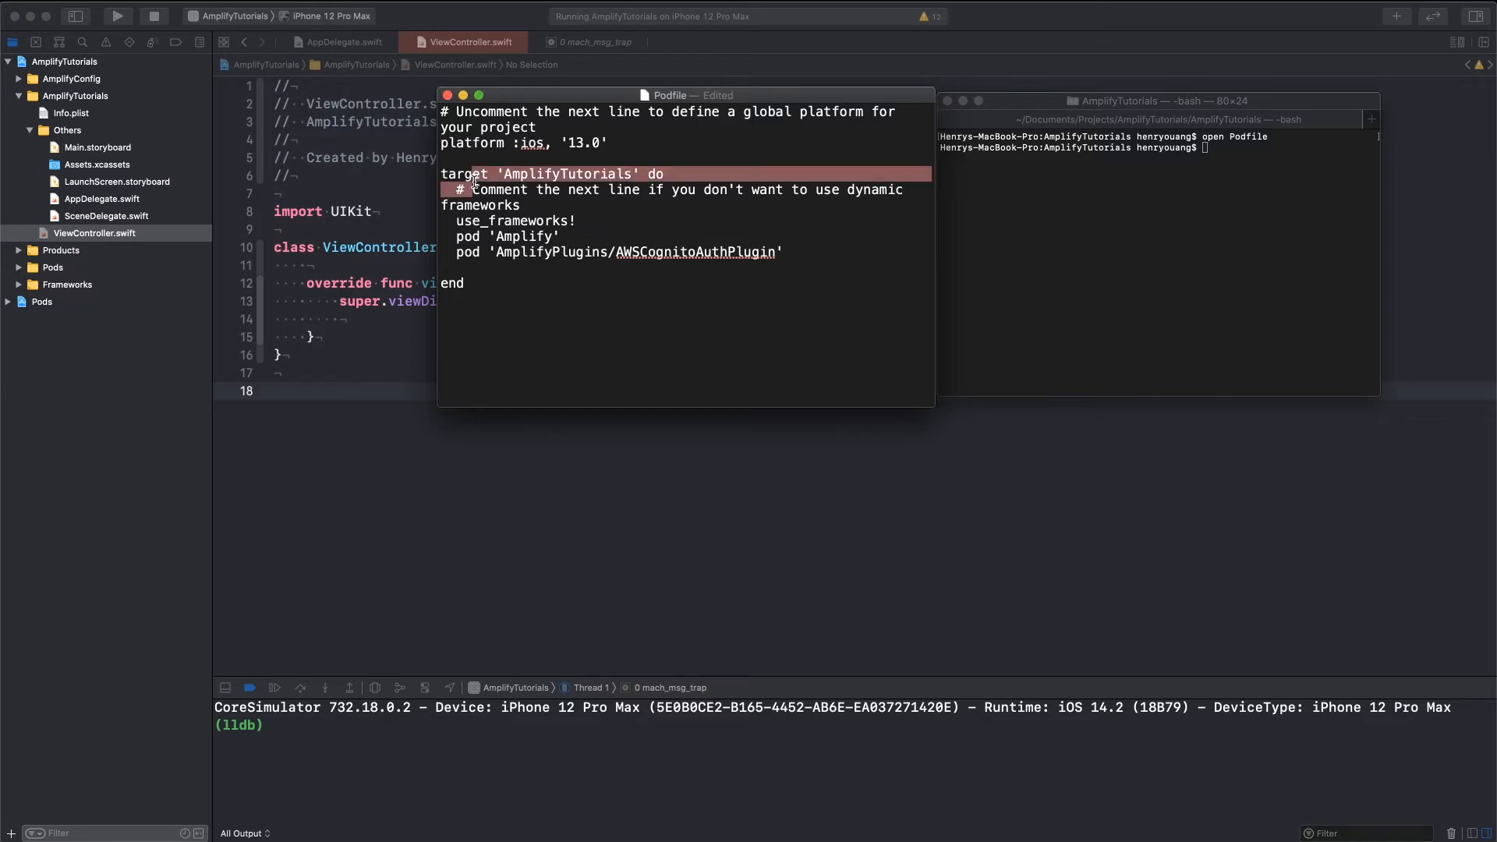
left_click(448, 95)
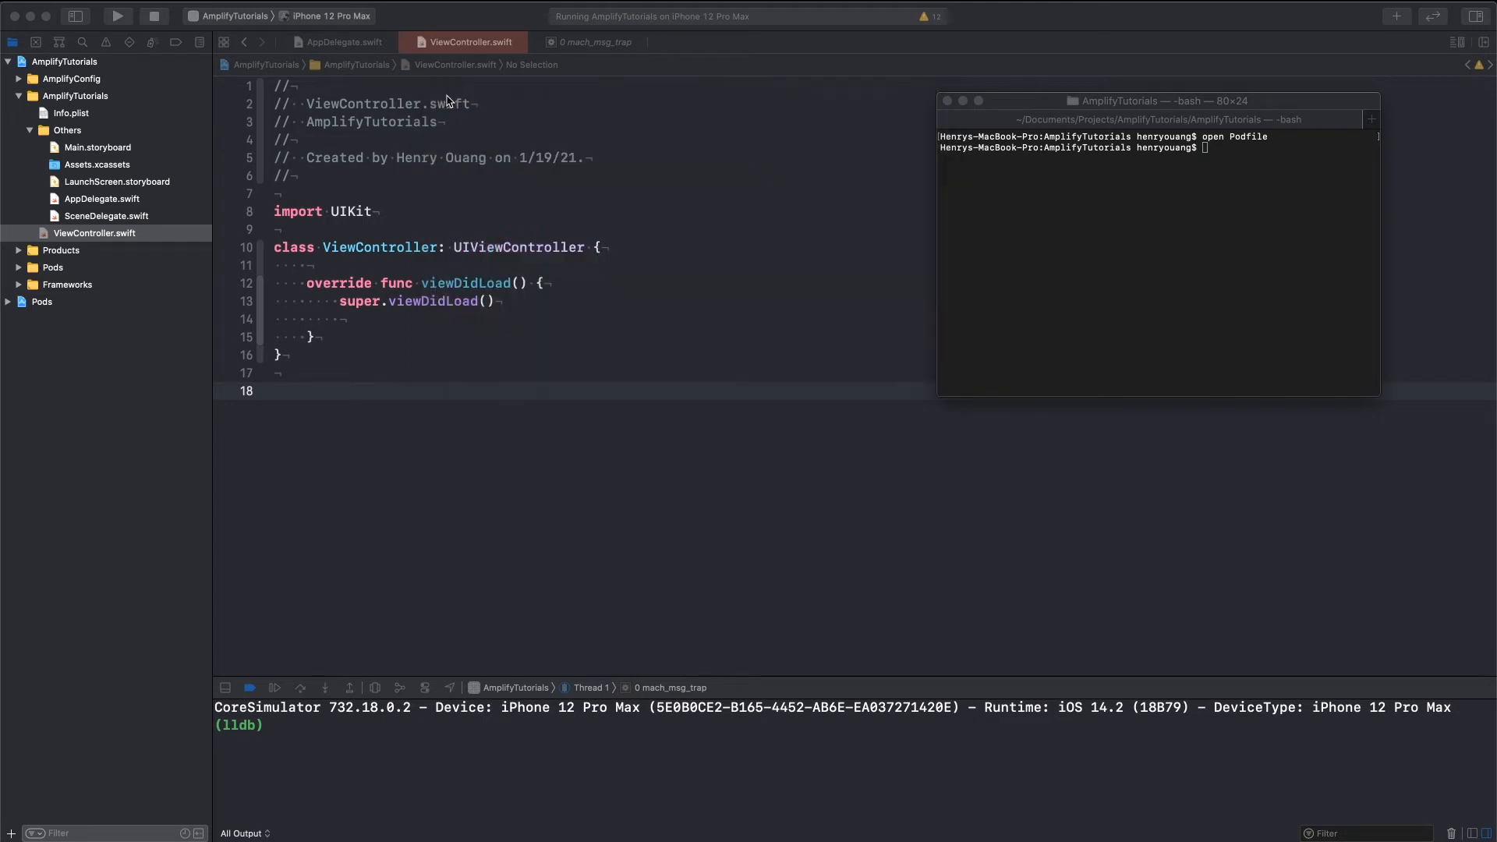
- Run 'pod install --repo-update' to fetch the Amplify dependencies
type("pod install")
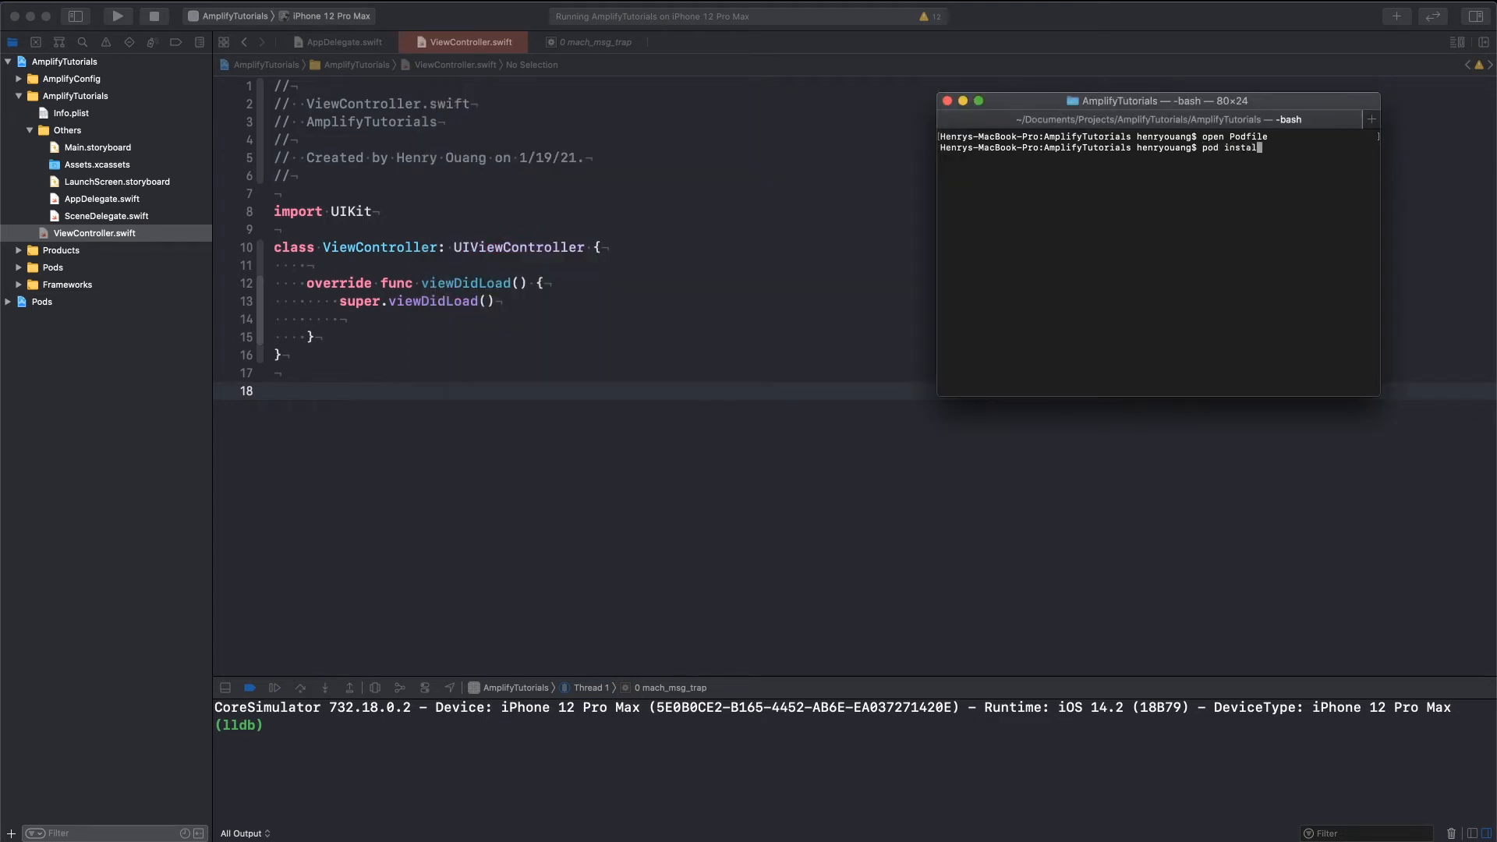
type("--repo-update")
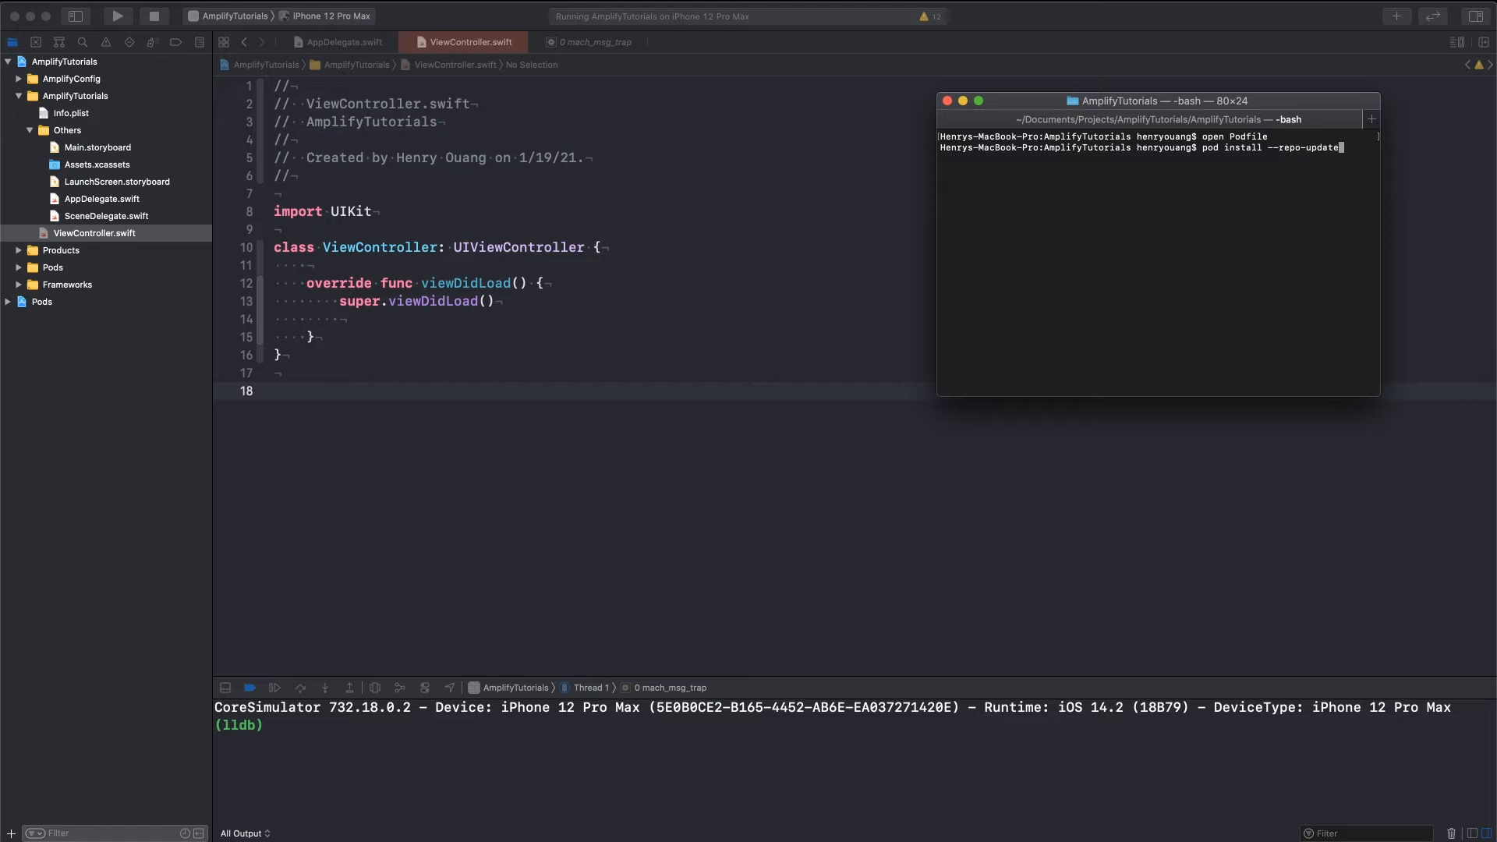
key("Return")
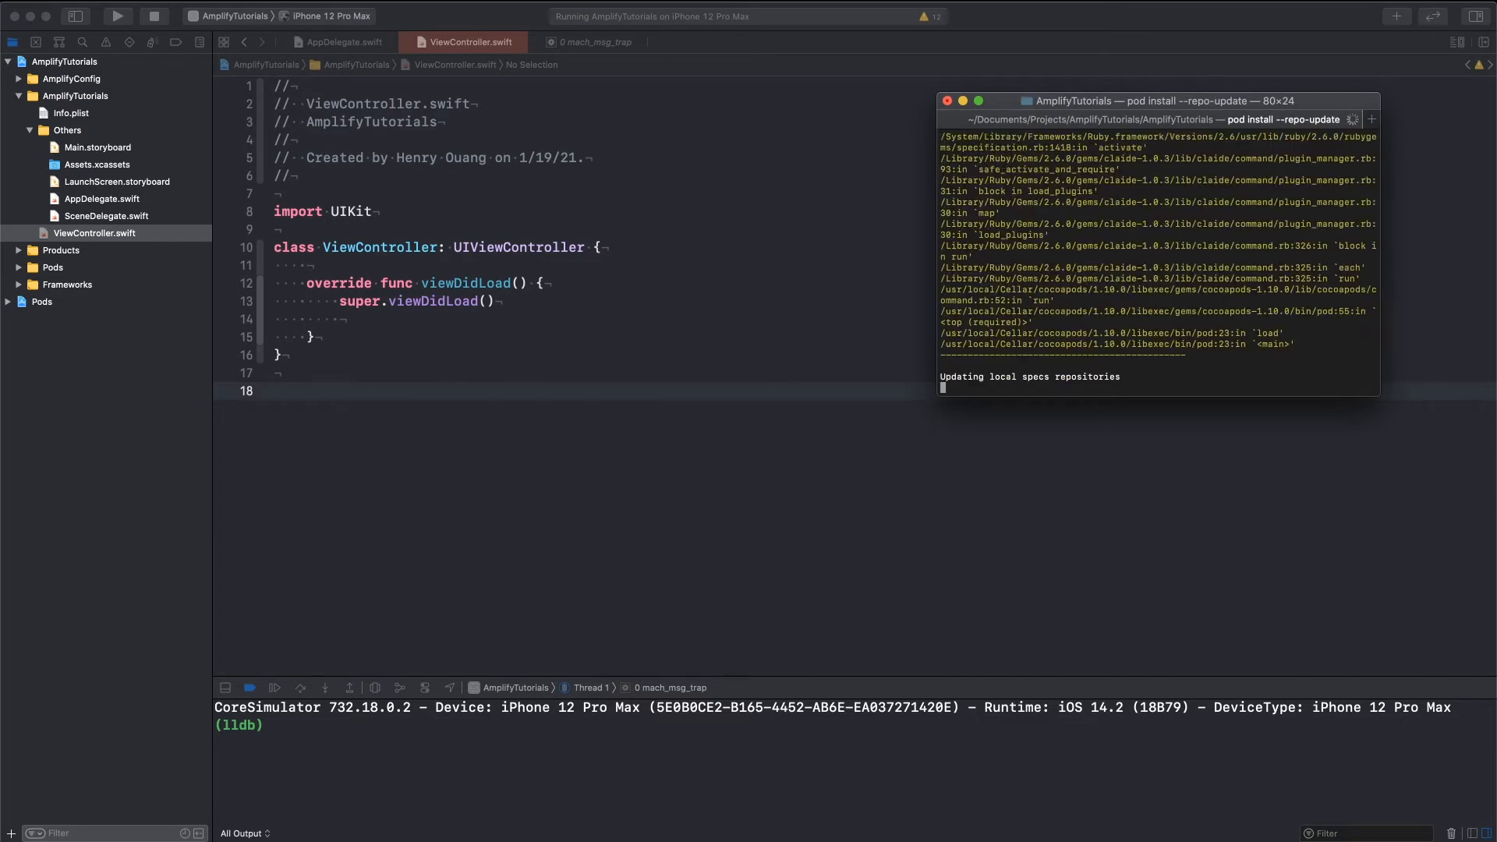
mouse_move(800, 253)
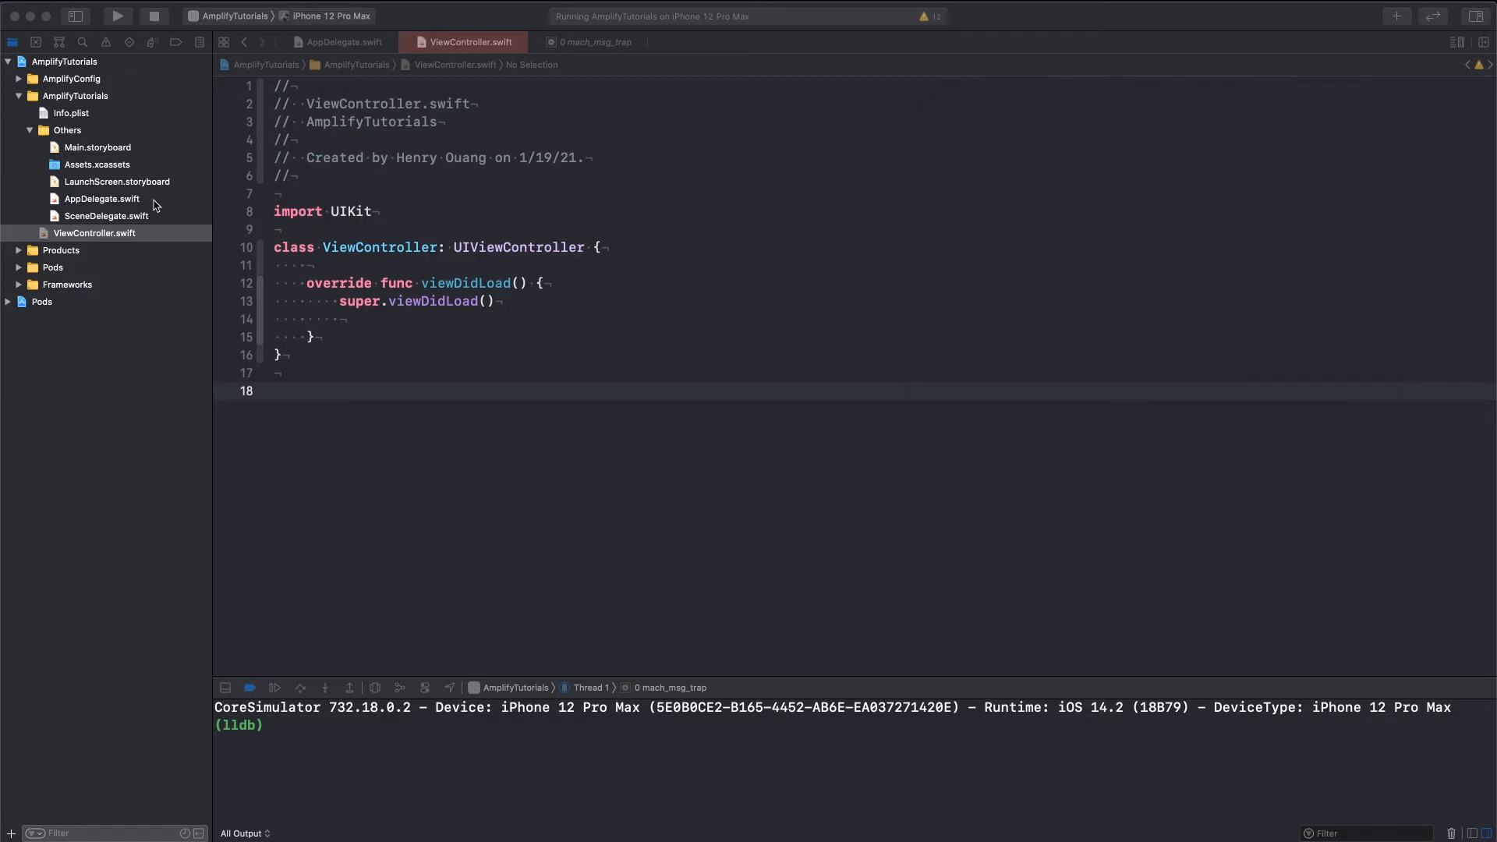
- Review AppDelegate.swift's Amplify imports and the do-catch adding AWSCognitoAuthPlugin and configuring Amplify
left_click(102, 198)
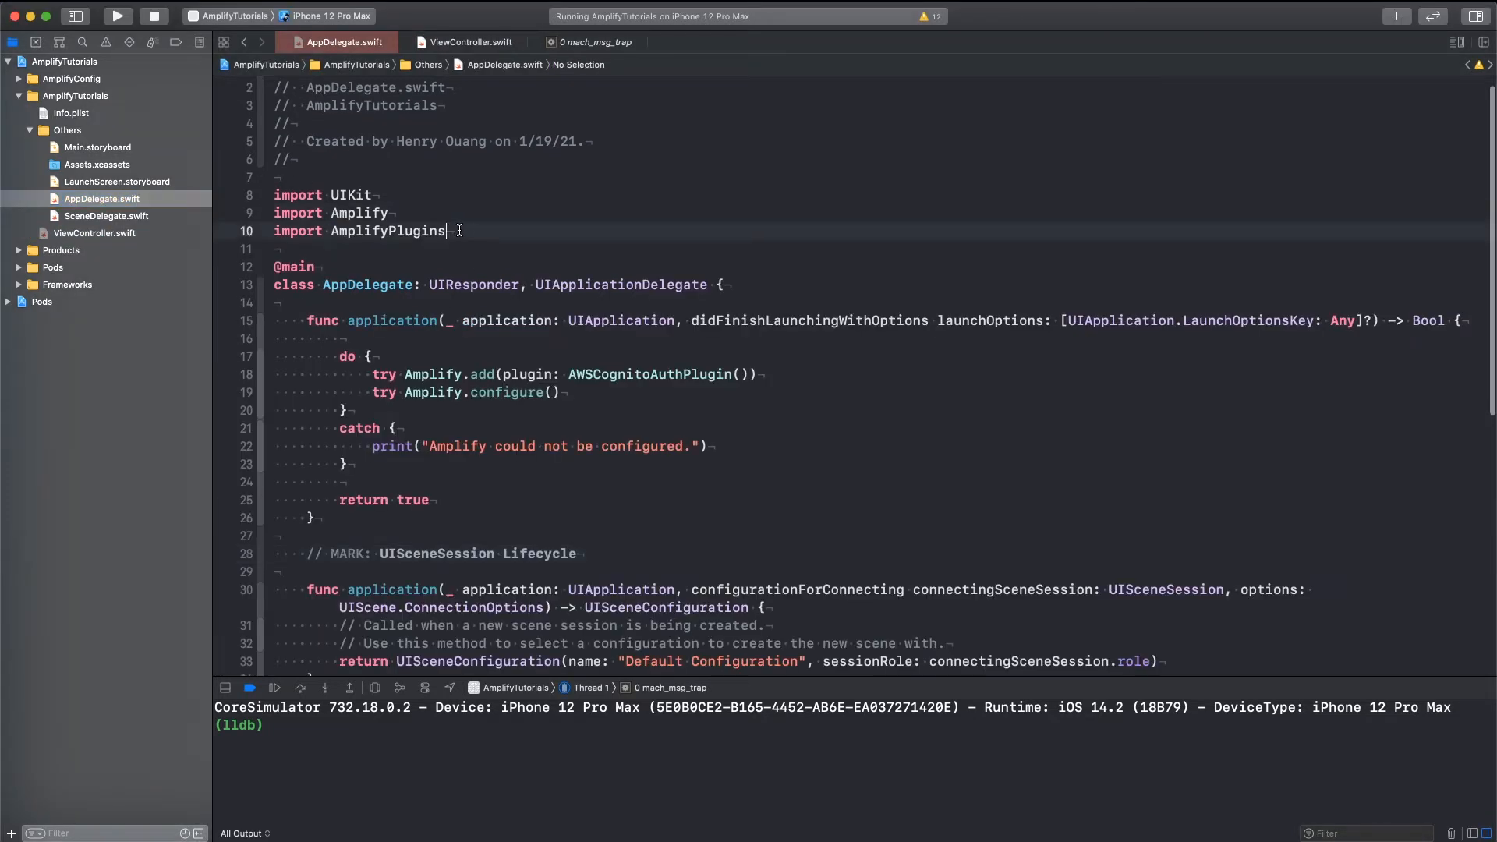
left_click(405, 195)
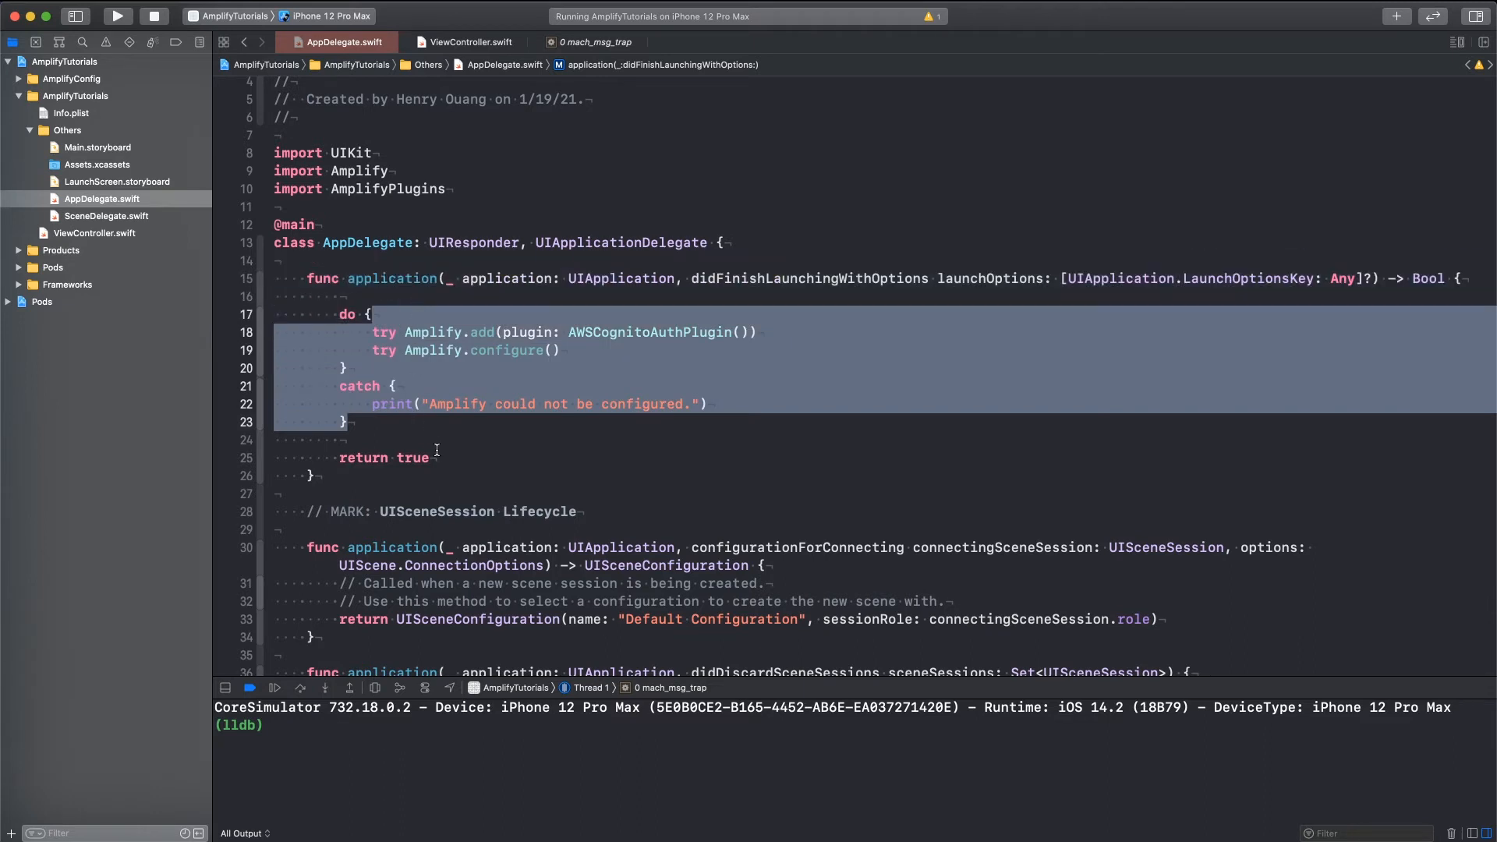
left_click(434, 457)
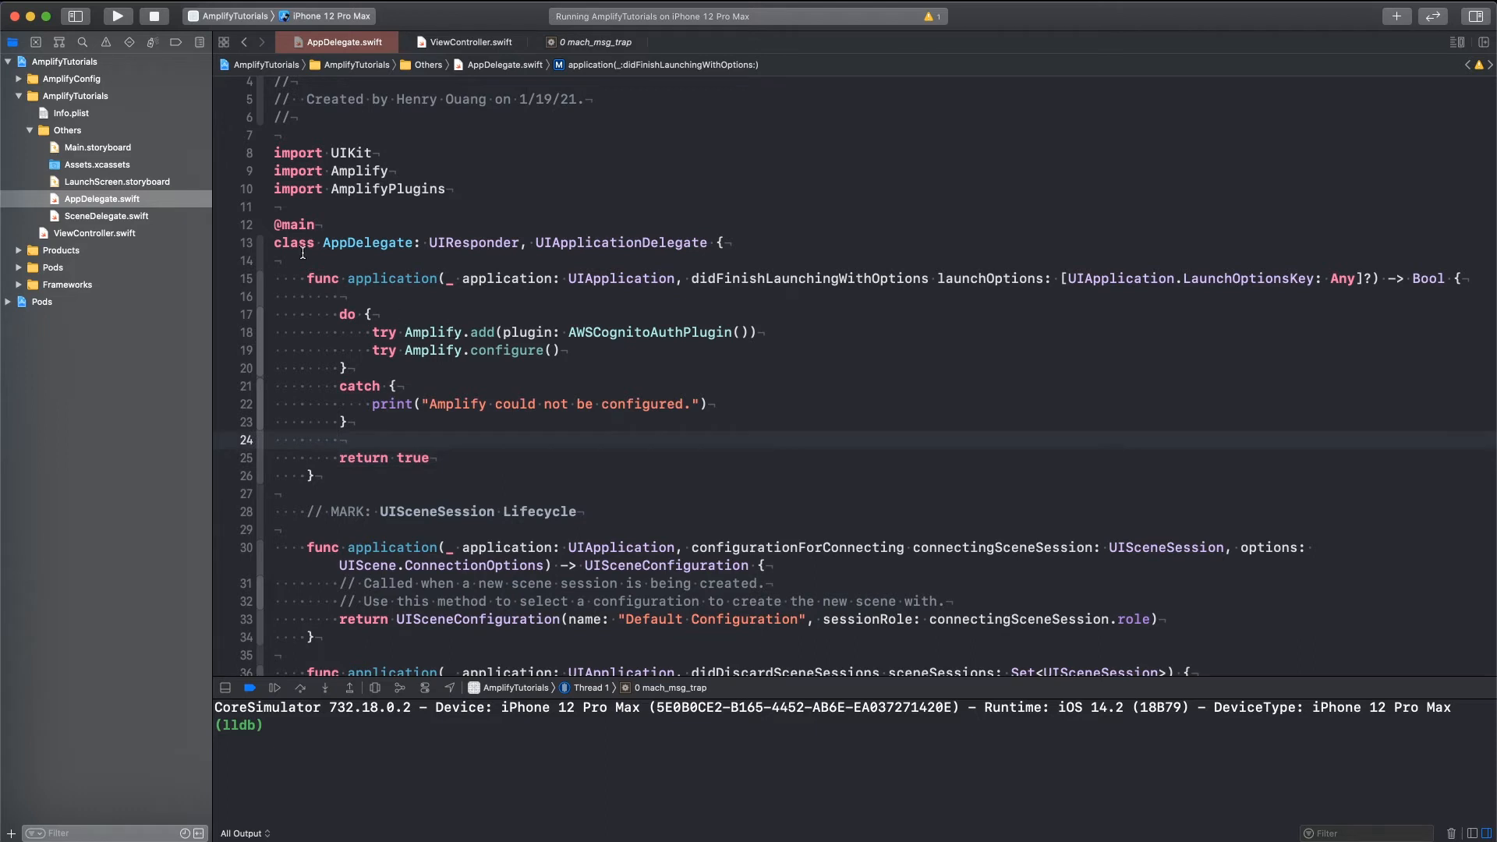
left_click(94, 232)
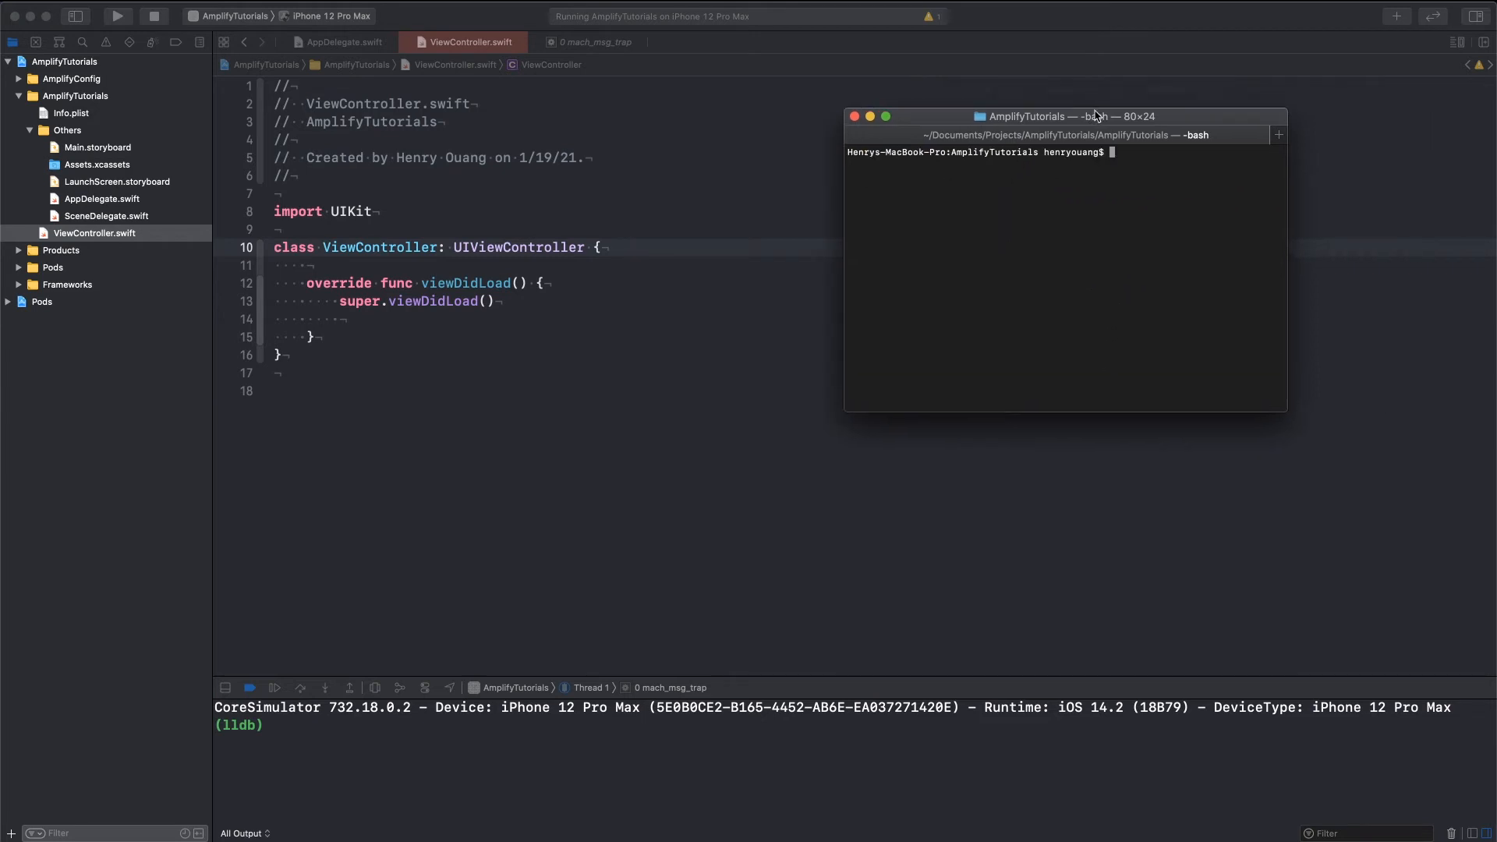
- Run an amplify status check showing the empty dev environment and return to a fresh prompt
type("amplify")
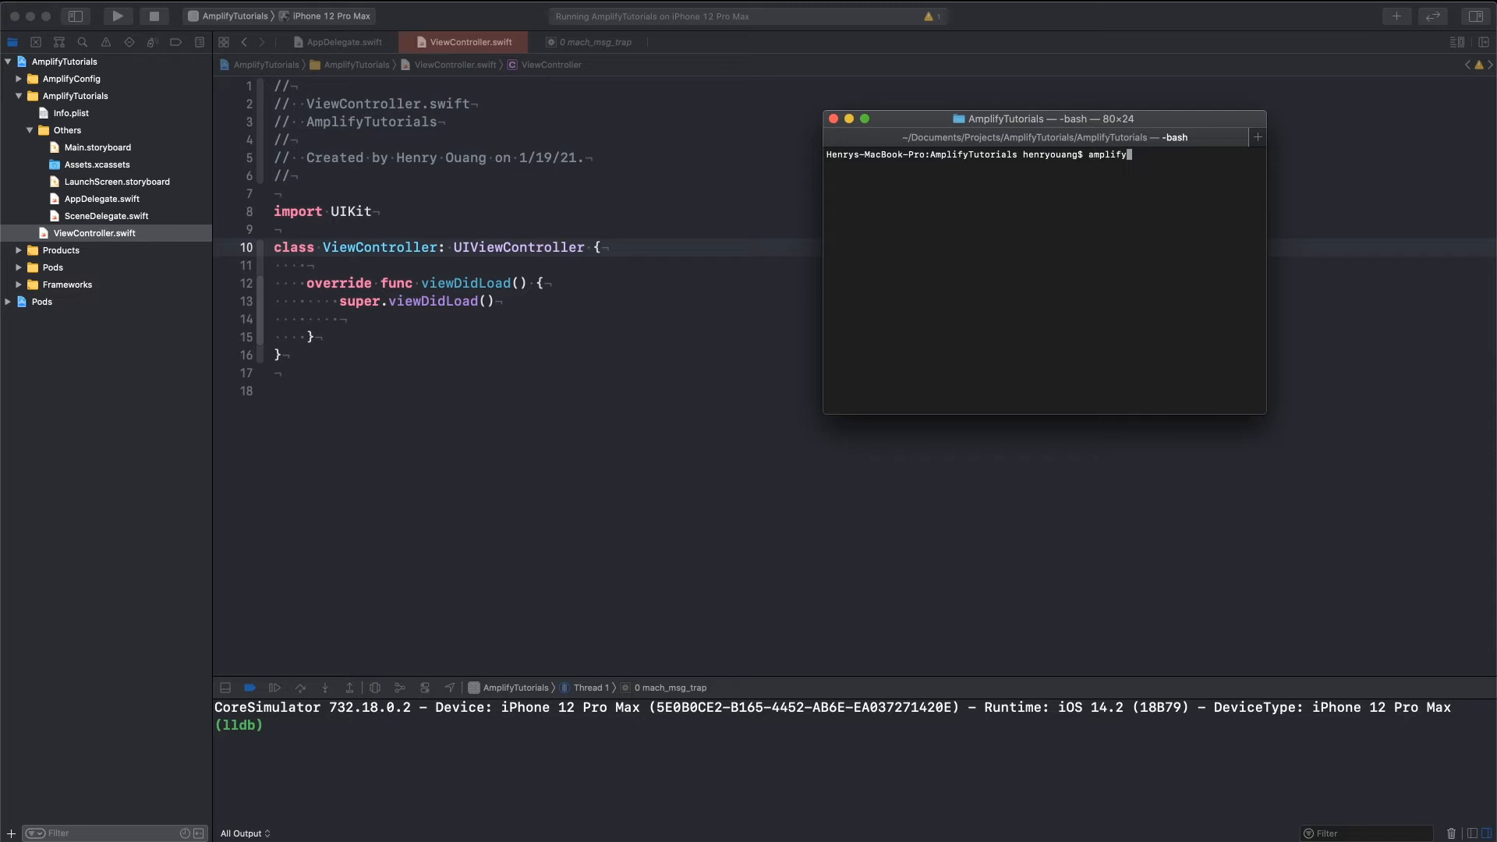
type("add au")
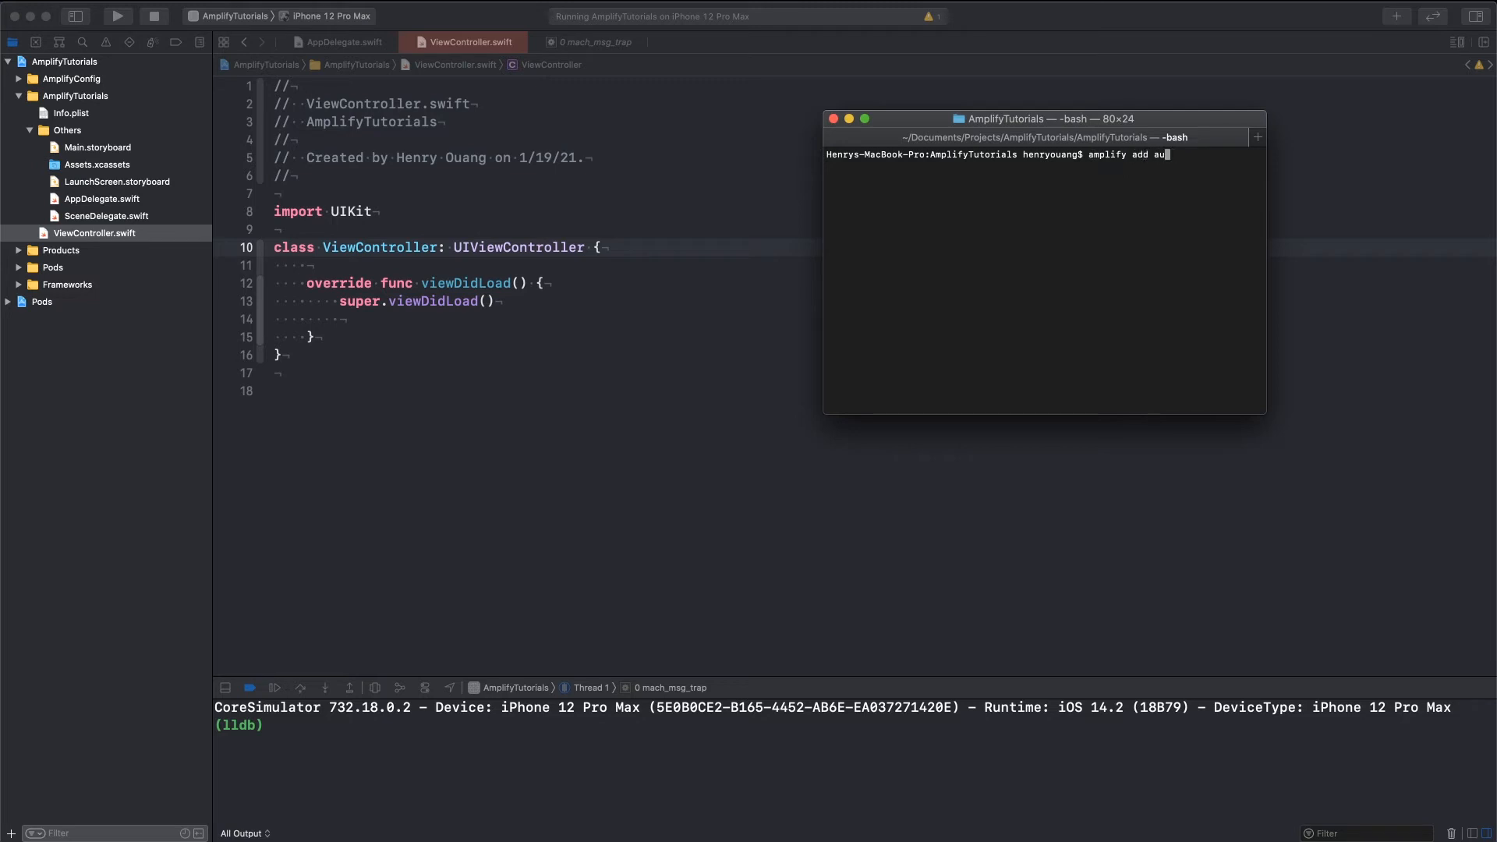
type("amplify init")
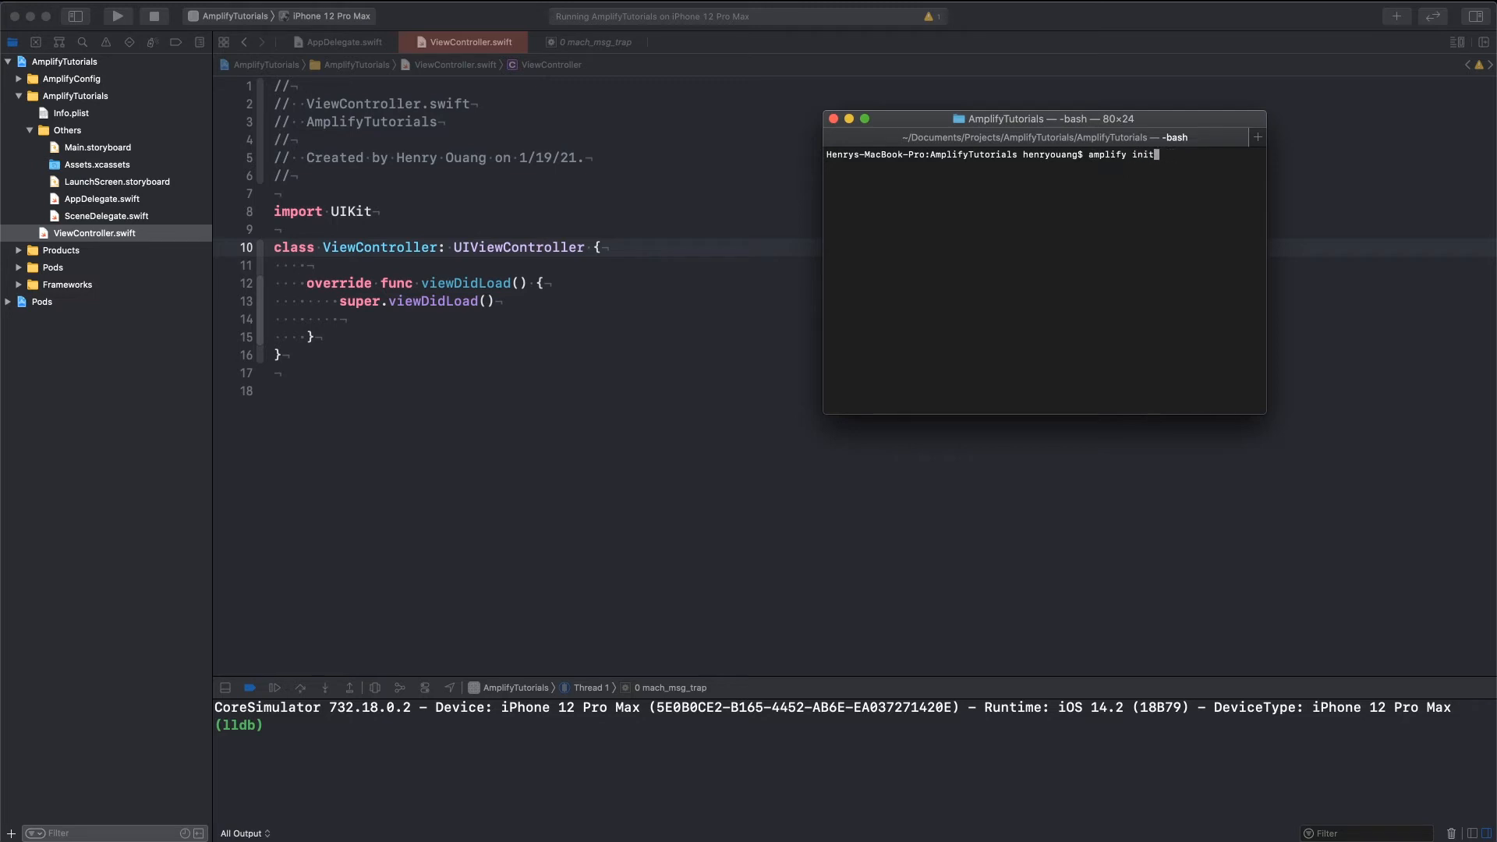
key("Backspace")
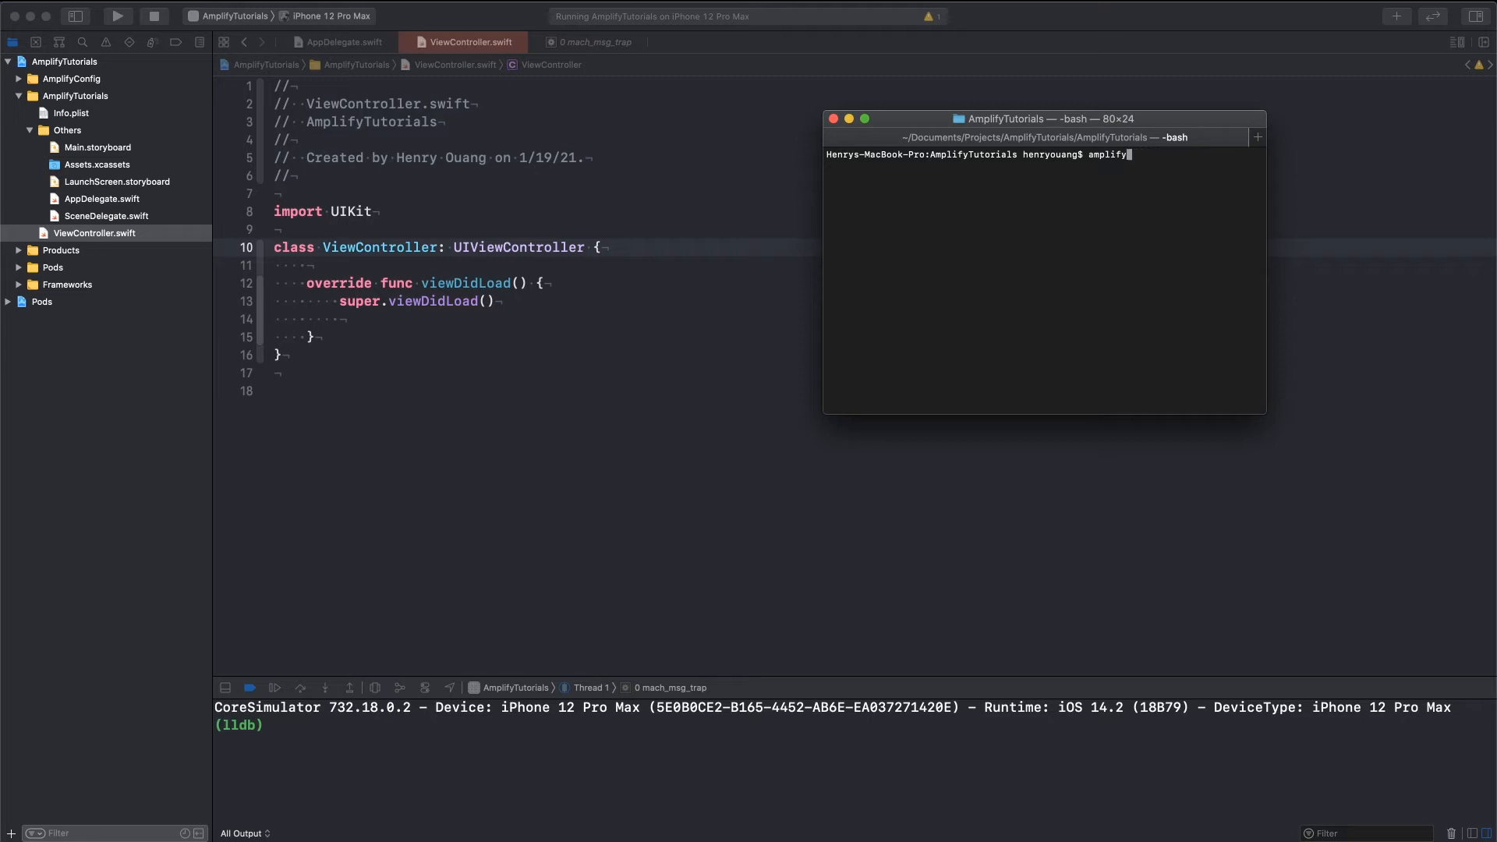
type(" status")
key("Return")
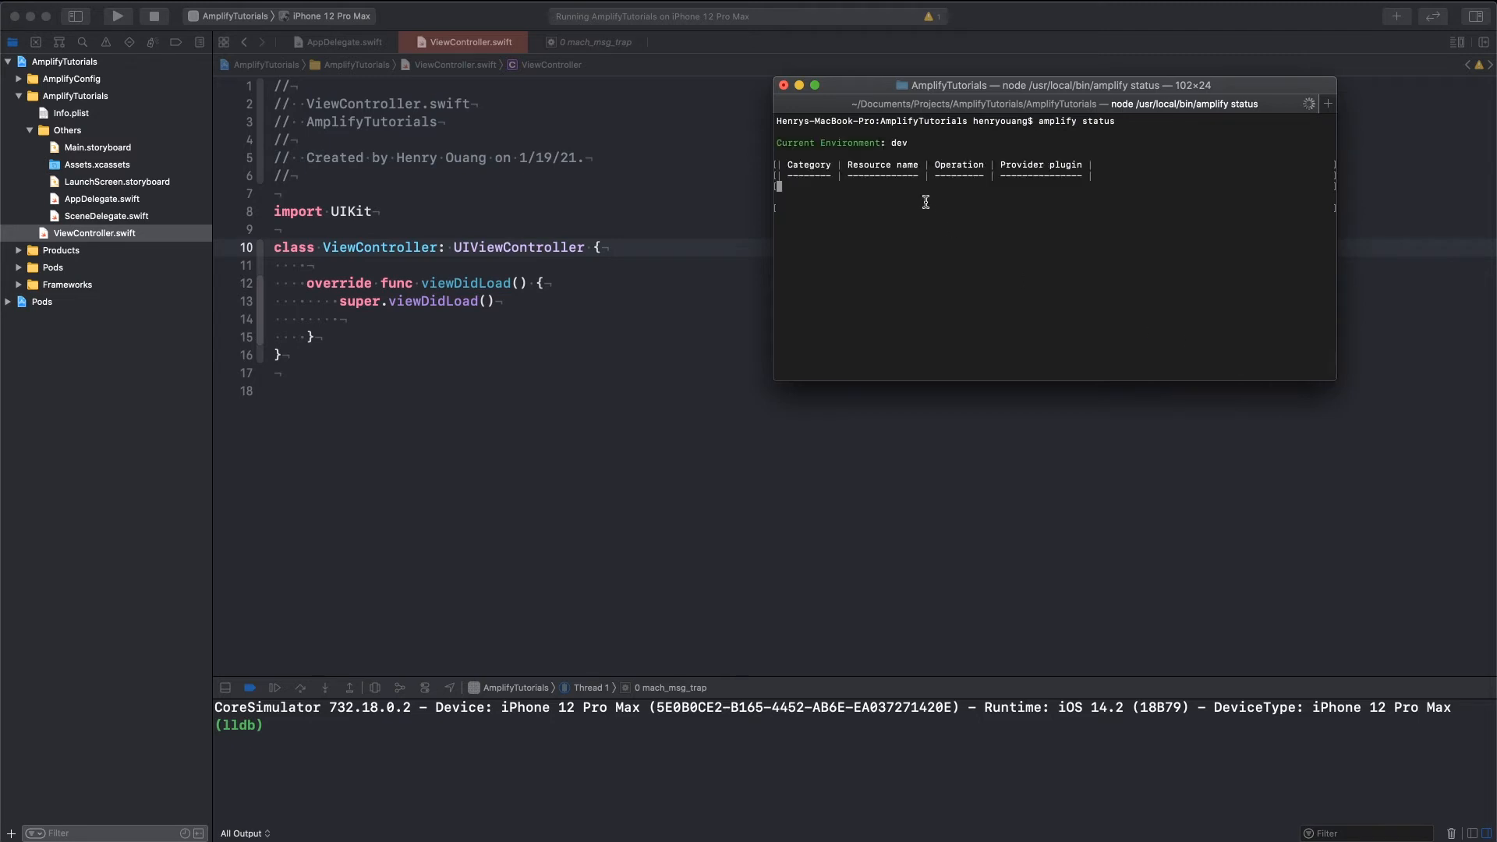
mouse_move(952, 214)
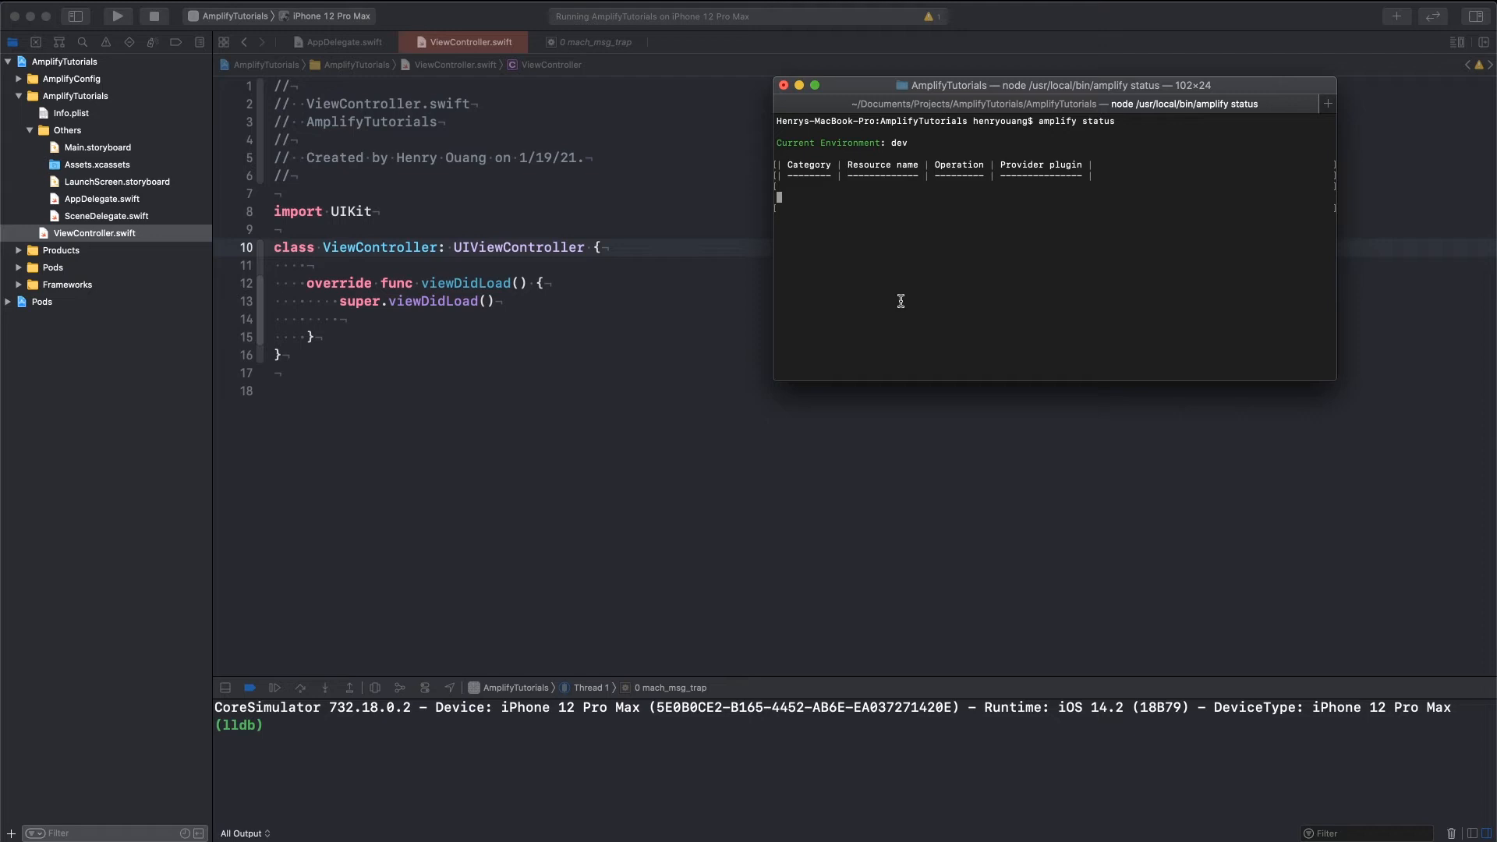
key("Return")
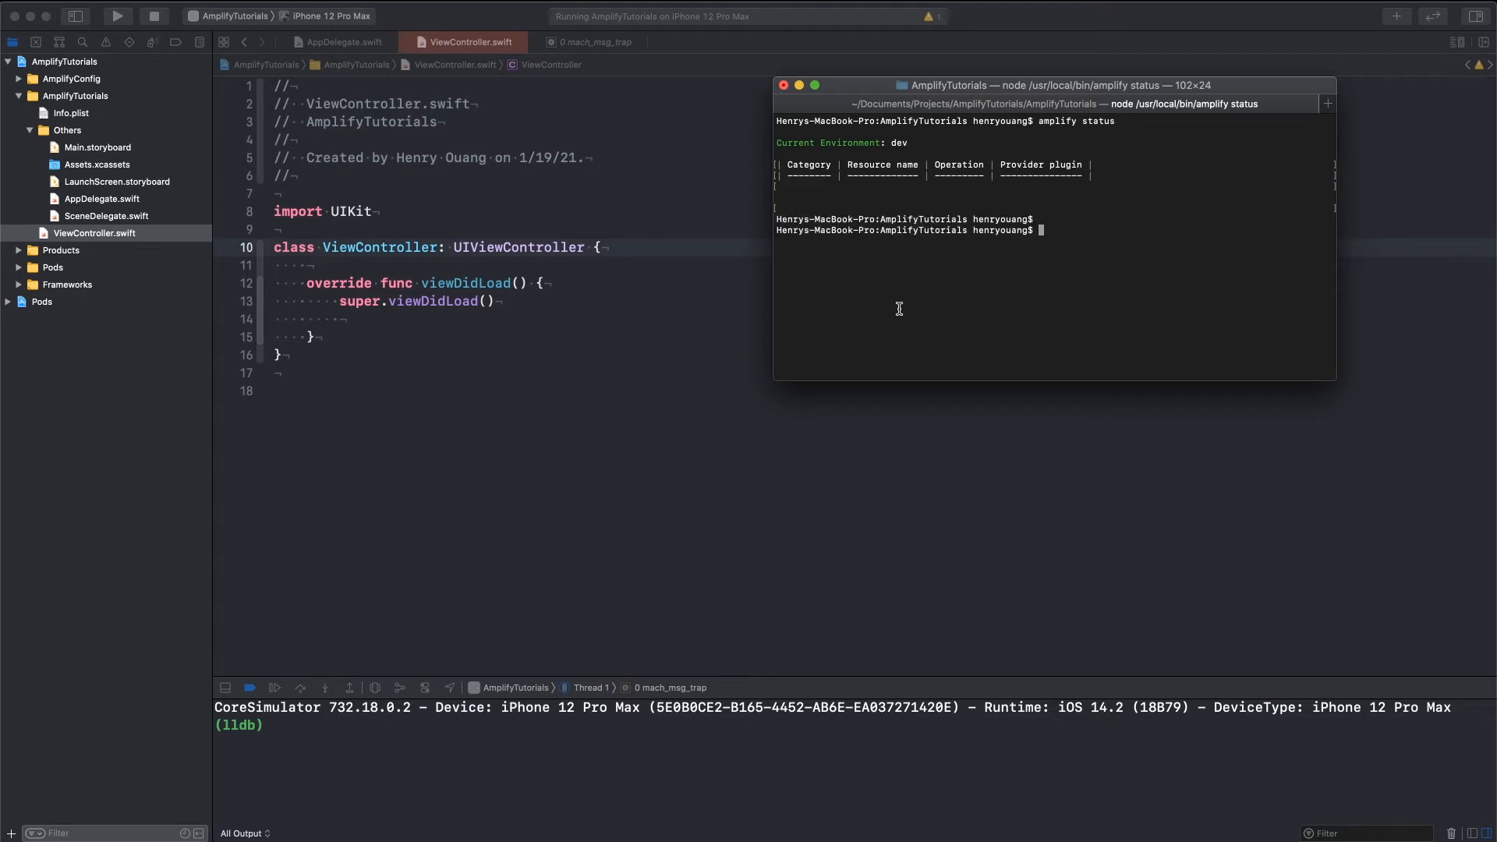
- Run 'amplify add auth' and move the first answer toward Manual configuration
type("amplify ad")
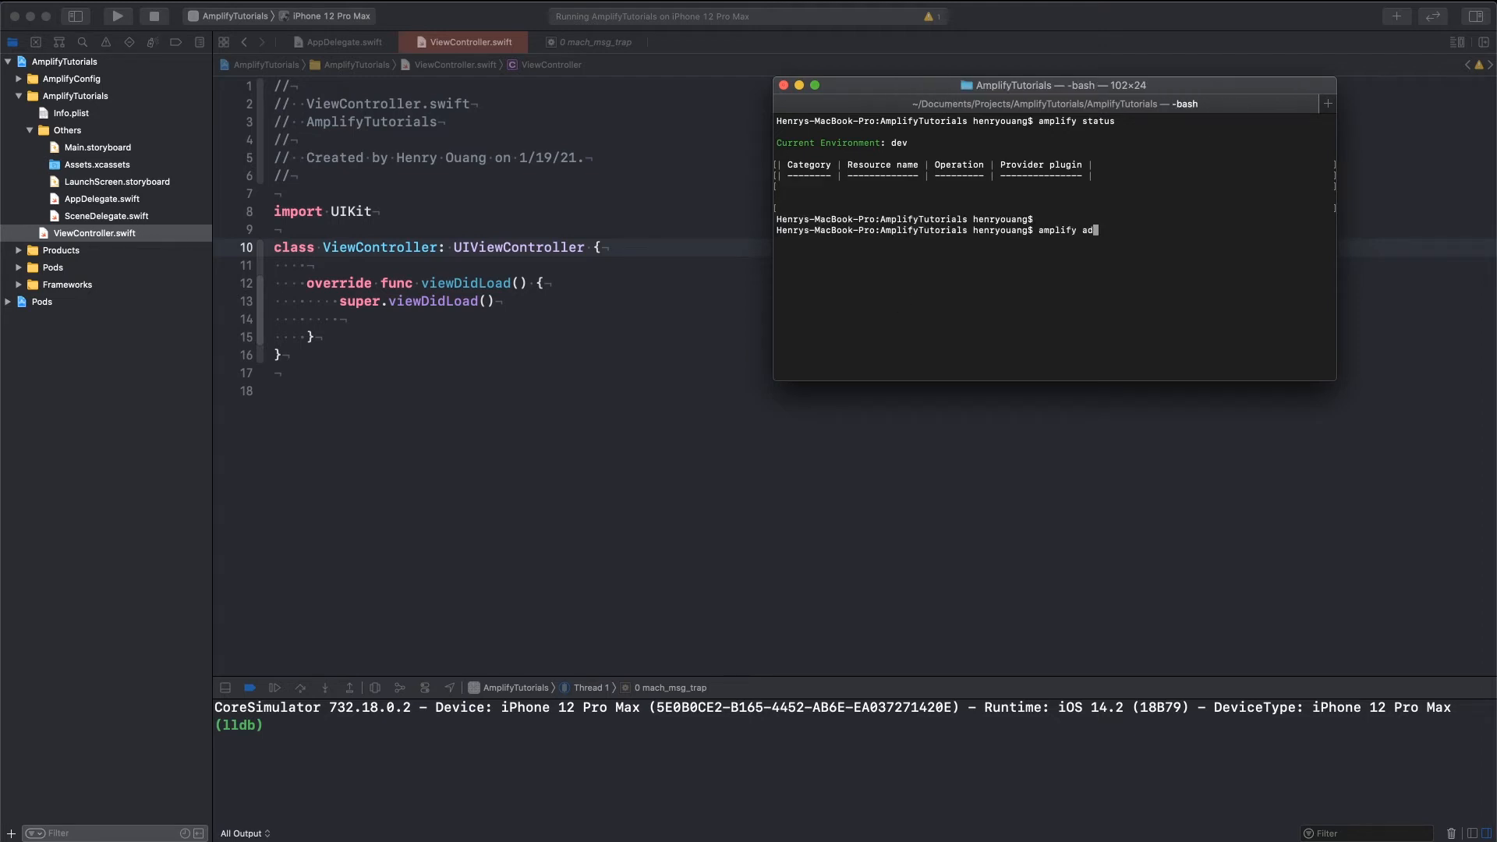
key("Return")
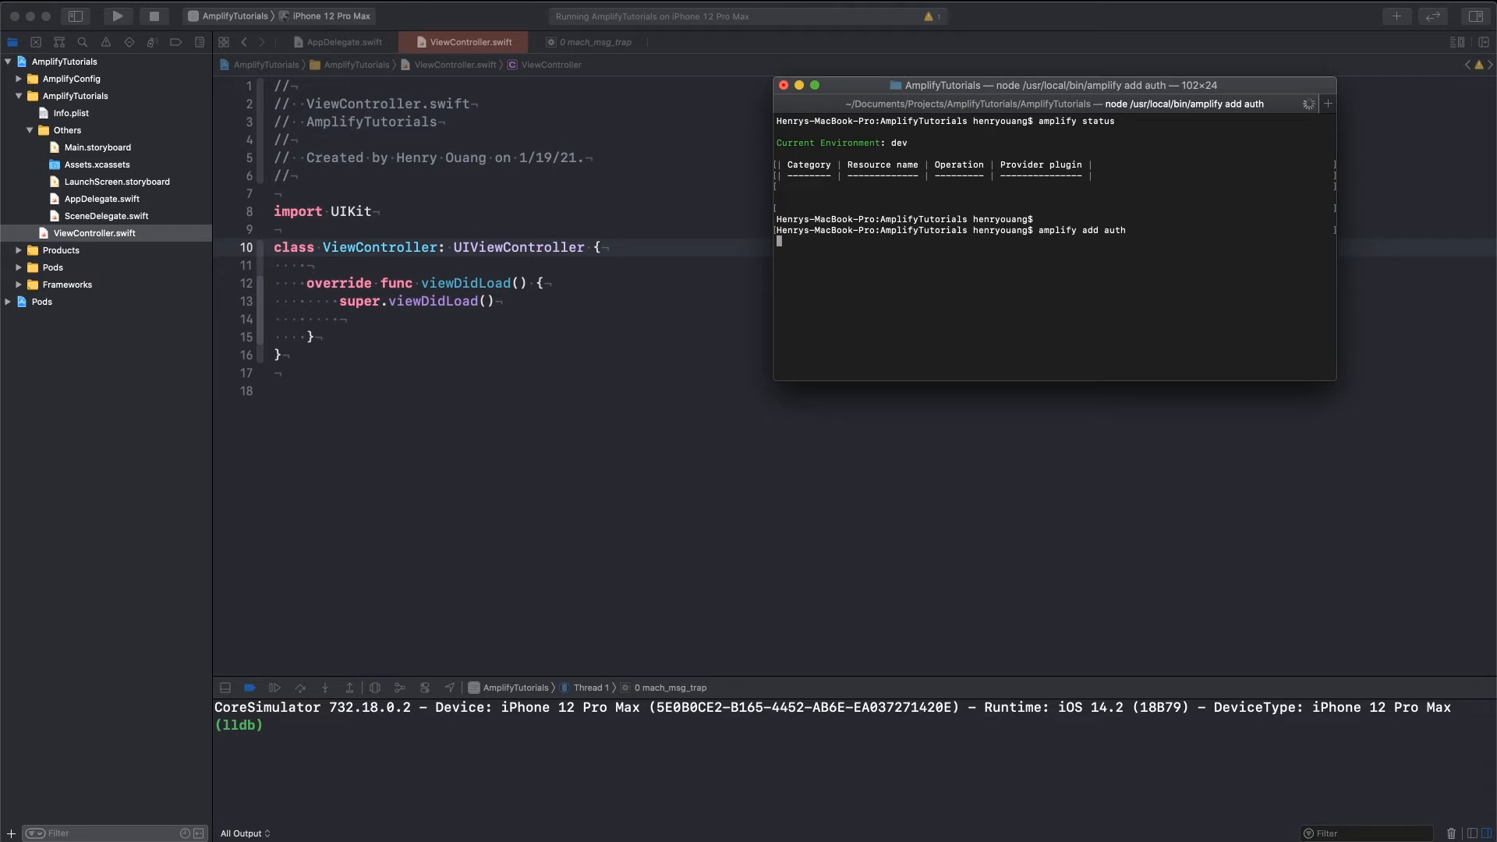
key("Return")
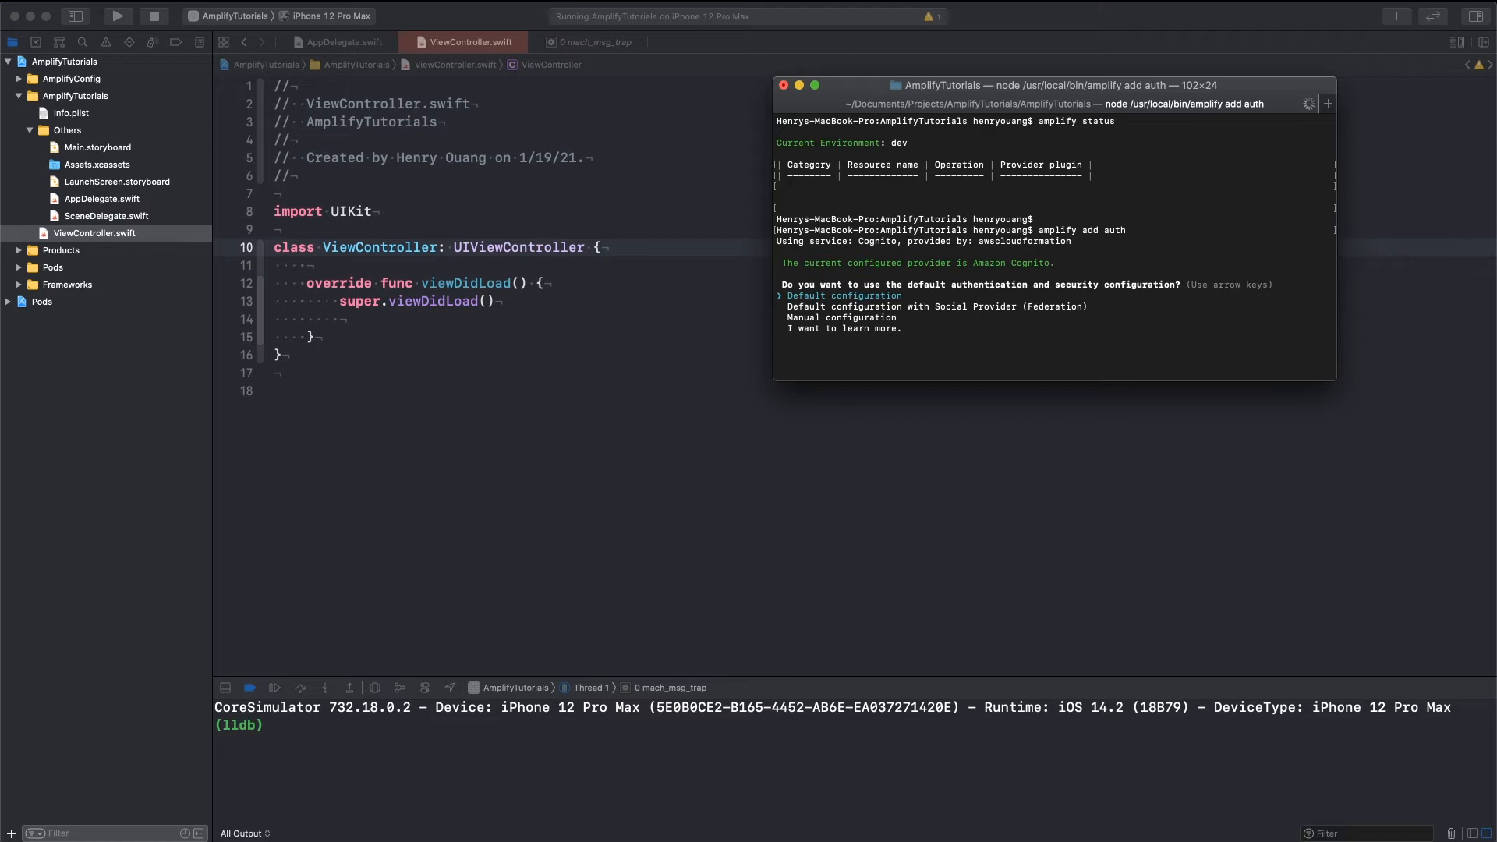
key("down")
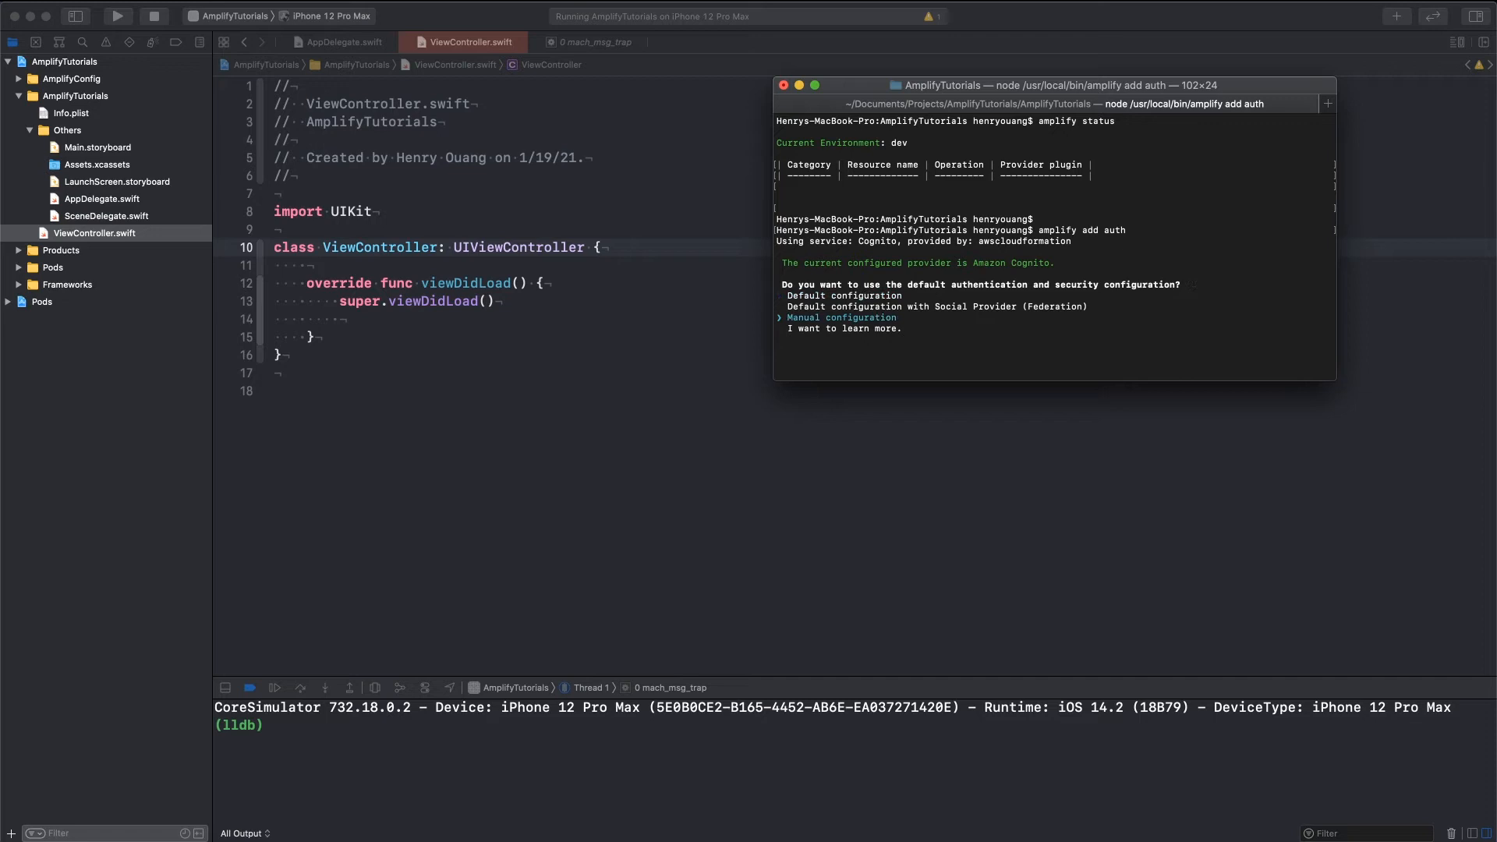
mouse_move(595, 224)
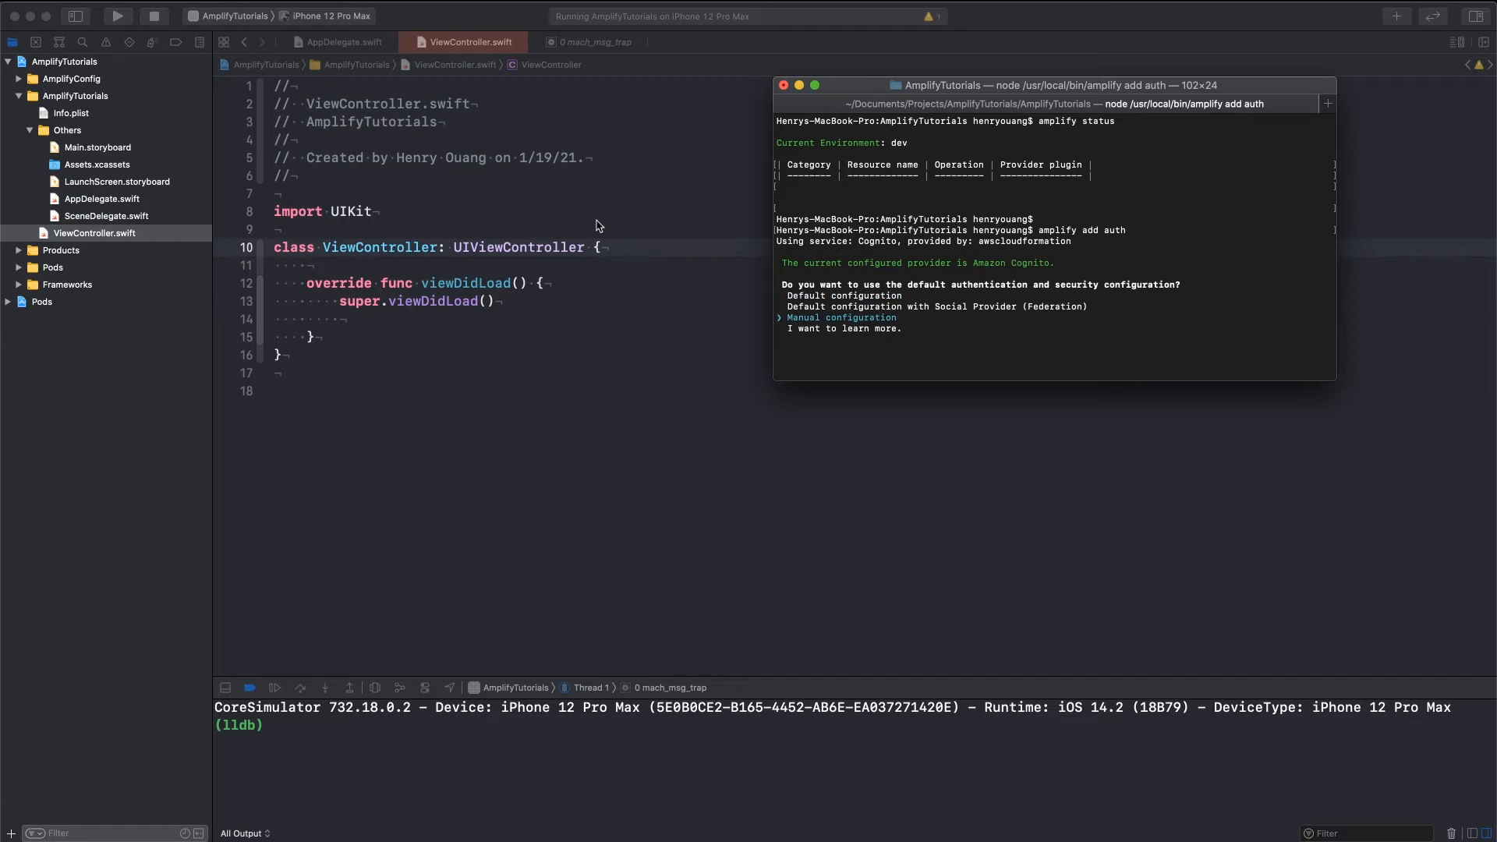
mouse_move(575, 278)
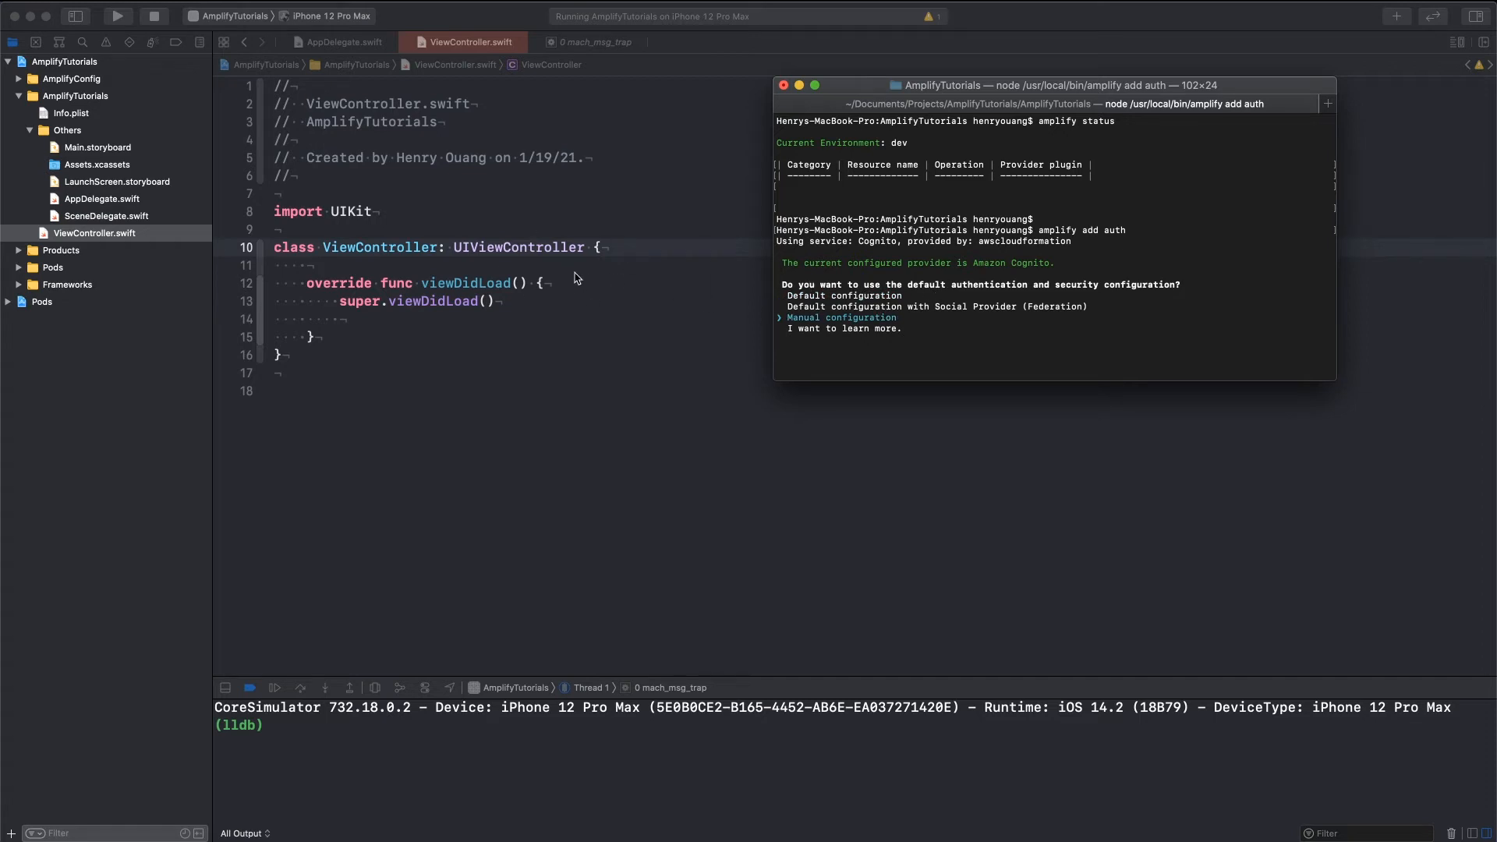
mouse_move(619, 279)
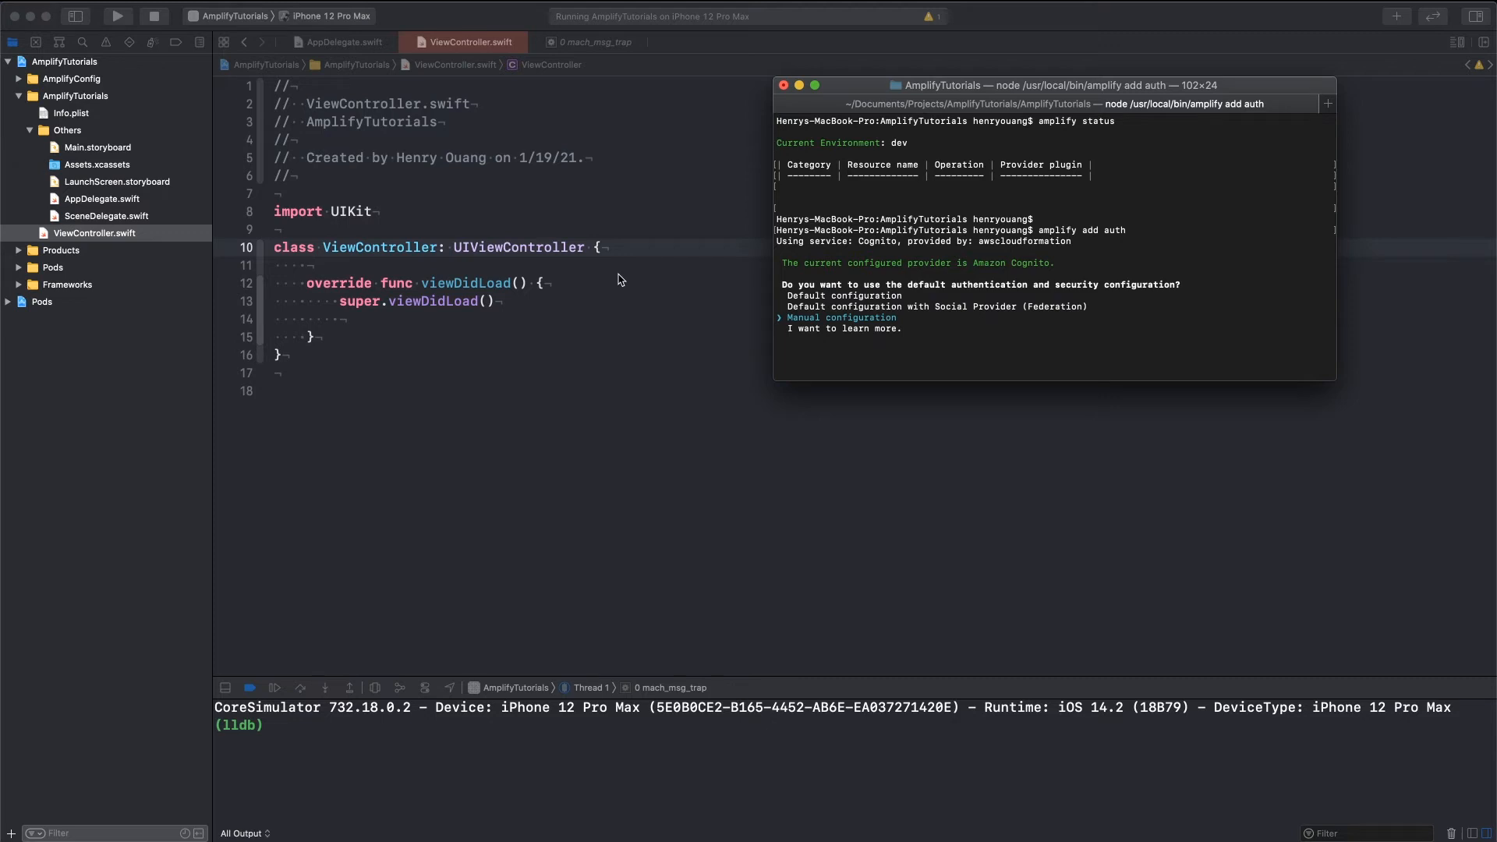
mouse_move(912, 316)
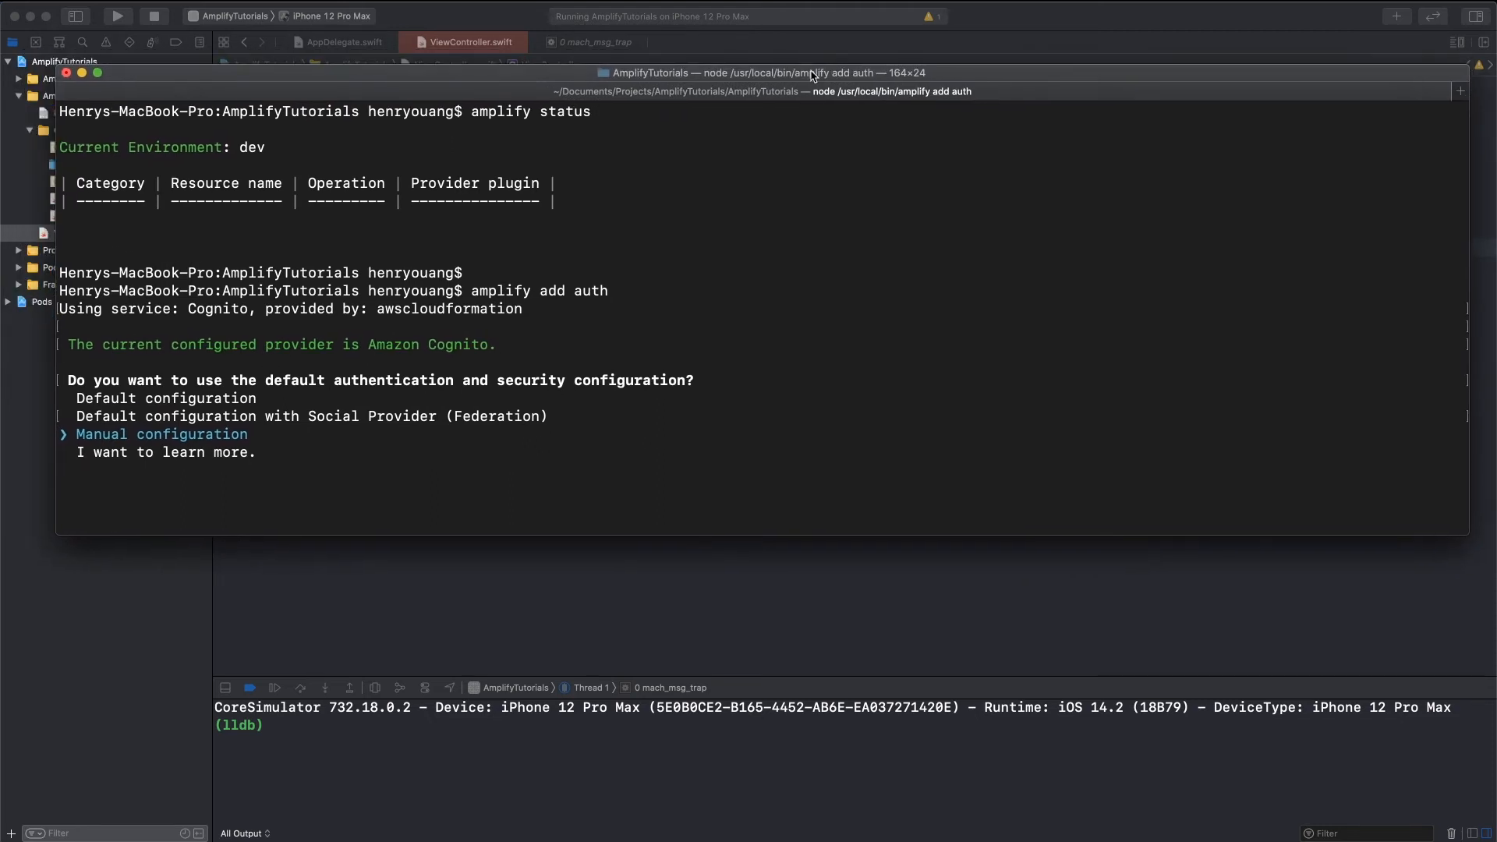
mouse_move(680, 463)
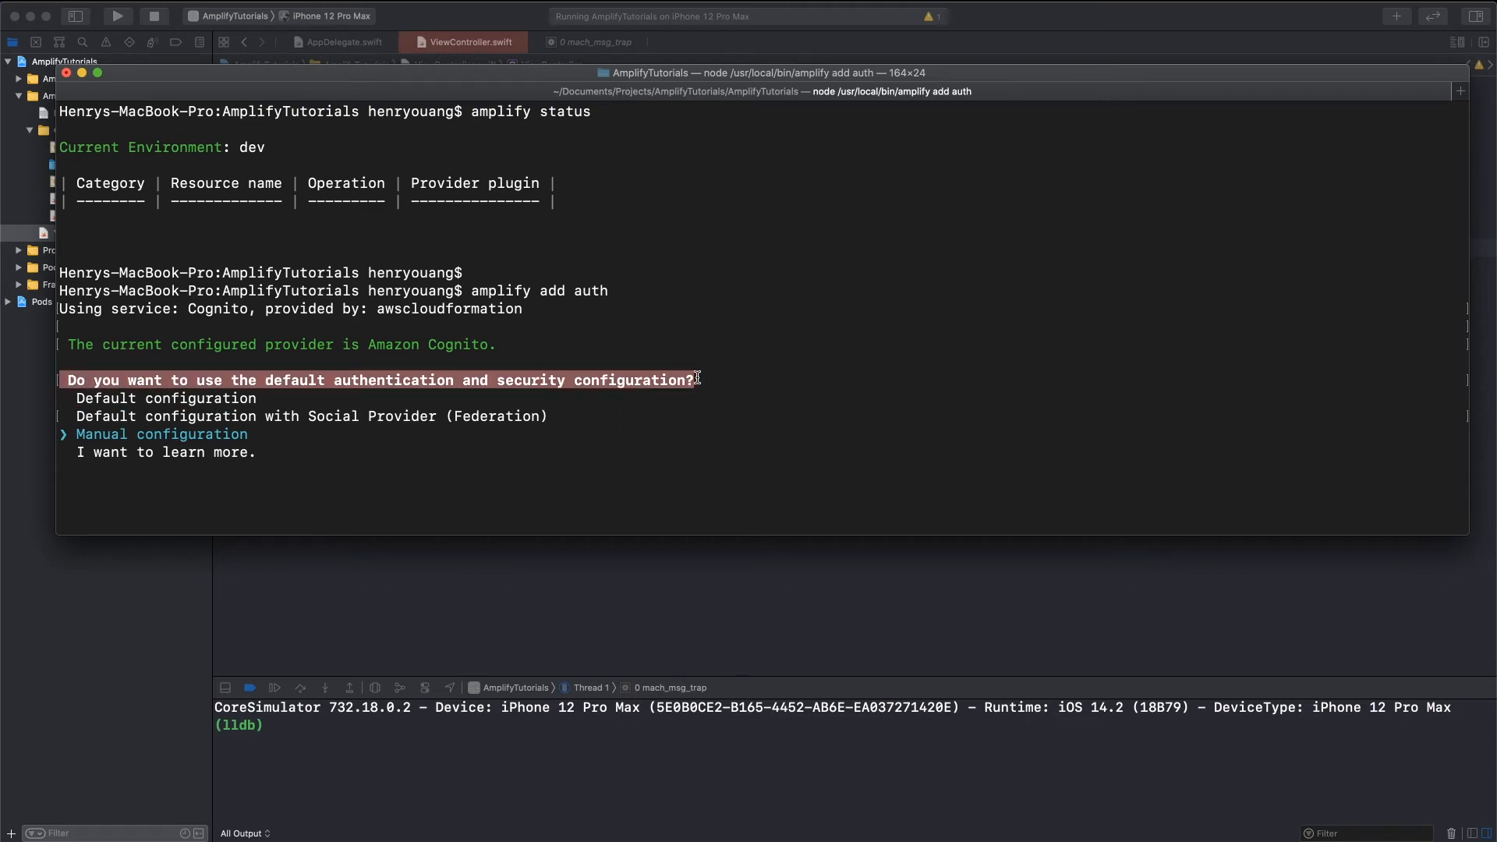
mouse_move(713, 365)
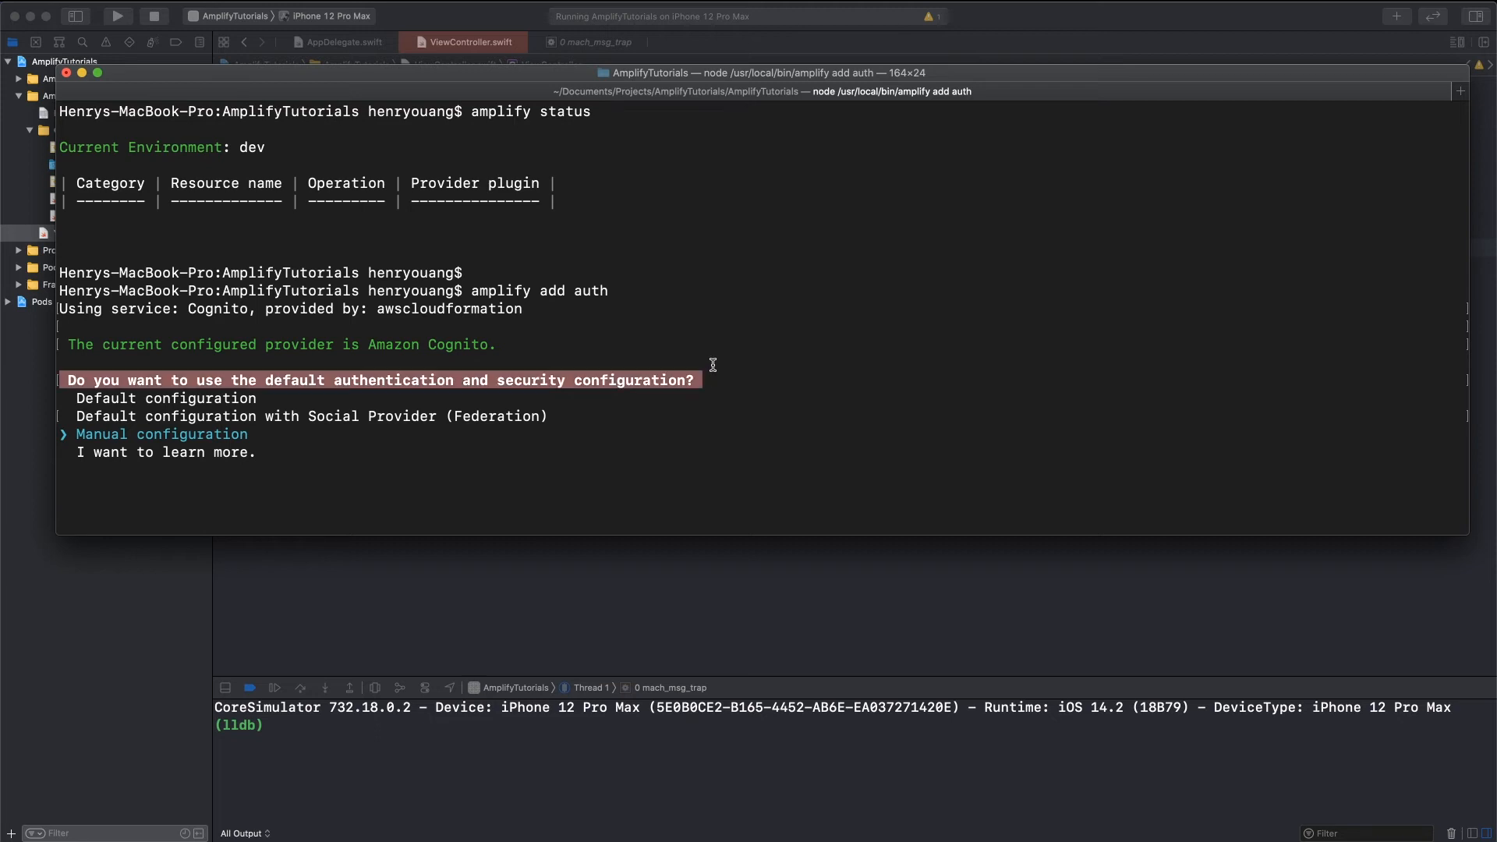
mouse_move(208, 420)
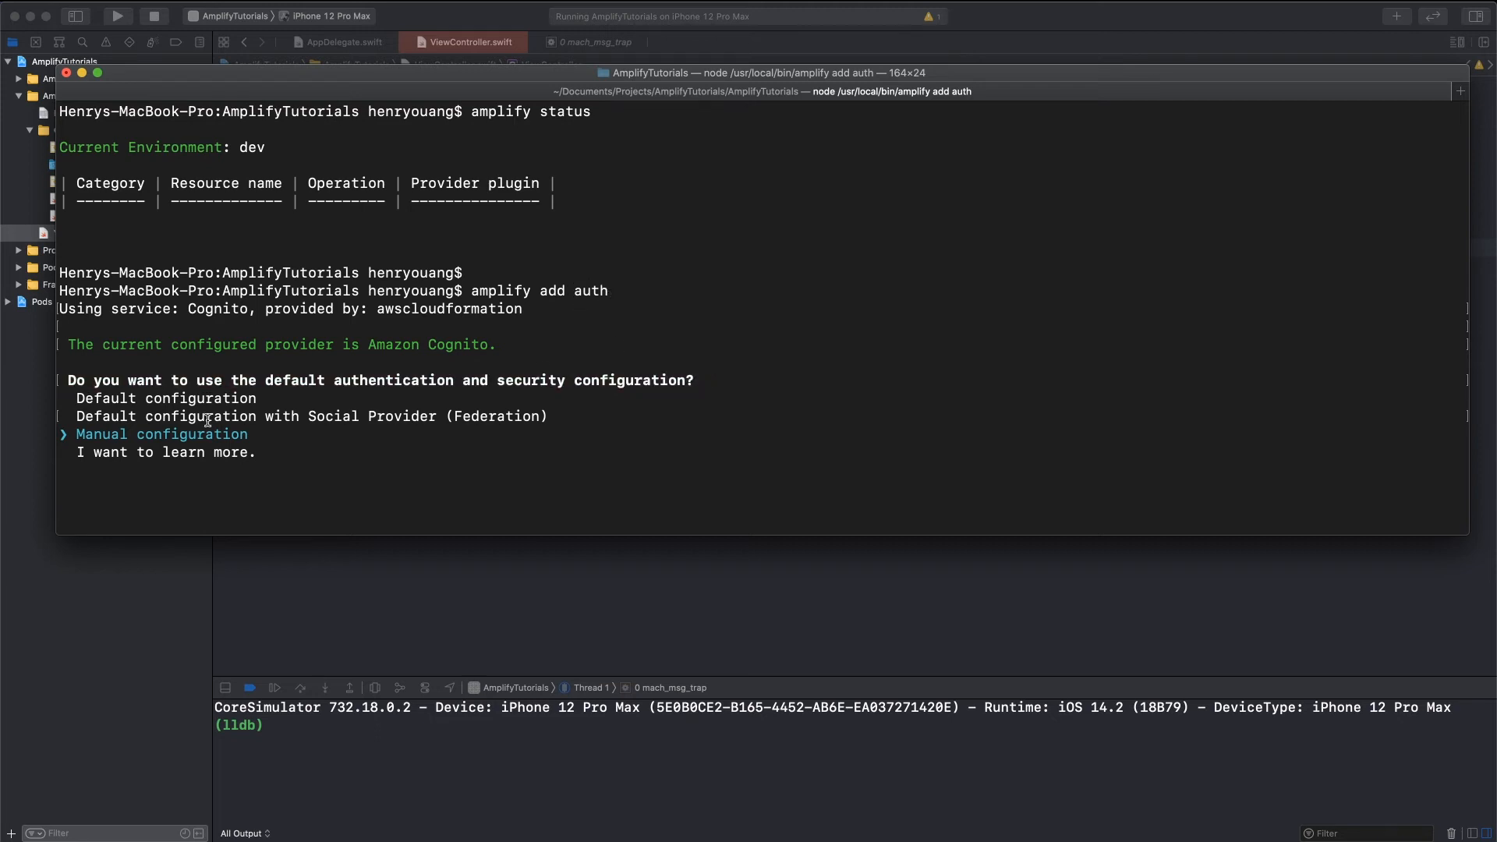
mouse_move(249, 434)
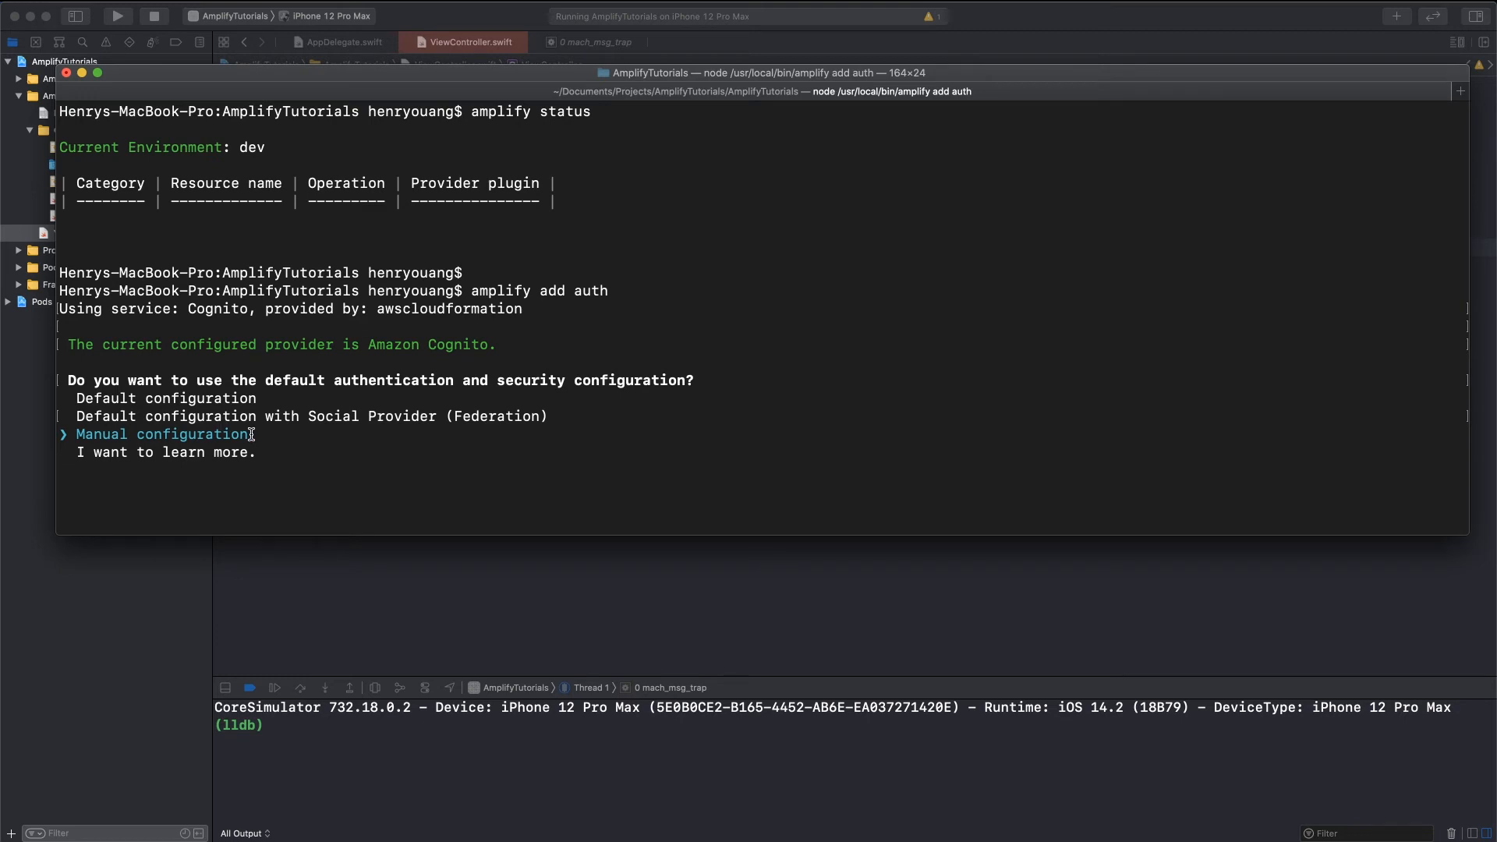
mouse_move(295, 357)
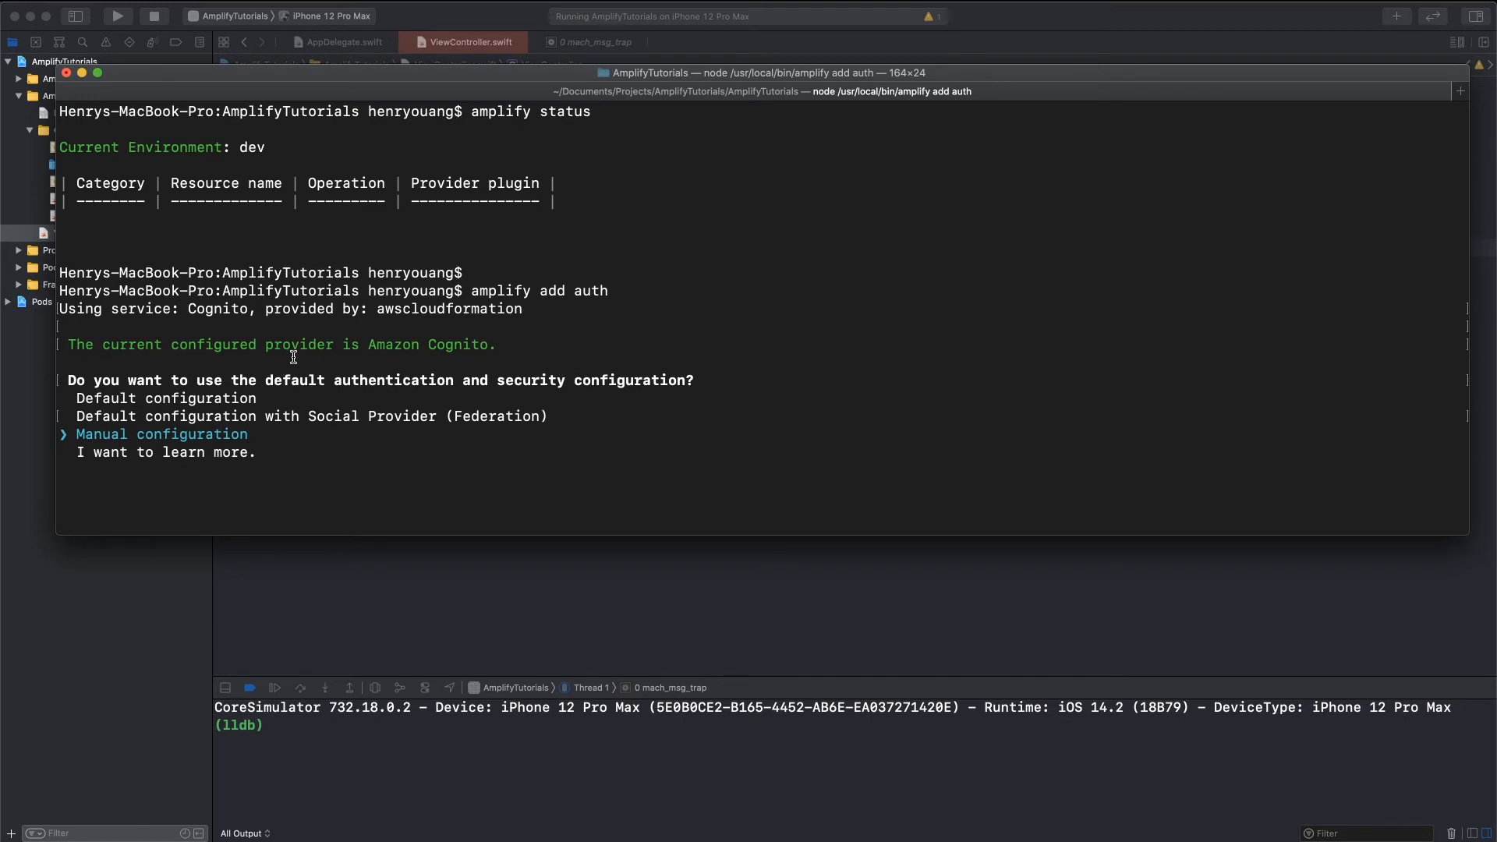
mouse_move(289, 365)
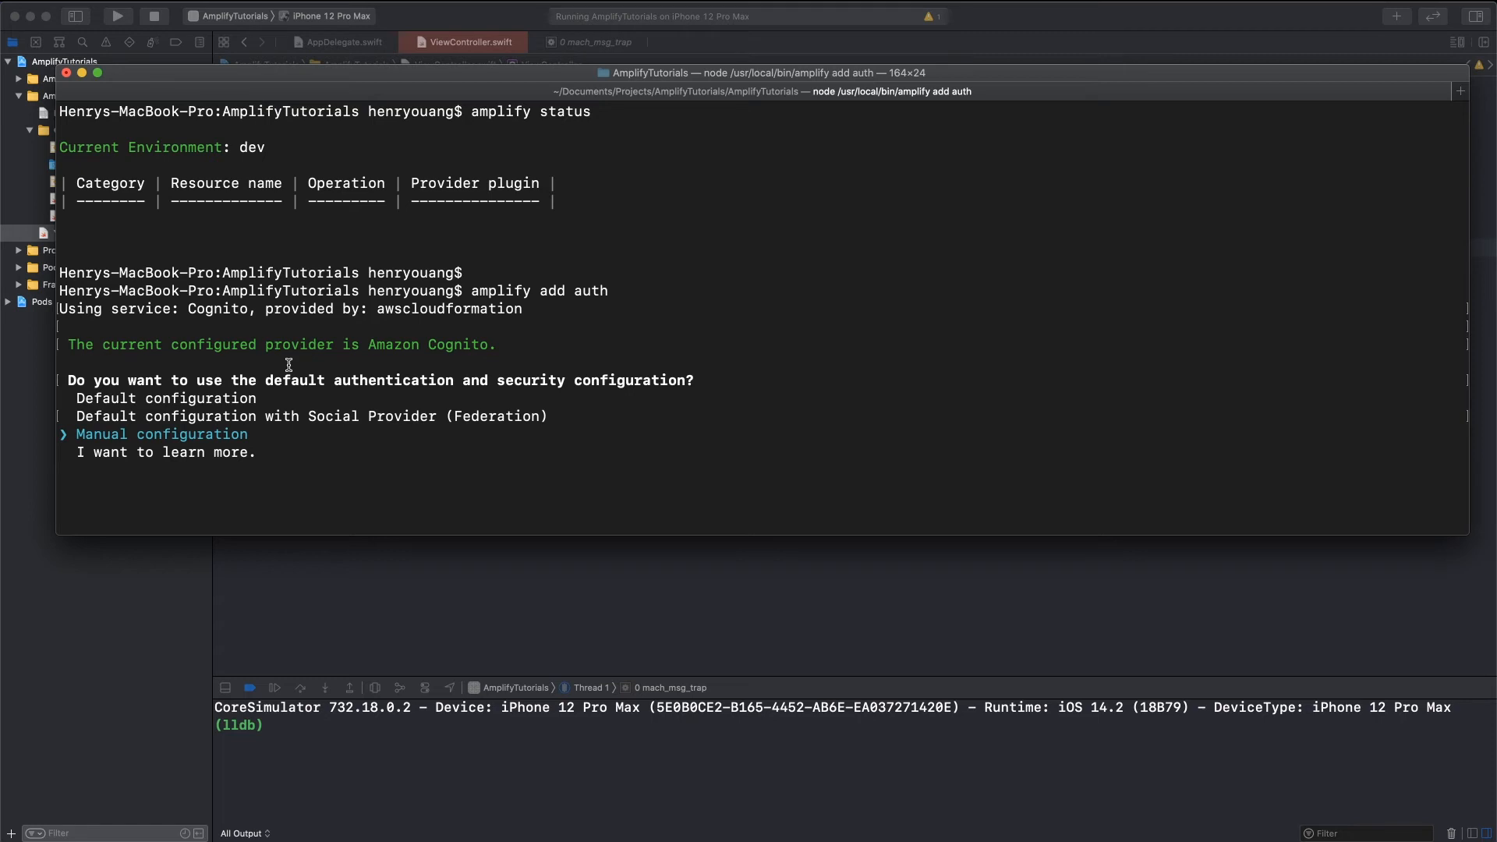
mouse_move(610, 300)
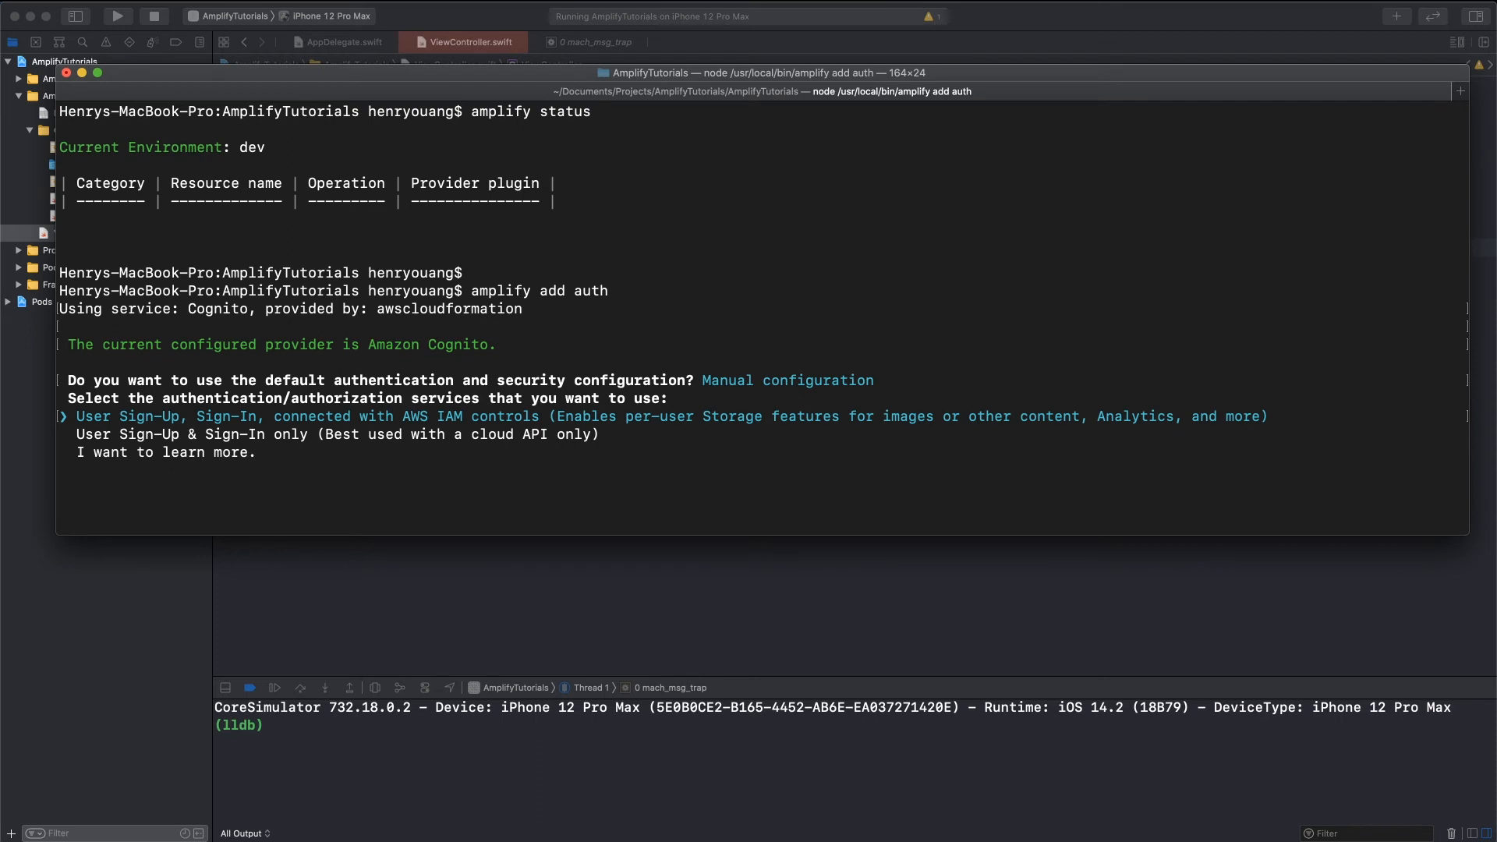
- Choose sign-up/sign-in with IAM controls, default resource and identity pool names, and No unauthenticated logins
key("Return")
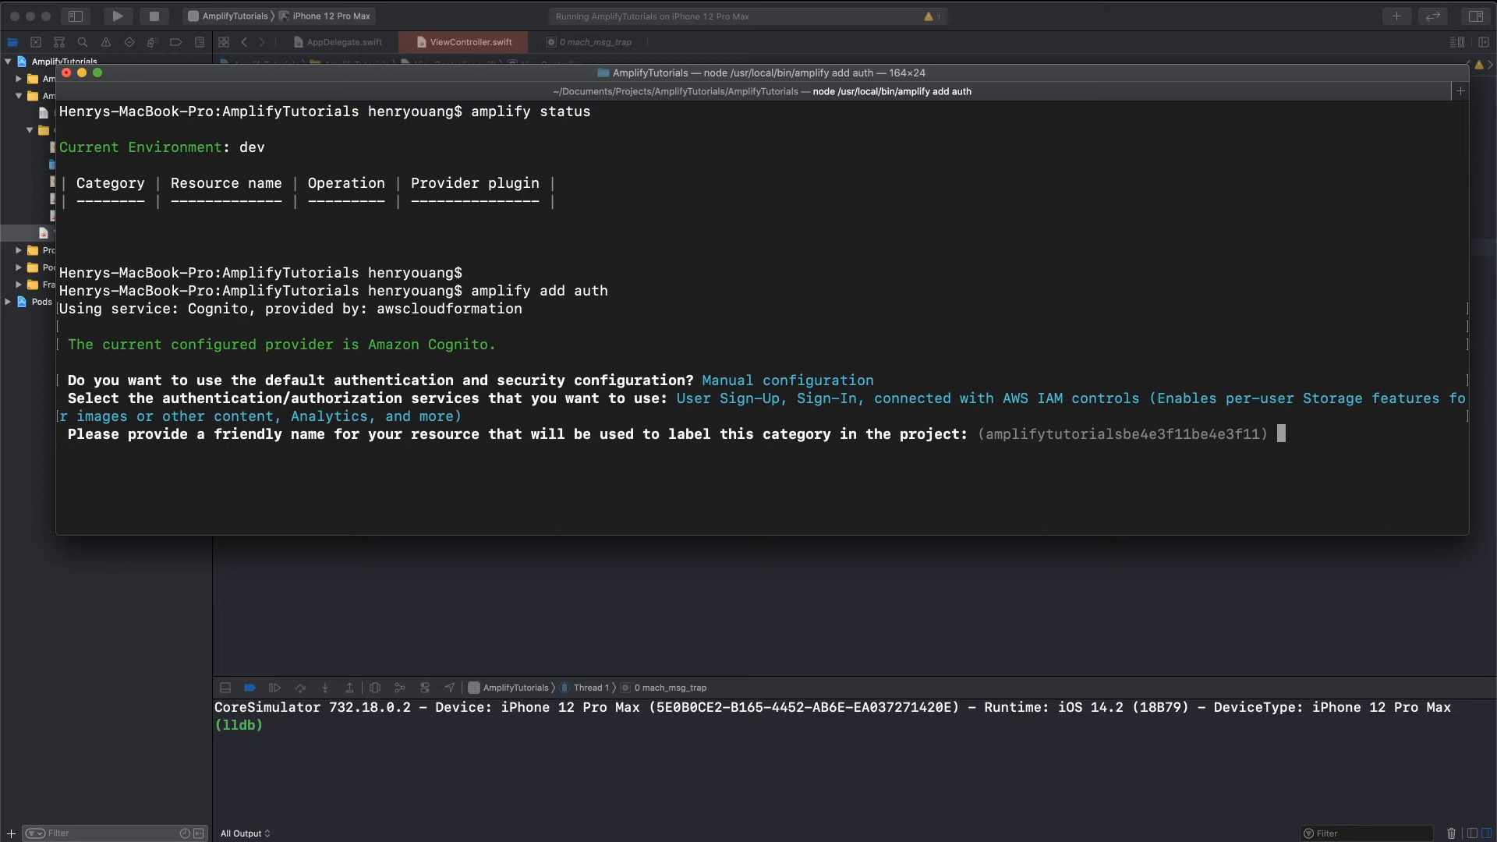
key("Return")
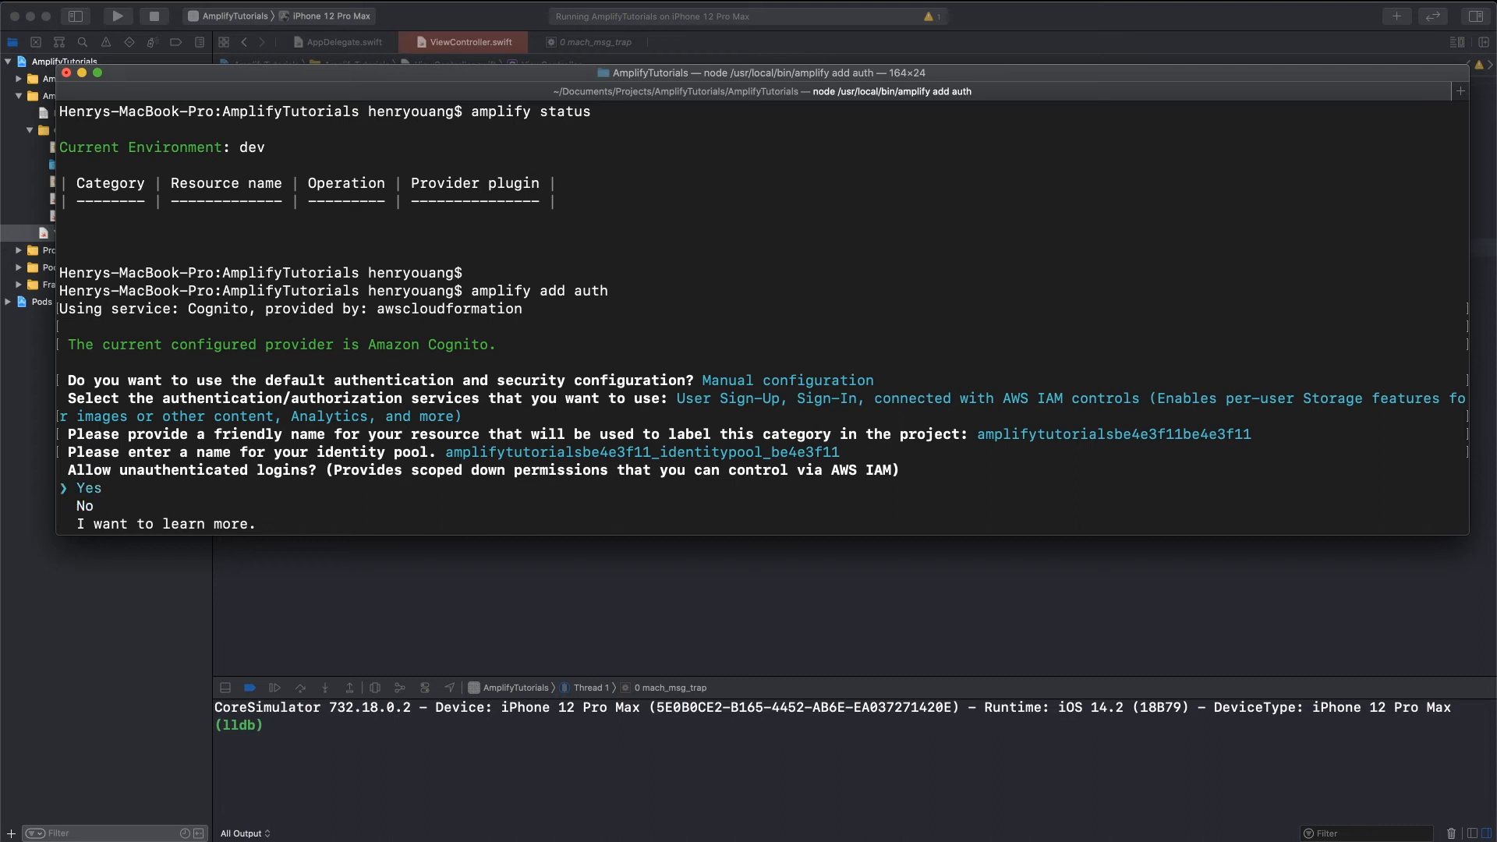
key("Down")
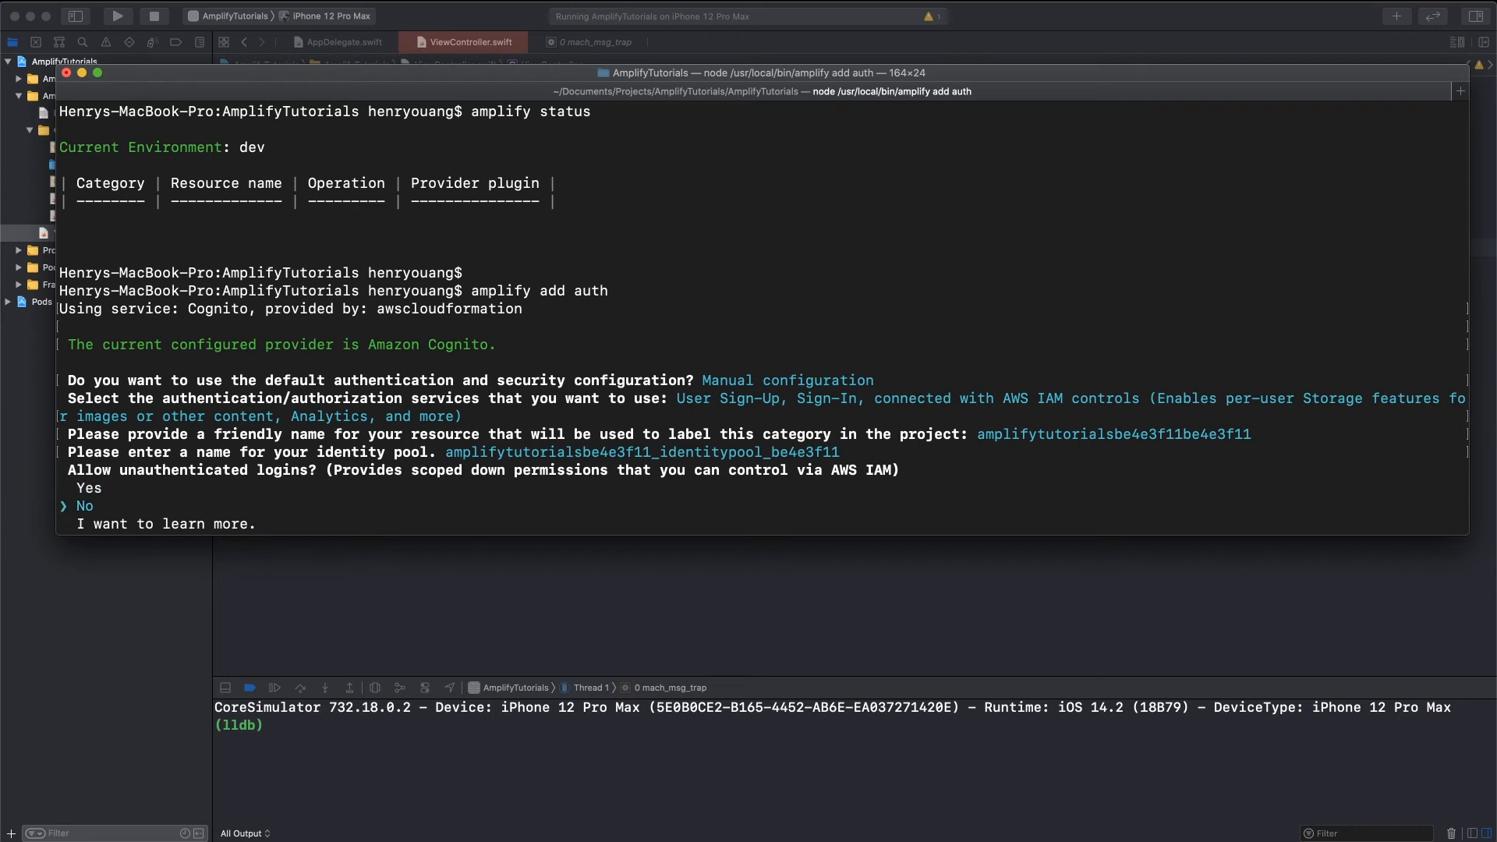
key("Return")
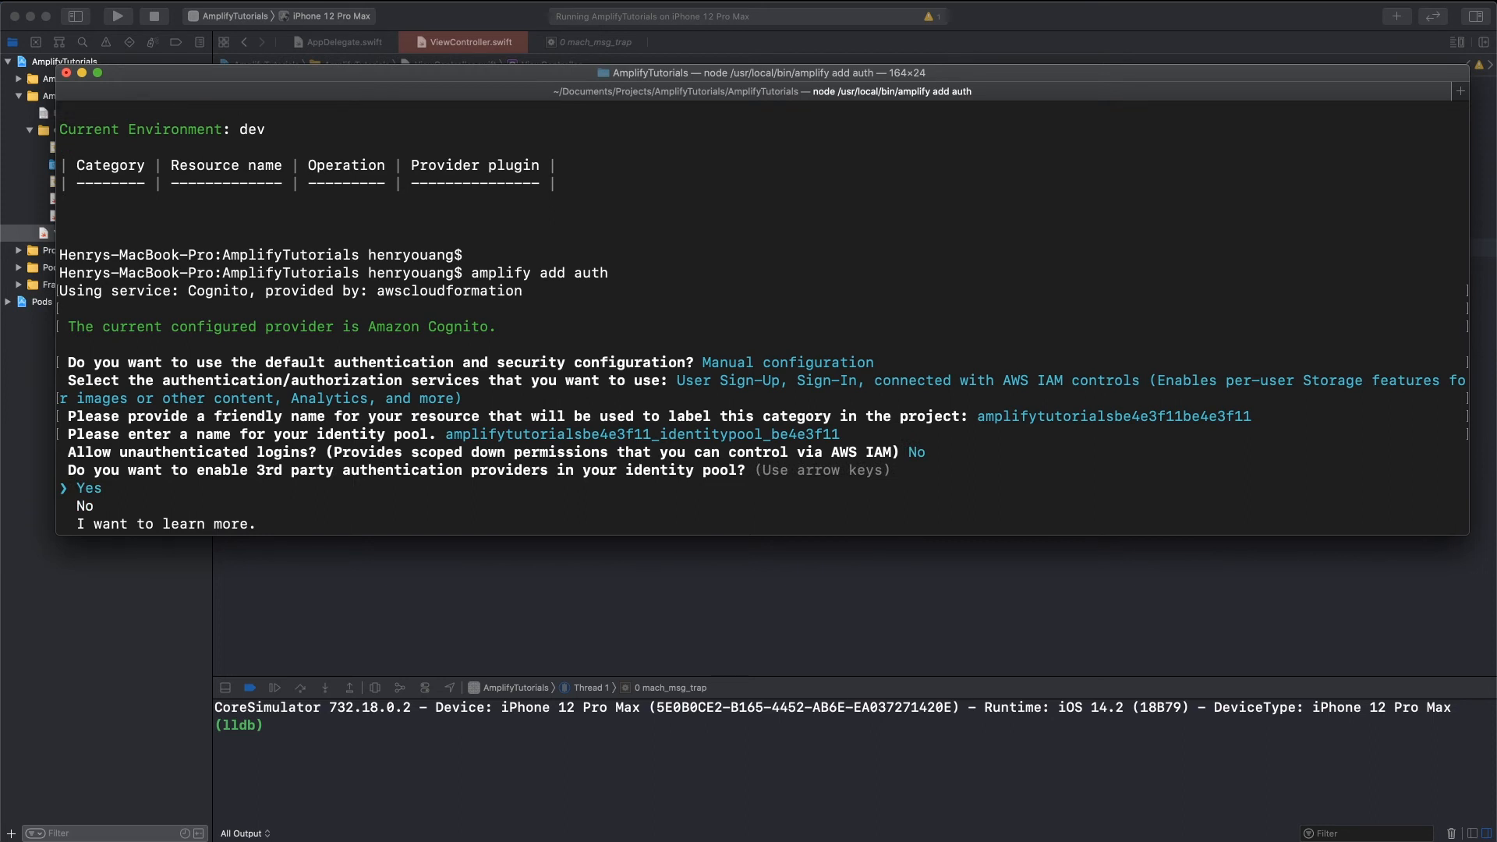
- Decline third-party providers, use username sign-in, and decline user pool groups and admin queries API
key("Down")
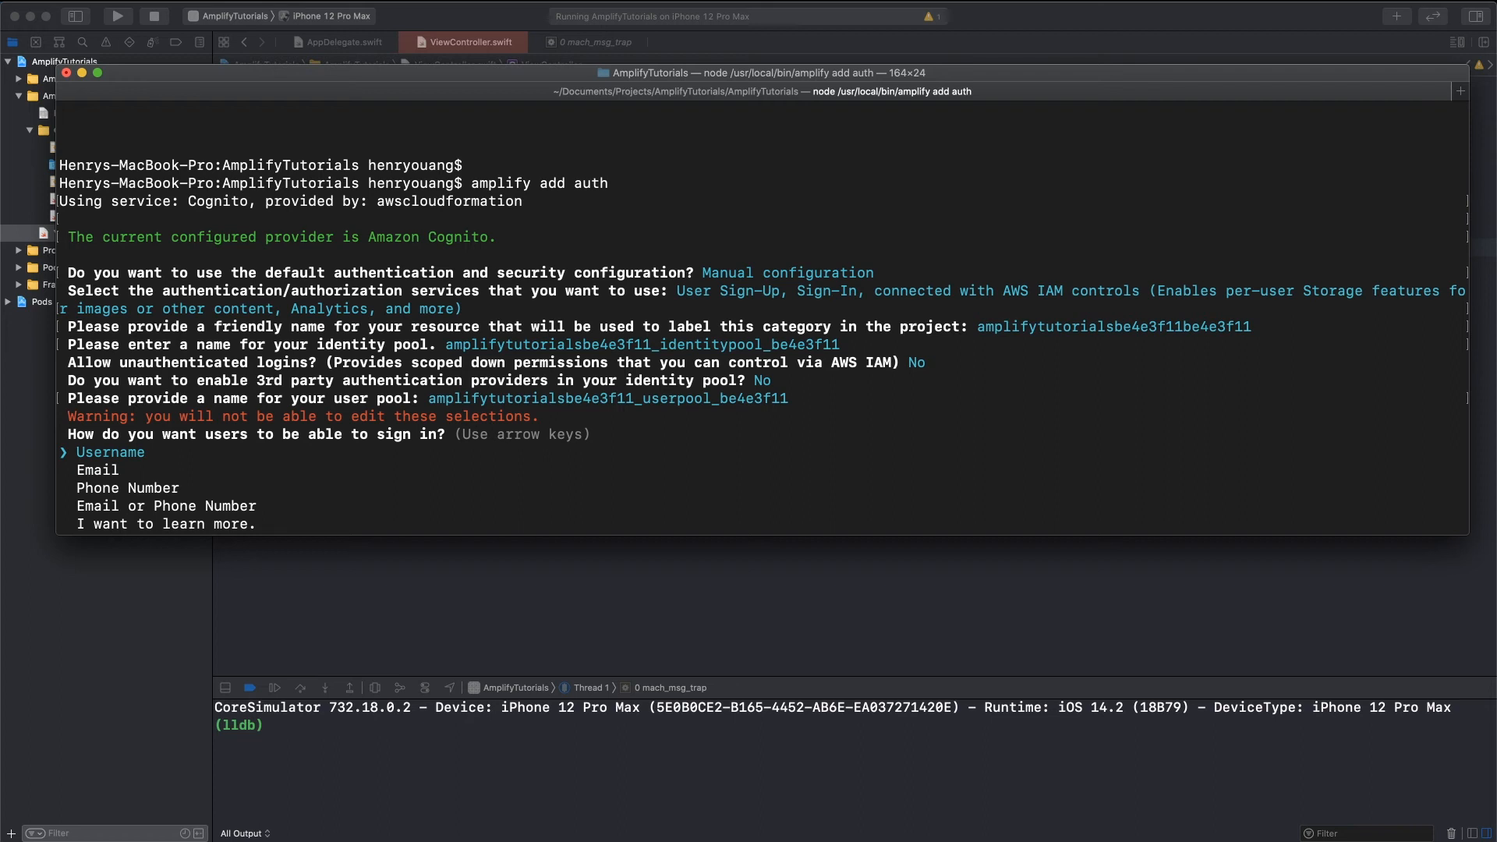
mouse_move(188, 451)
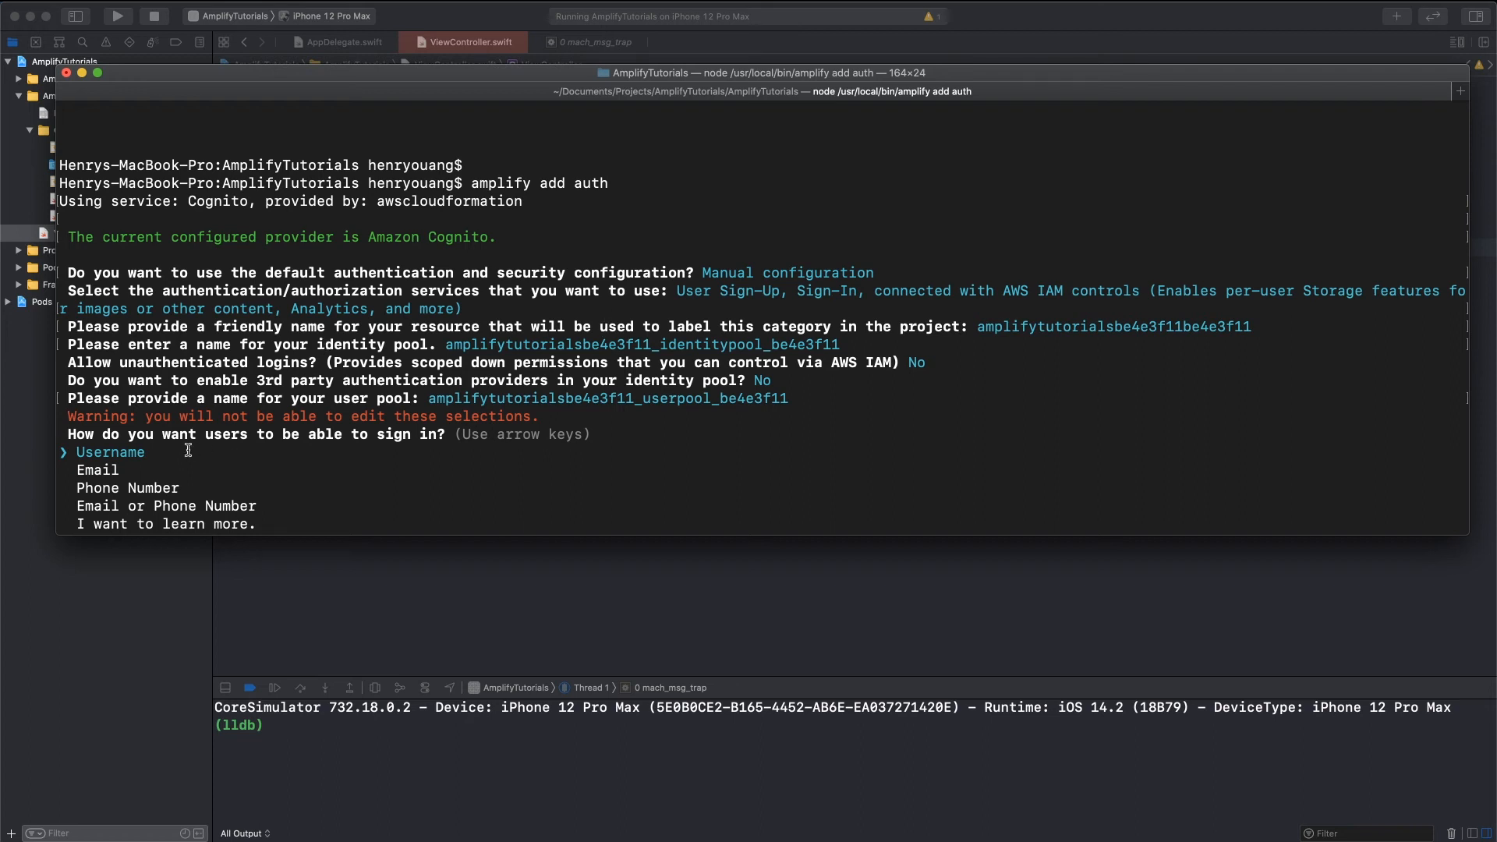
key("Return")
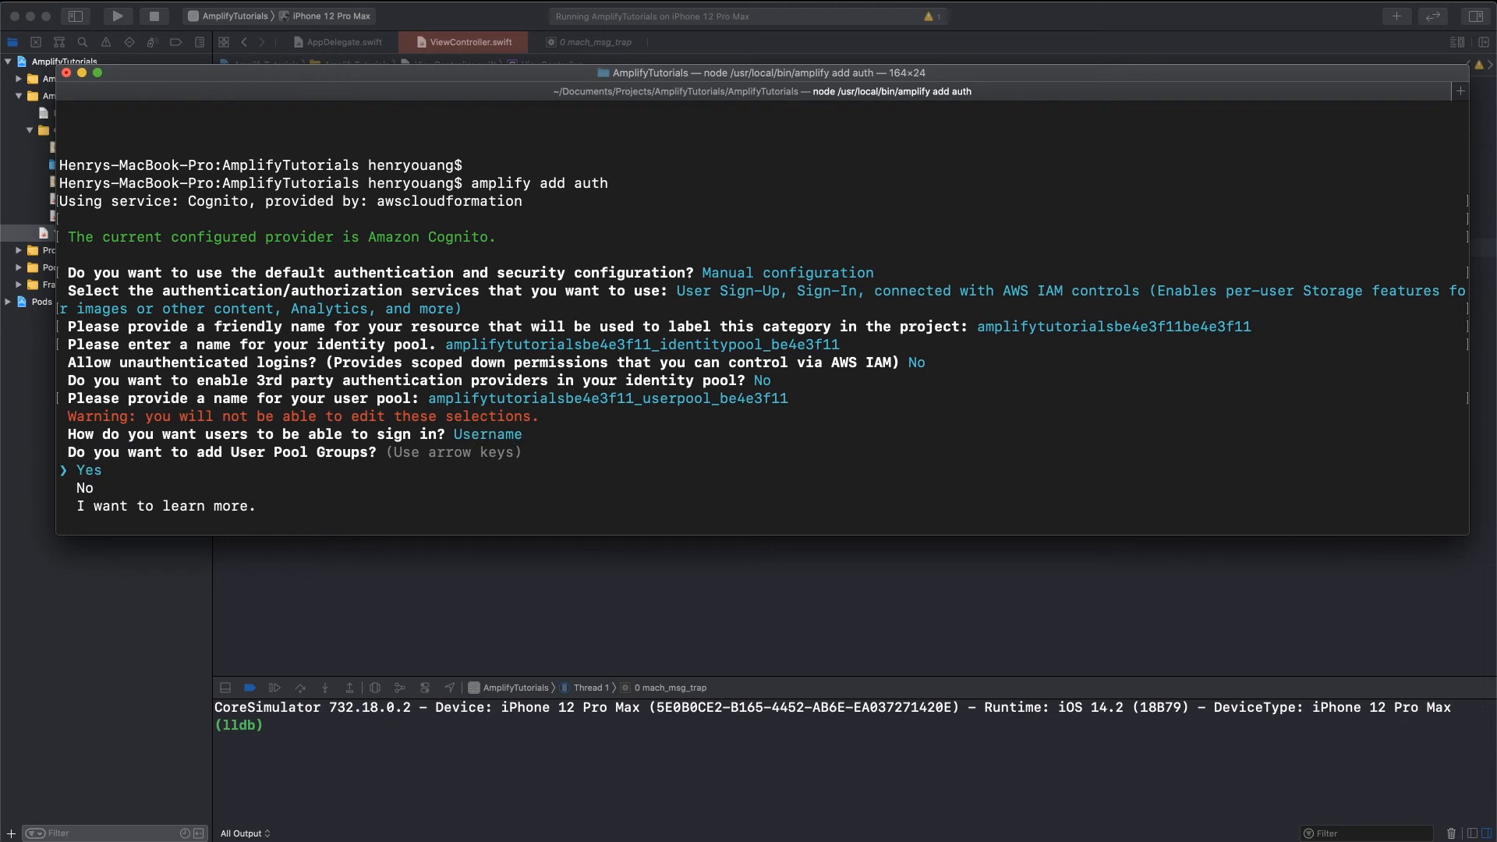
key("Return")
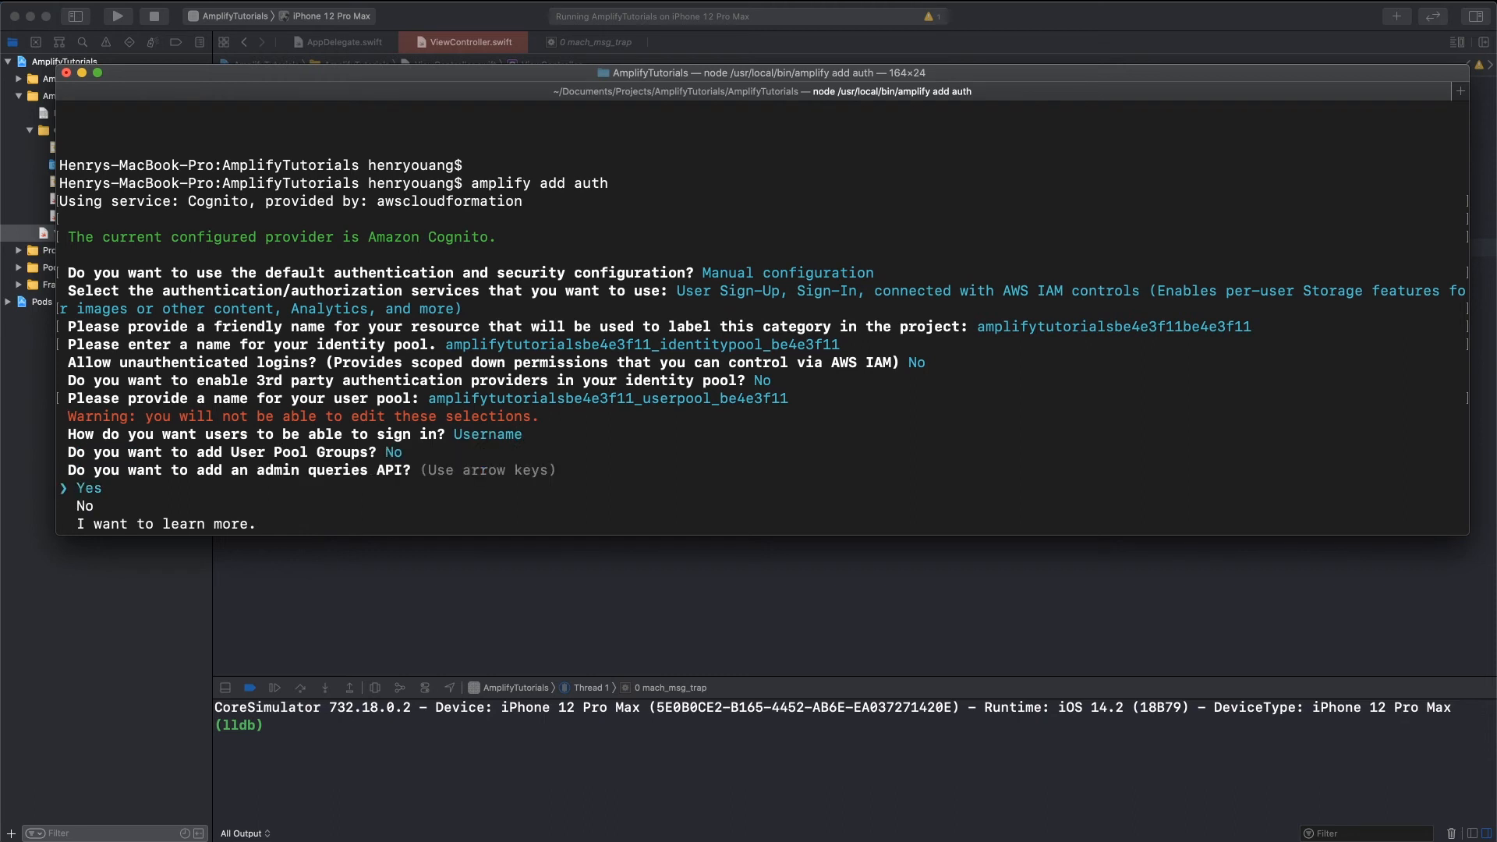
key("Return")
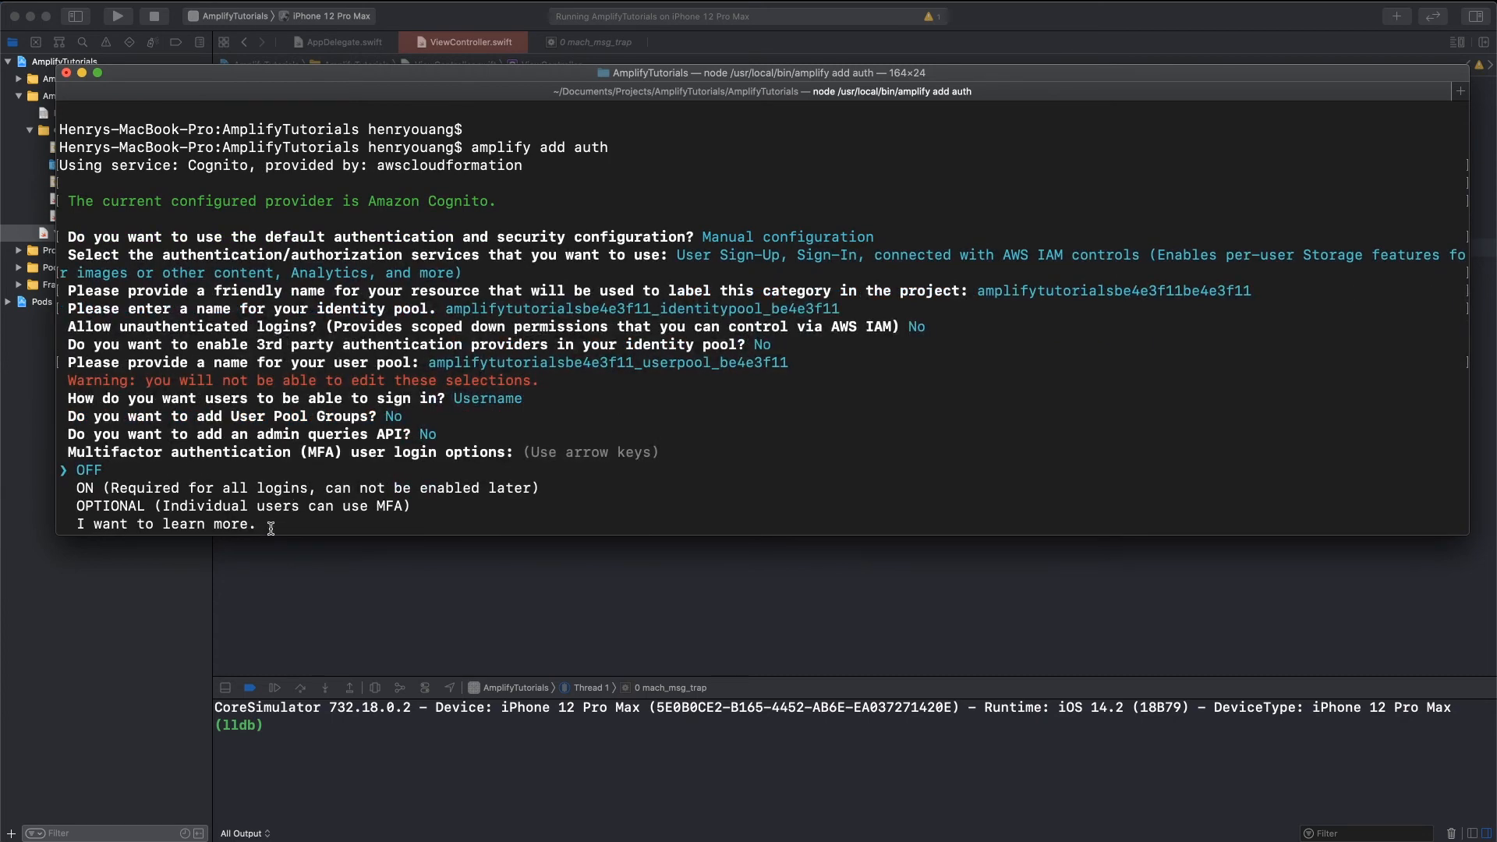
mouse_move(482, 430)
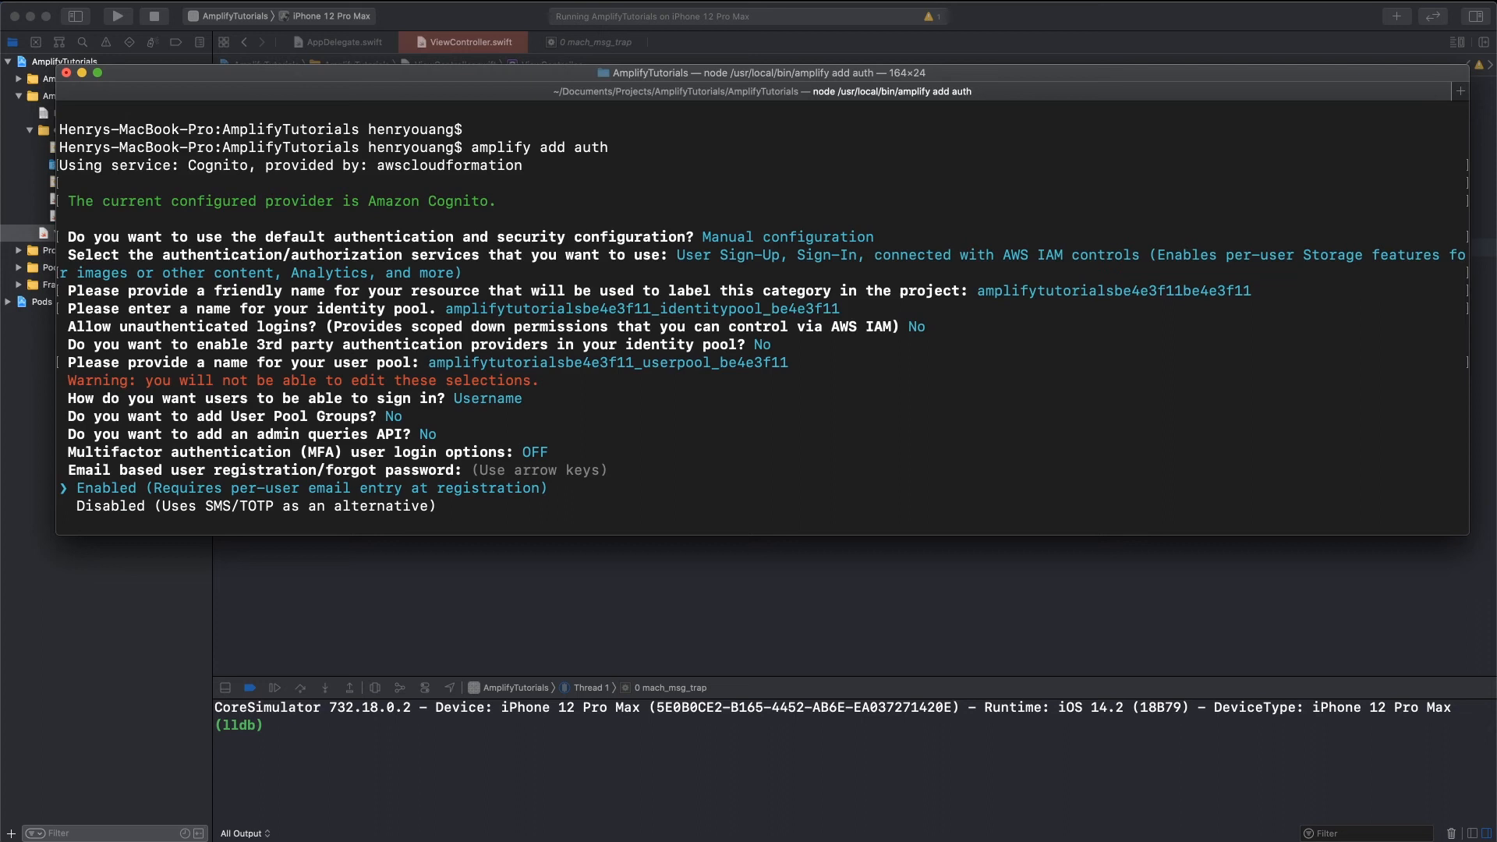
- Enable email registration, keep default verification subject and message, and decline a custom password policy
key("Return")
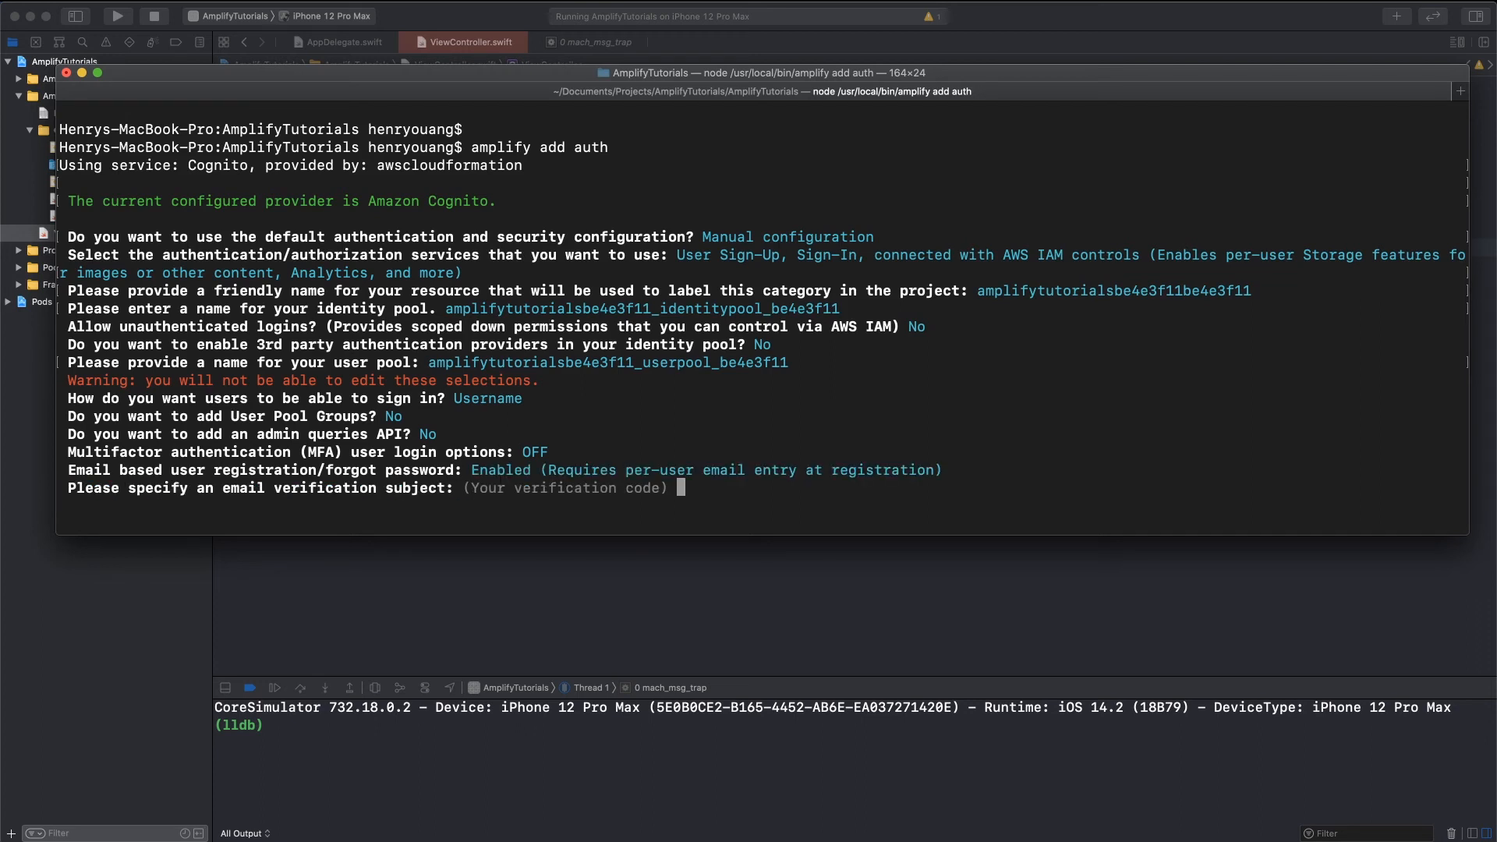
mouse_move(599, 500)
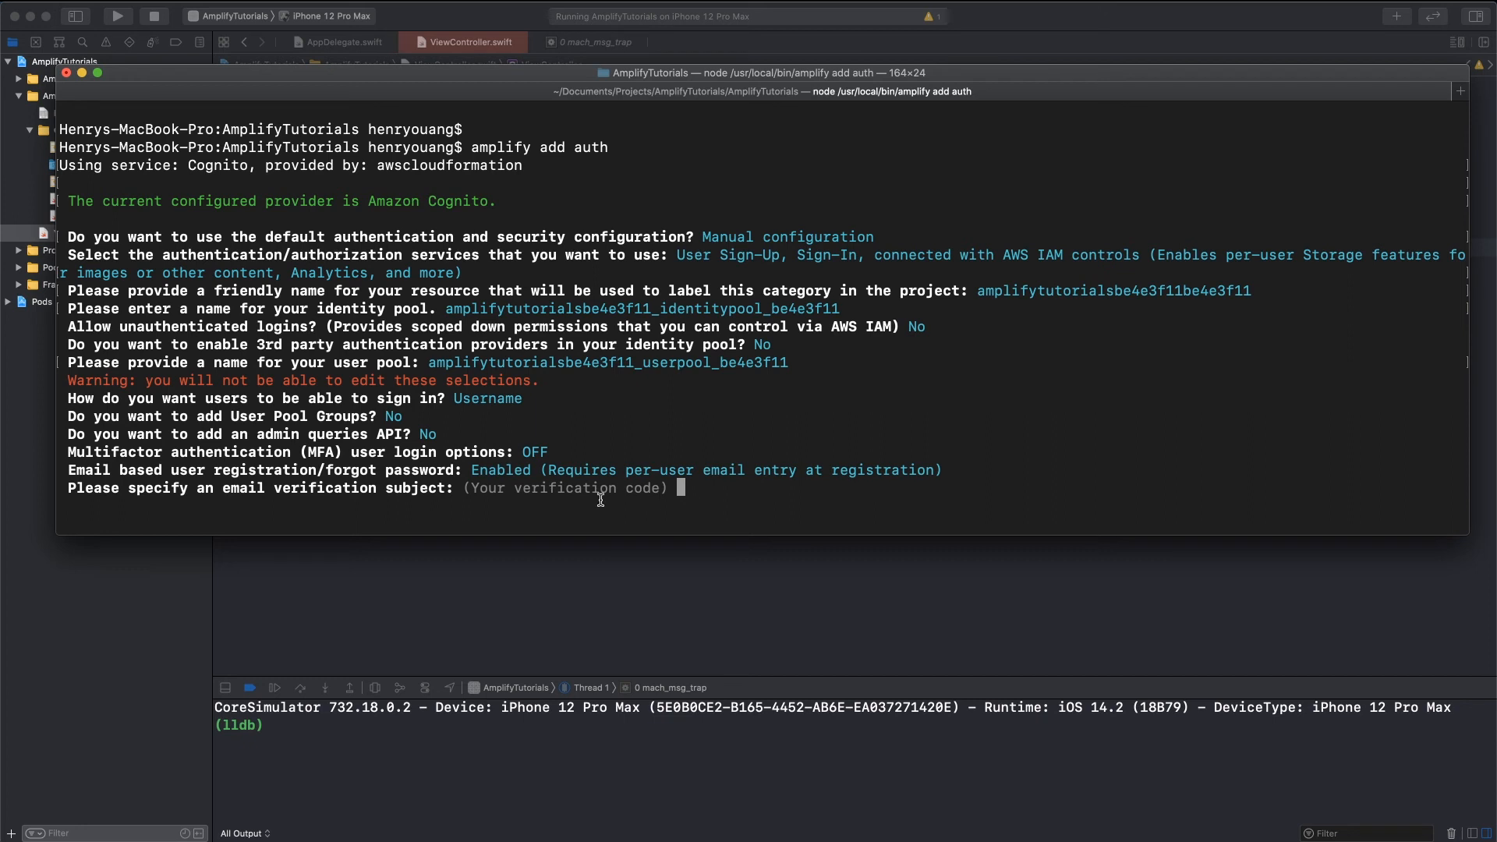
key("Return")
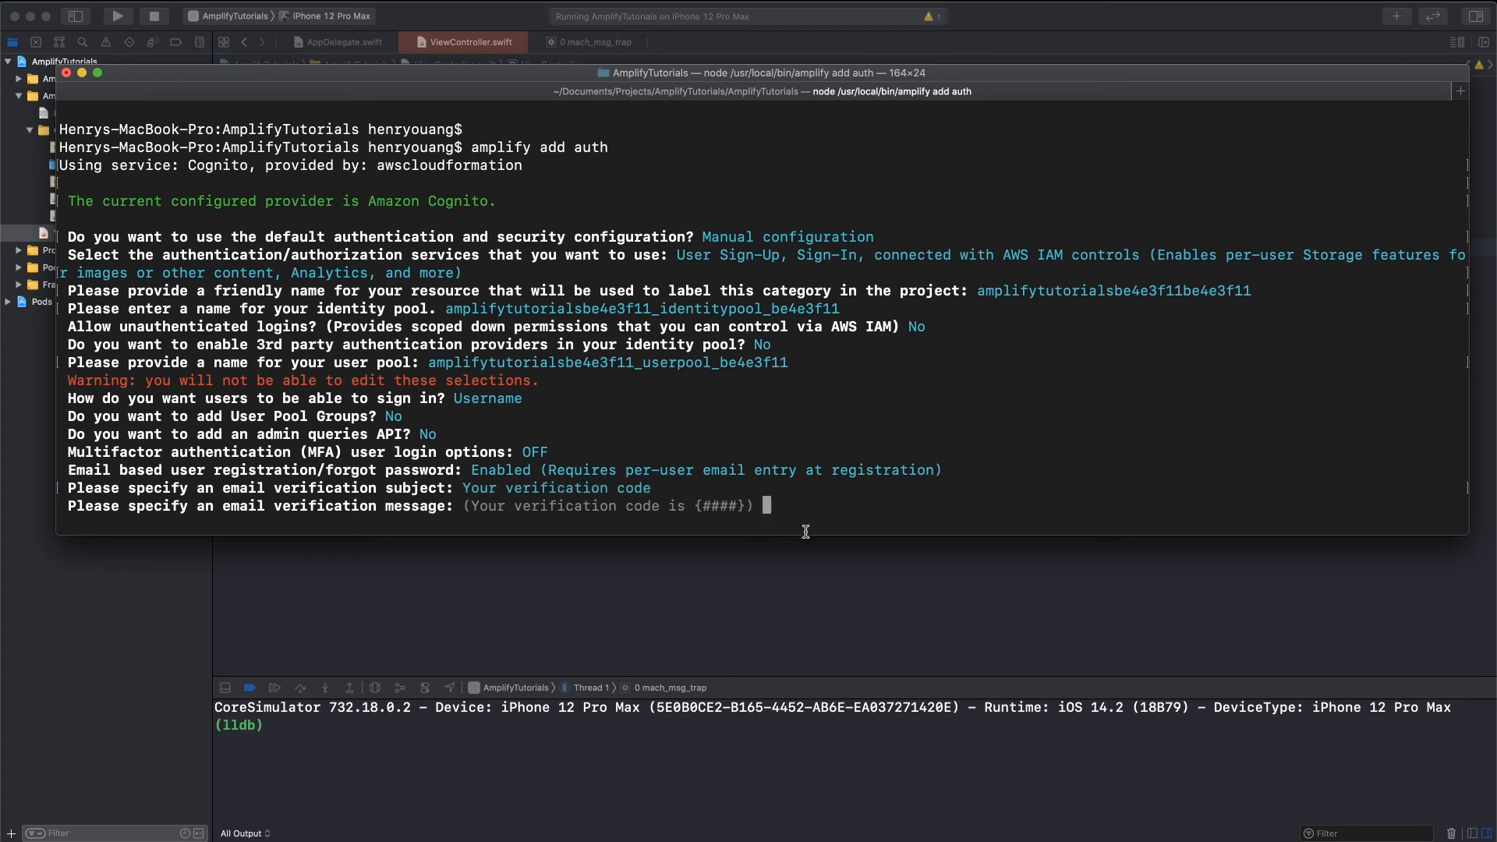
key("Return")
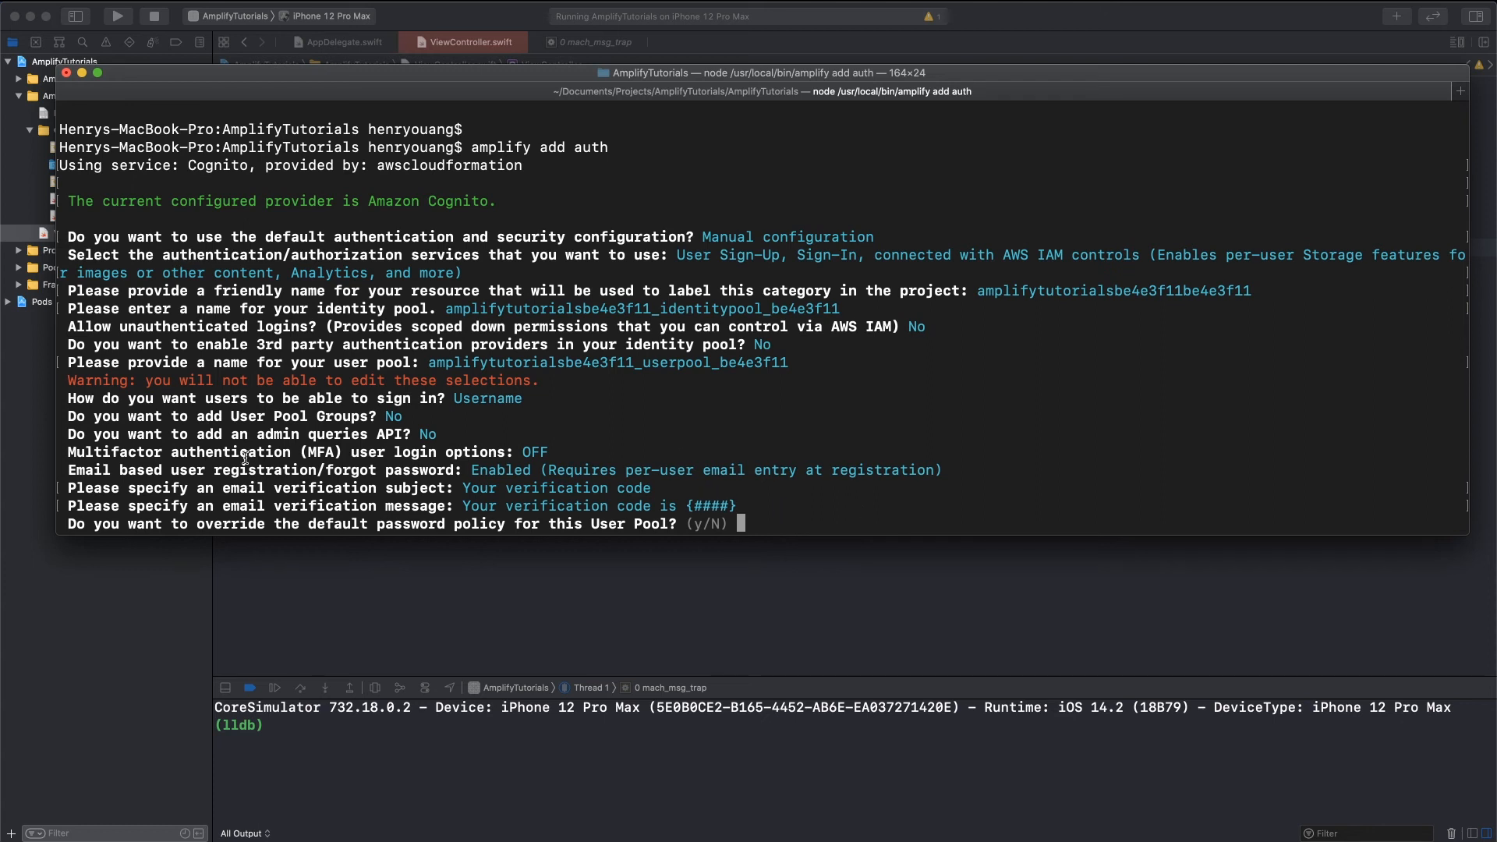
mouse_move(562, 547)
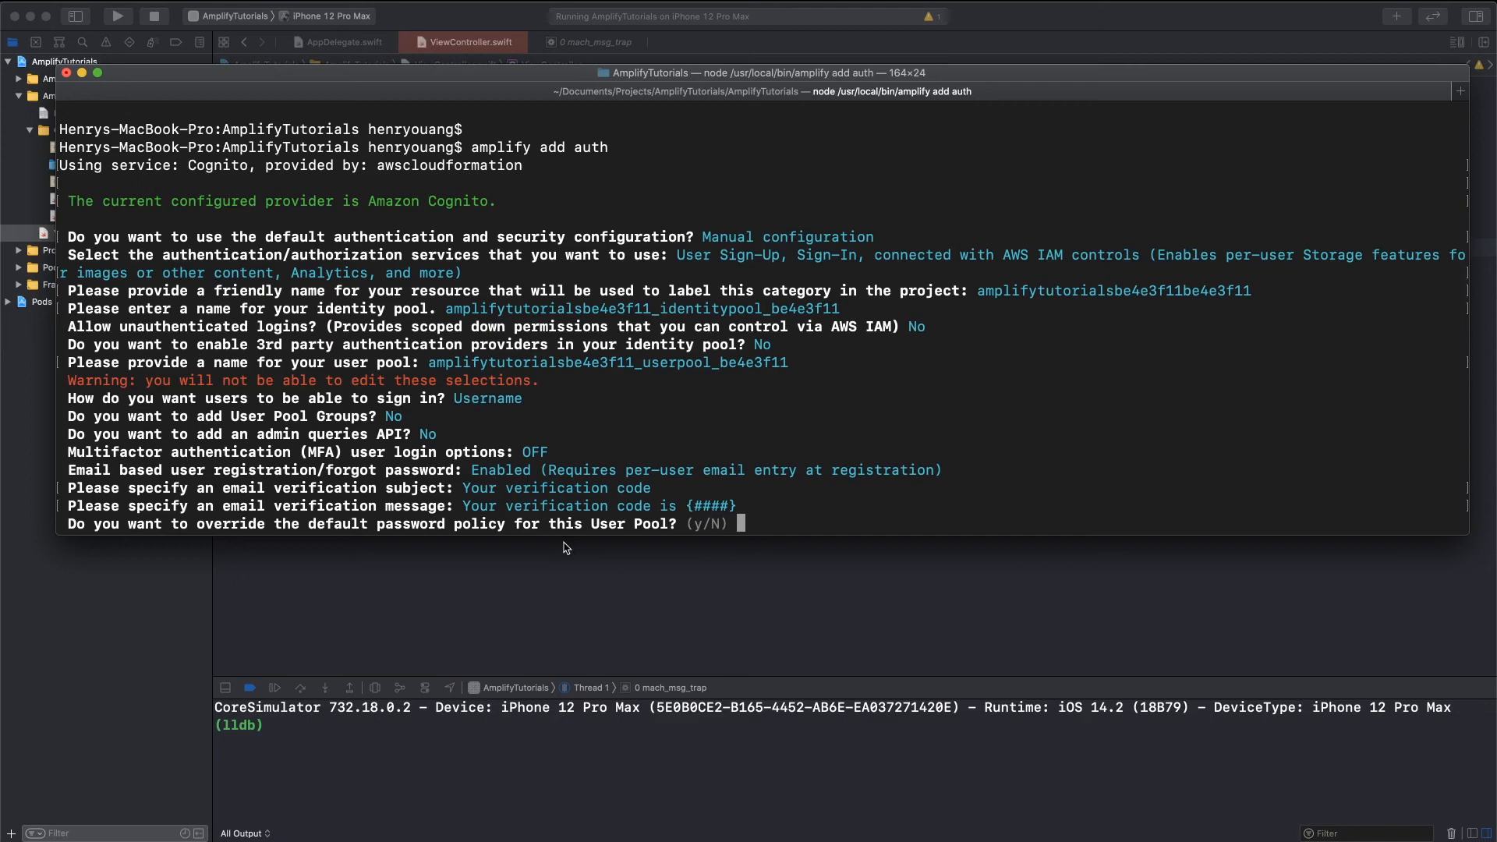
key("Return")
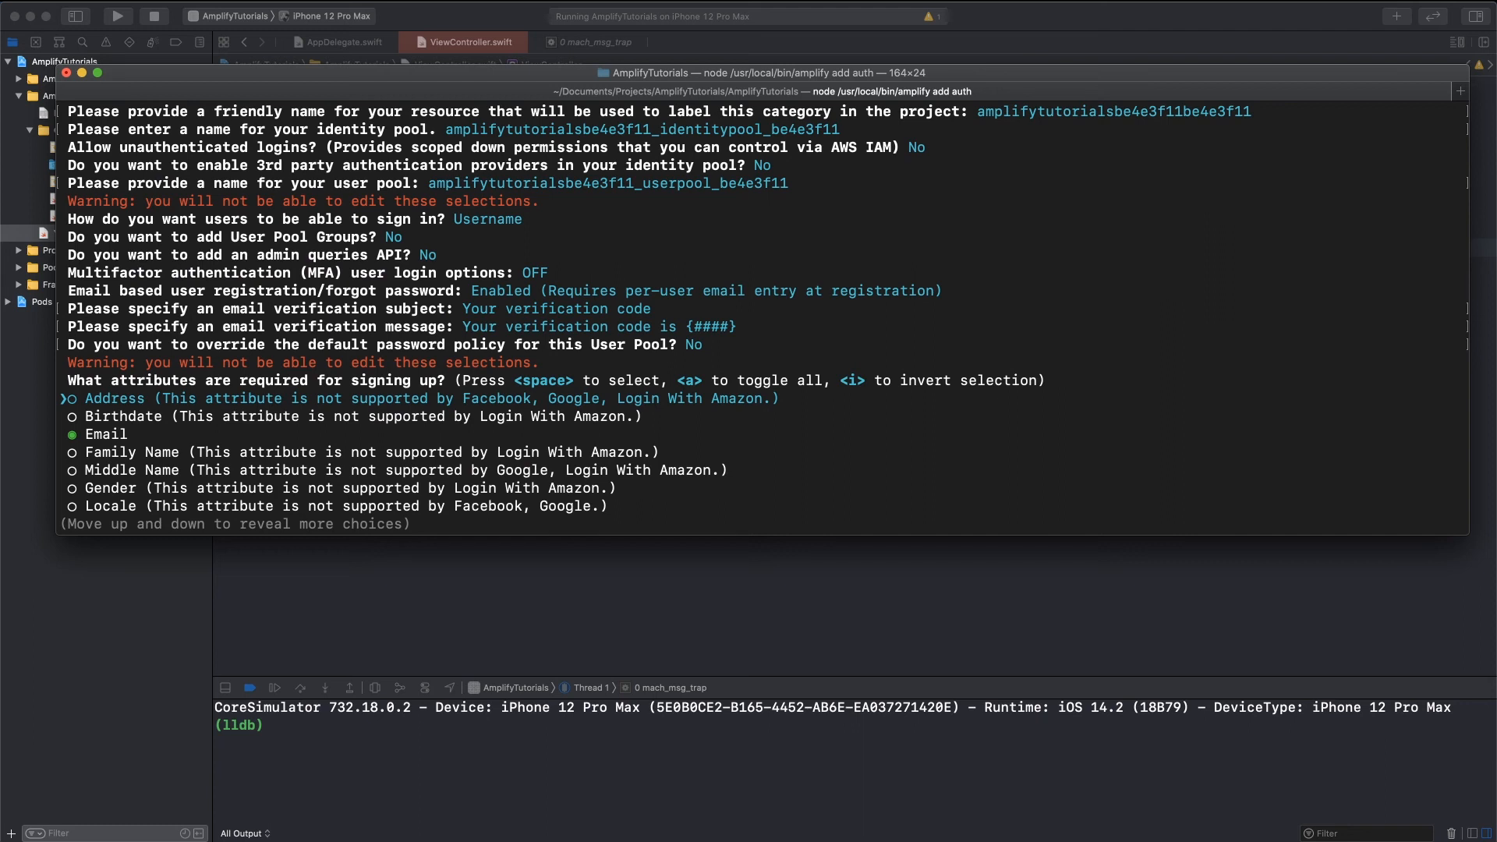
mouse_move(556, 574)
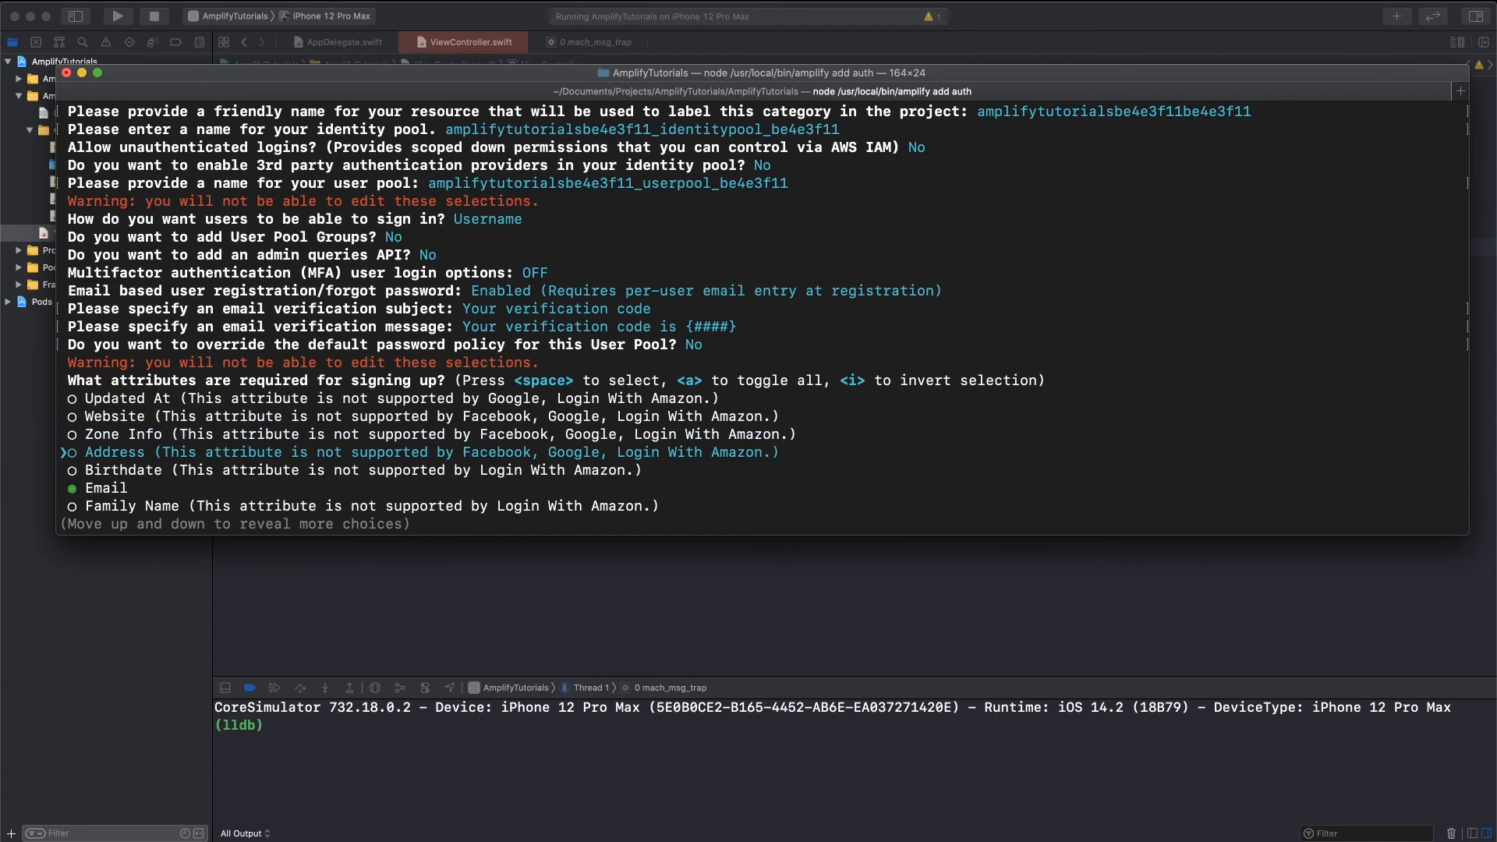
- Keep Email required with a 30-day refresh token, enable no extra capabilities, and decline Lambda triggers
scroll("down", 3)
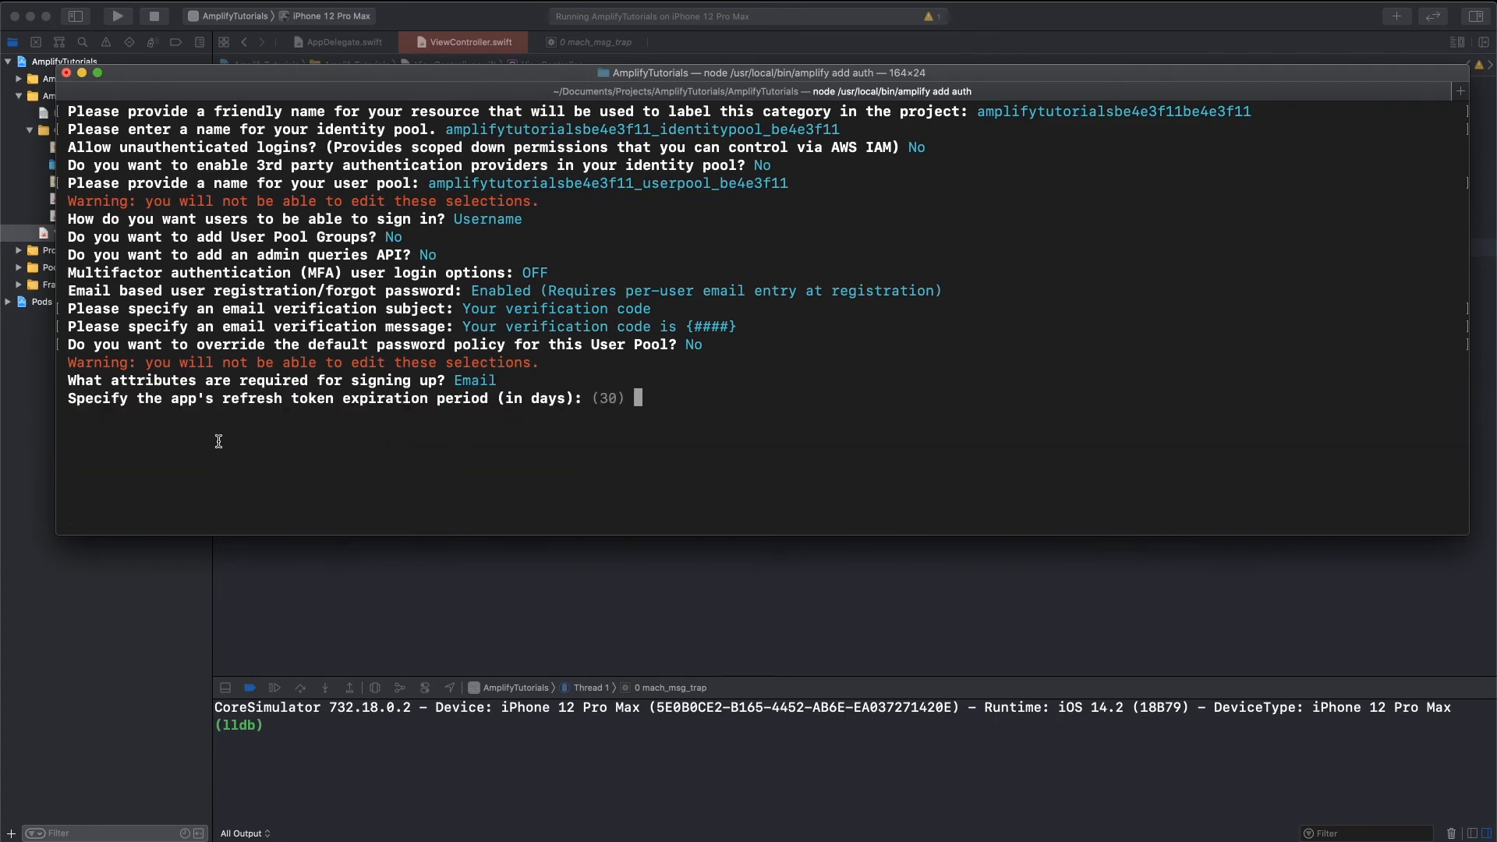
mouse_move(557, 418)
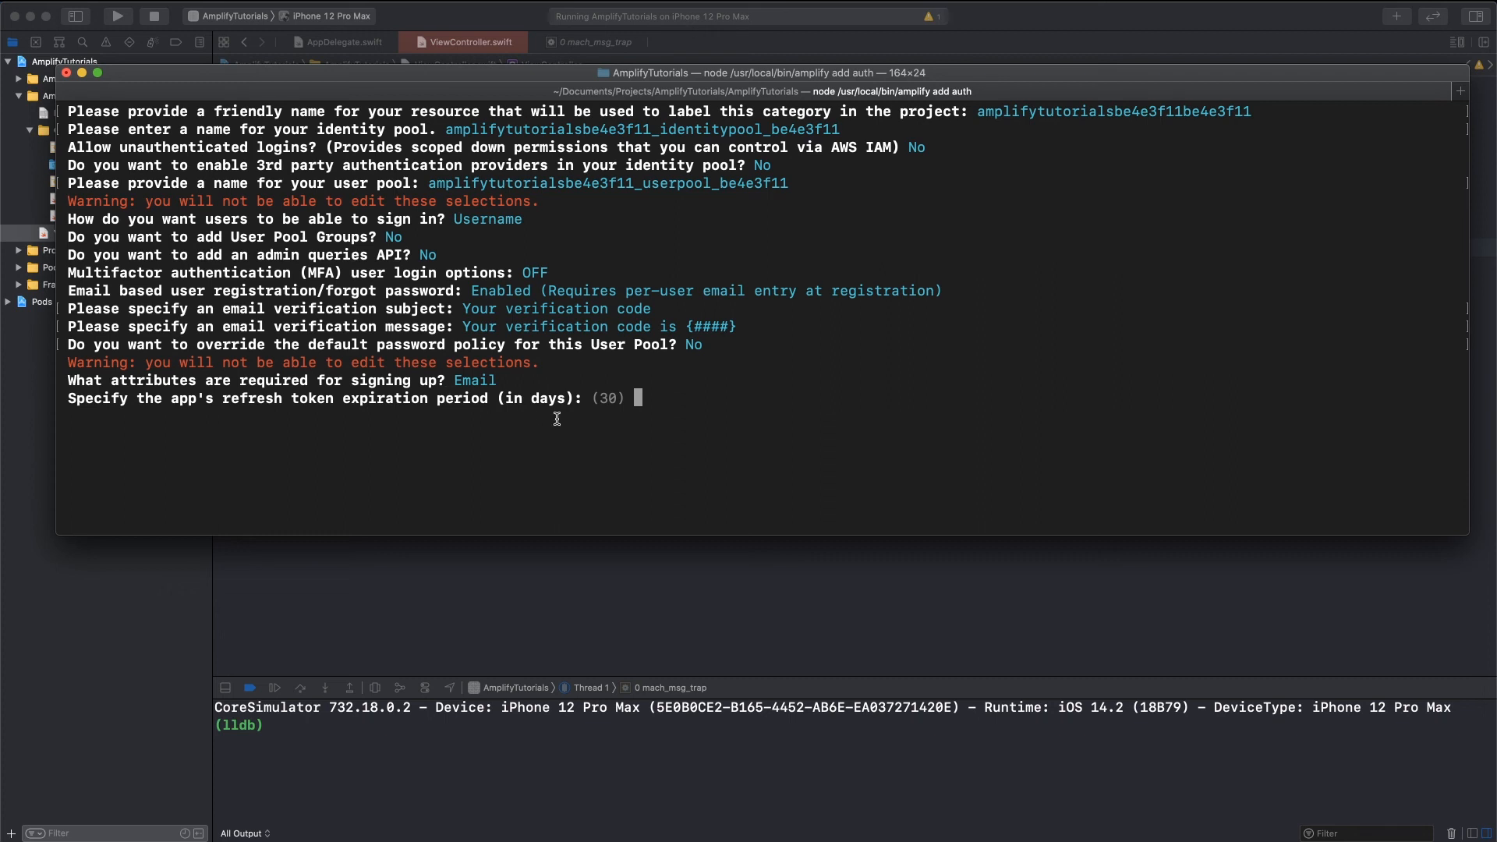
key("Return")
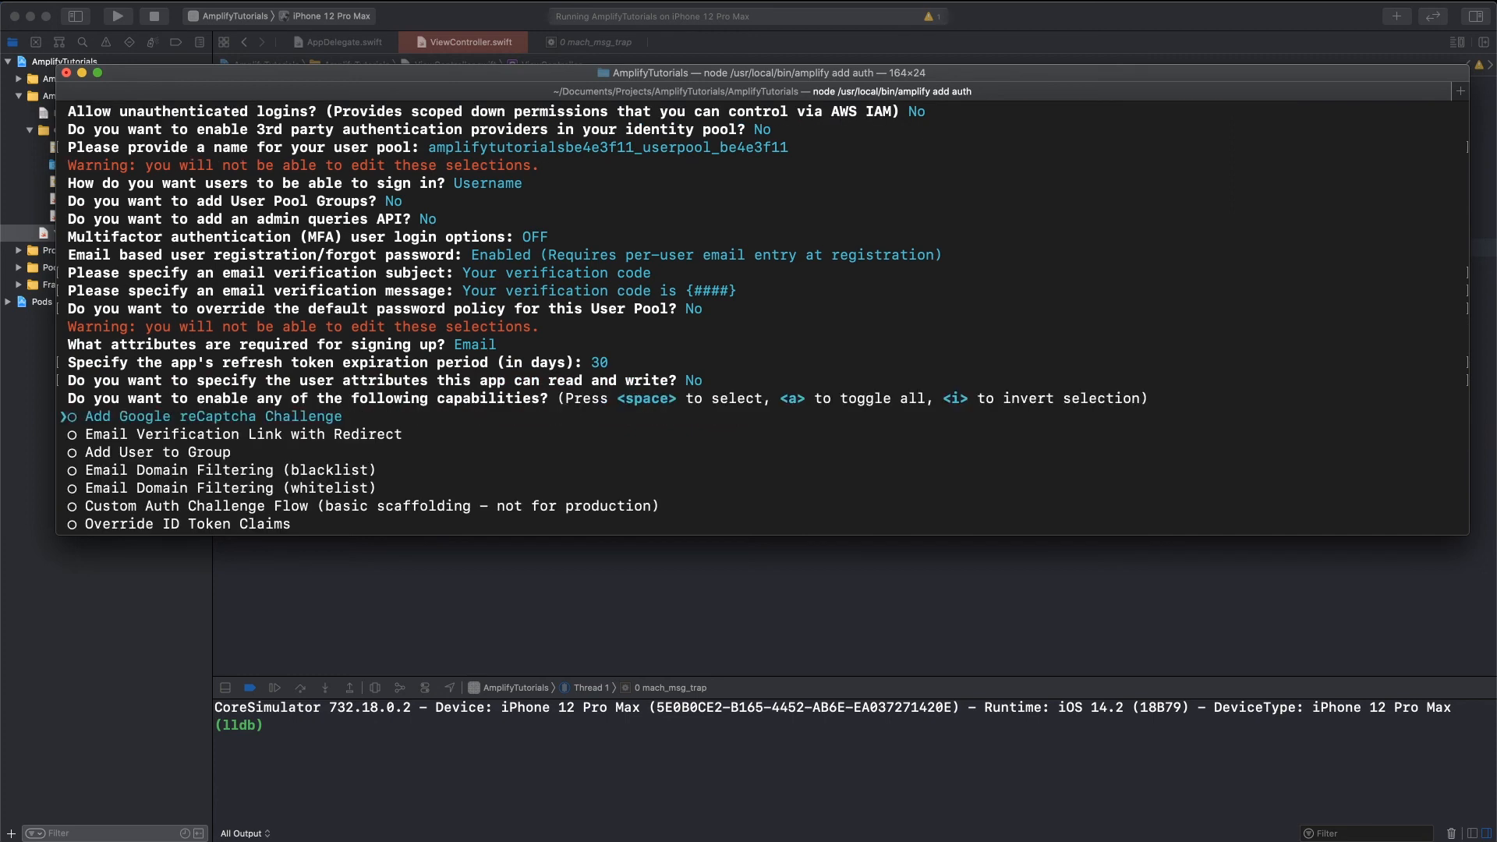
mouse_move(372, 433)
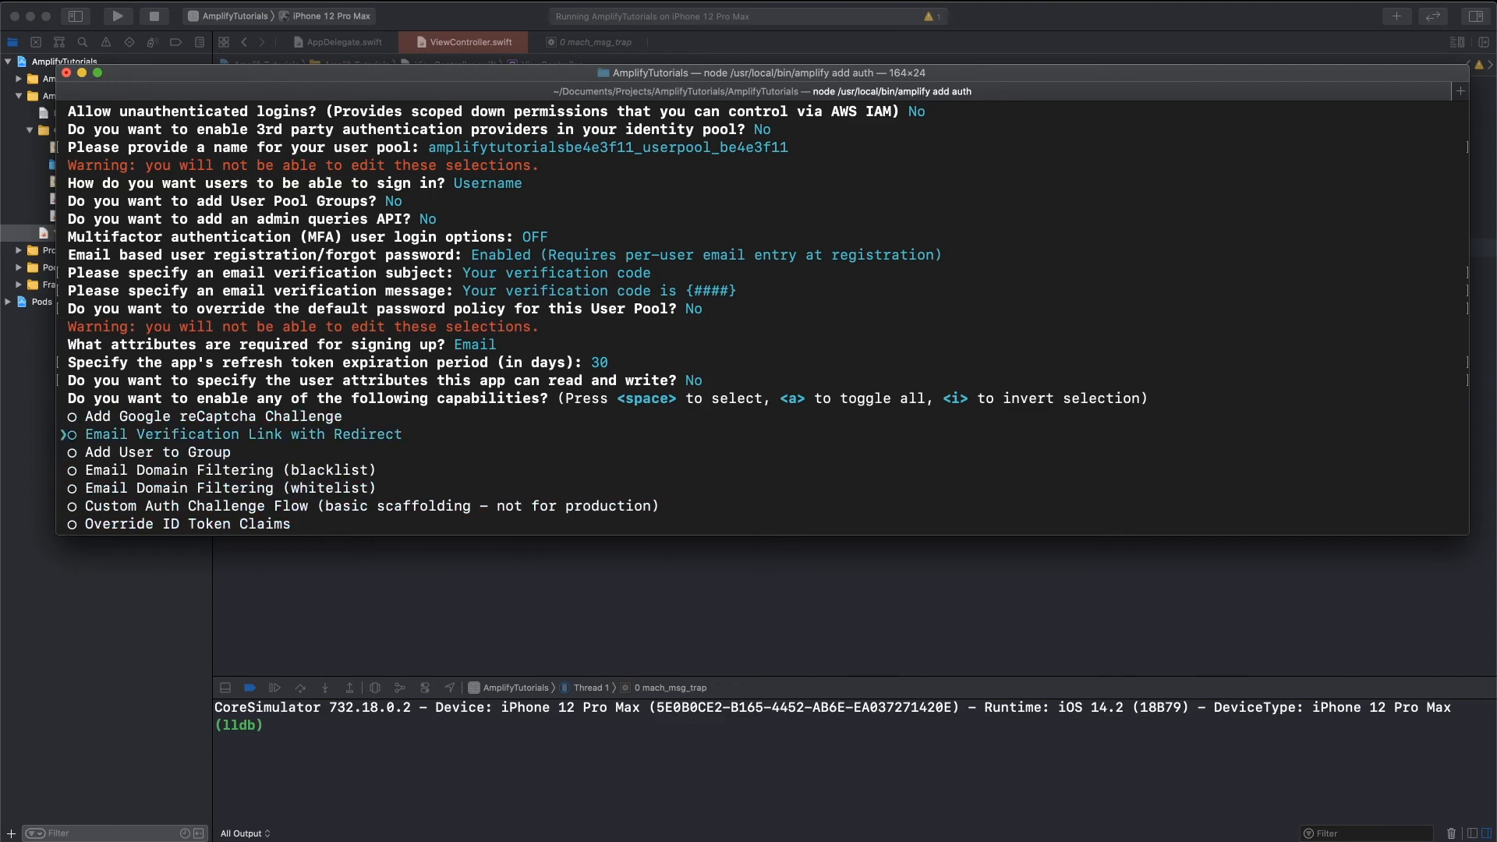
key("Down")
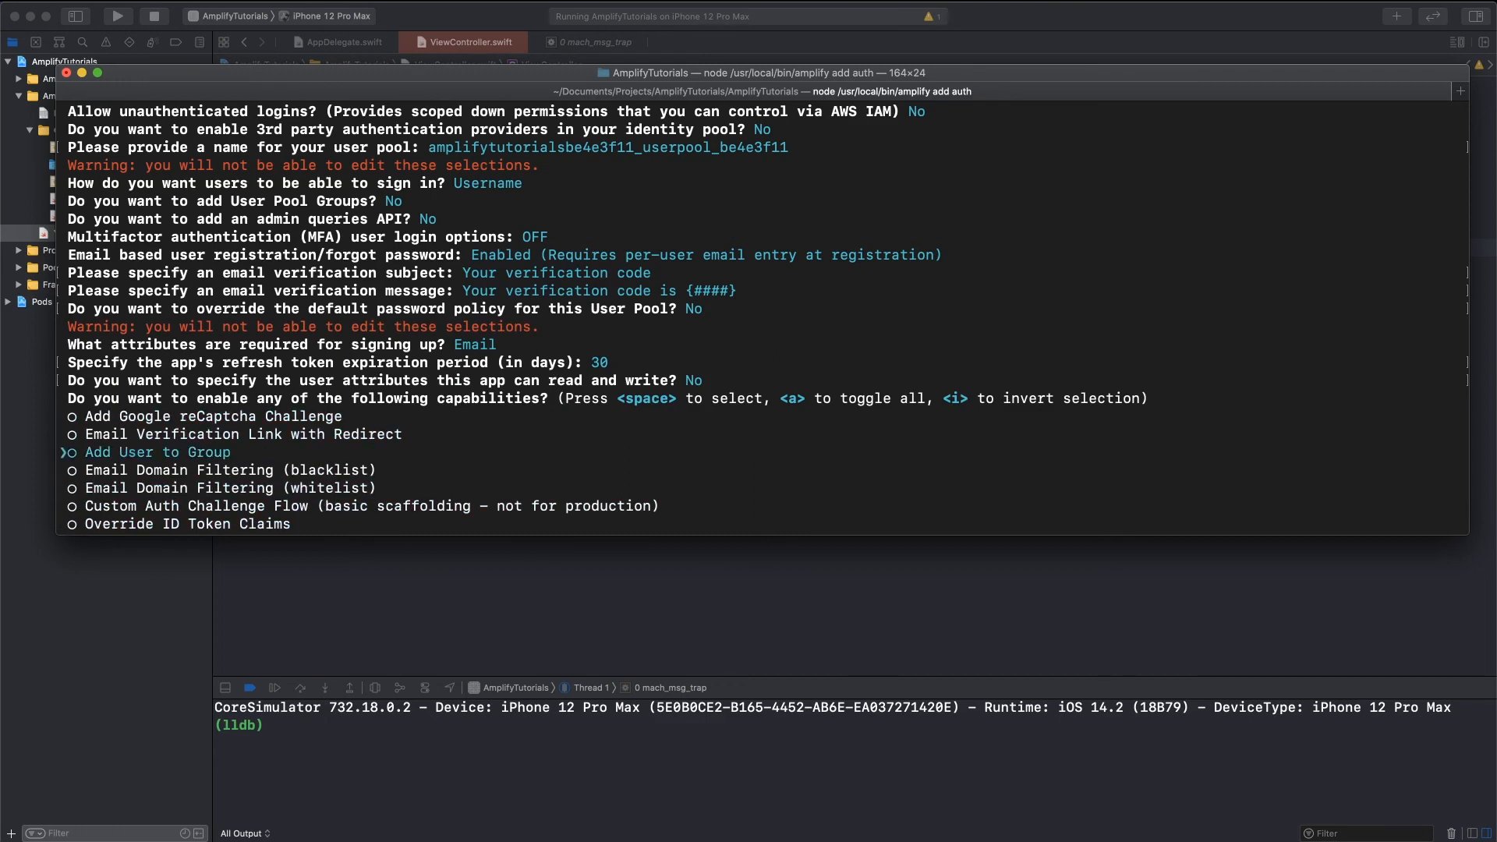
key("up")
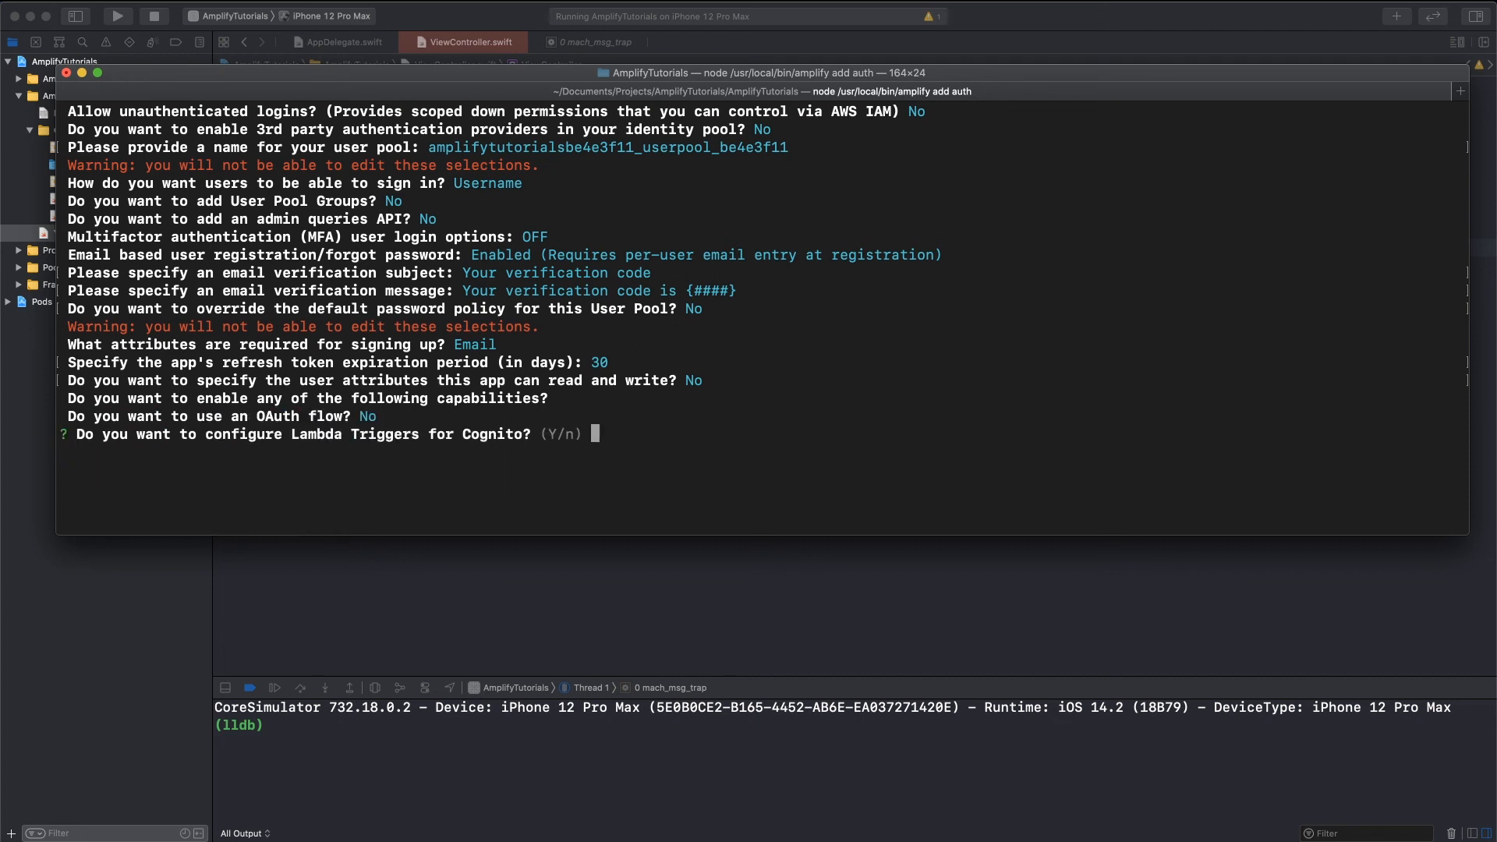
key("Return")
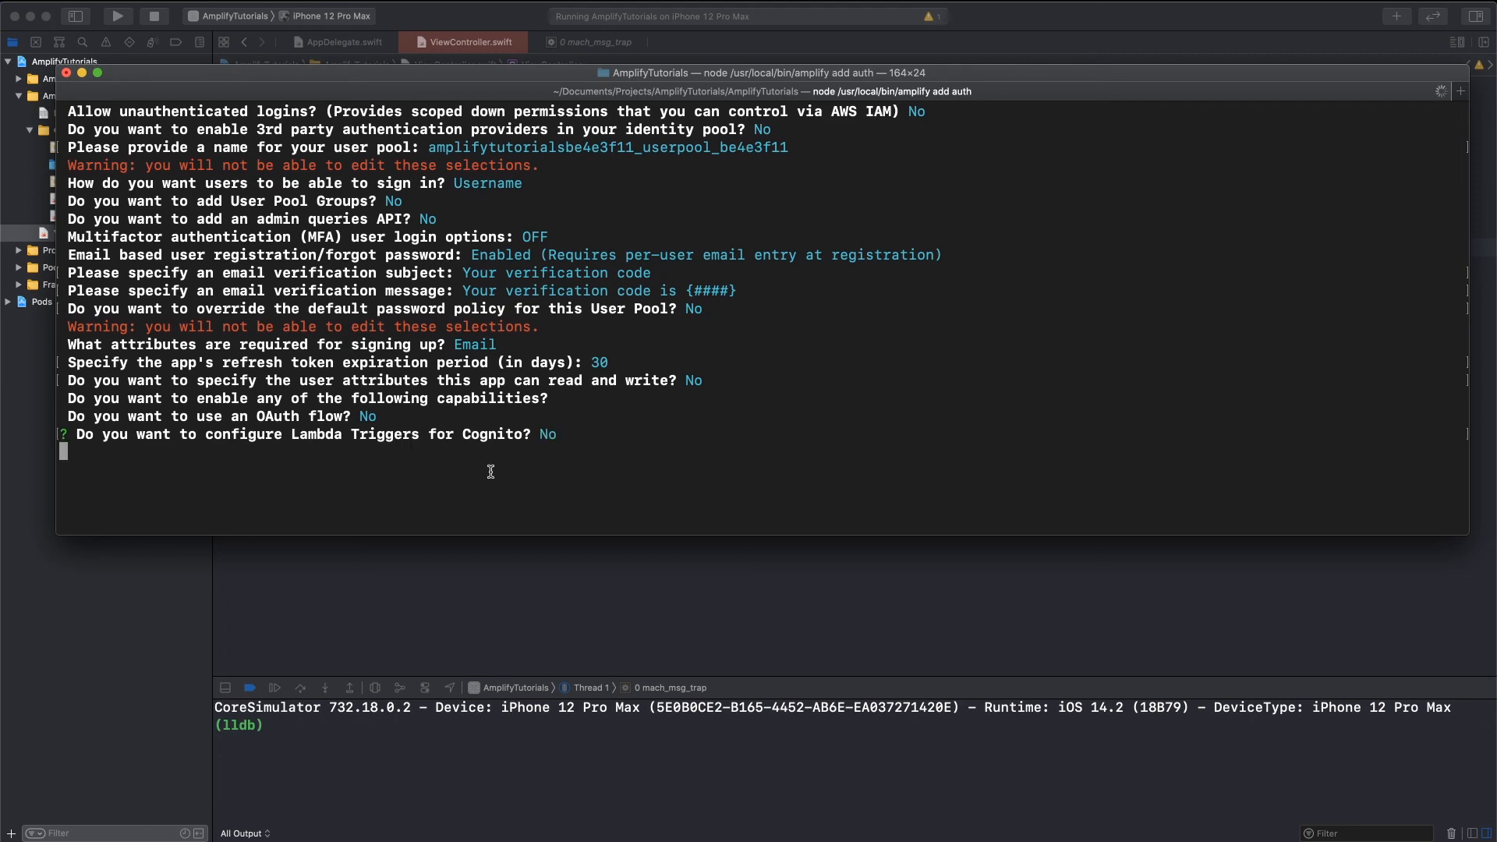
mouse_move(470, 543)
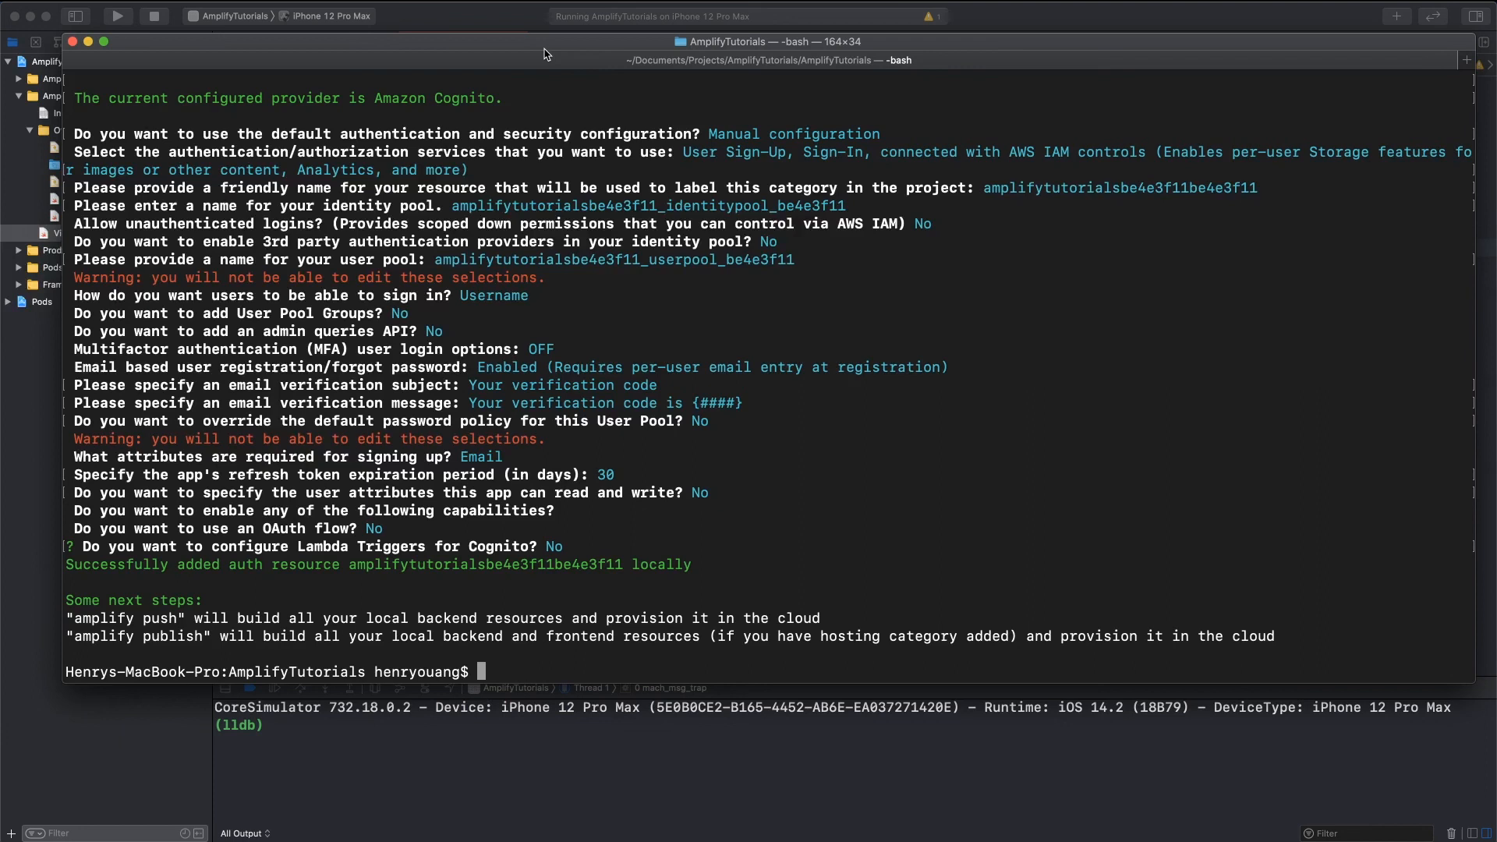
mouse_move(614, 577)
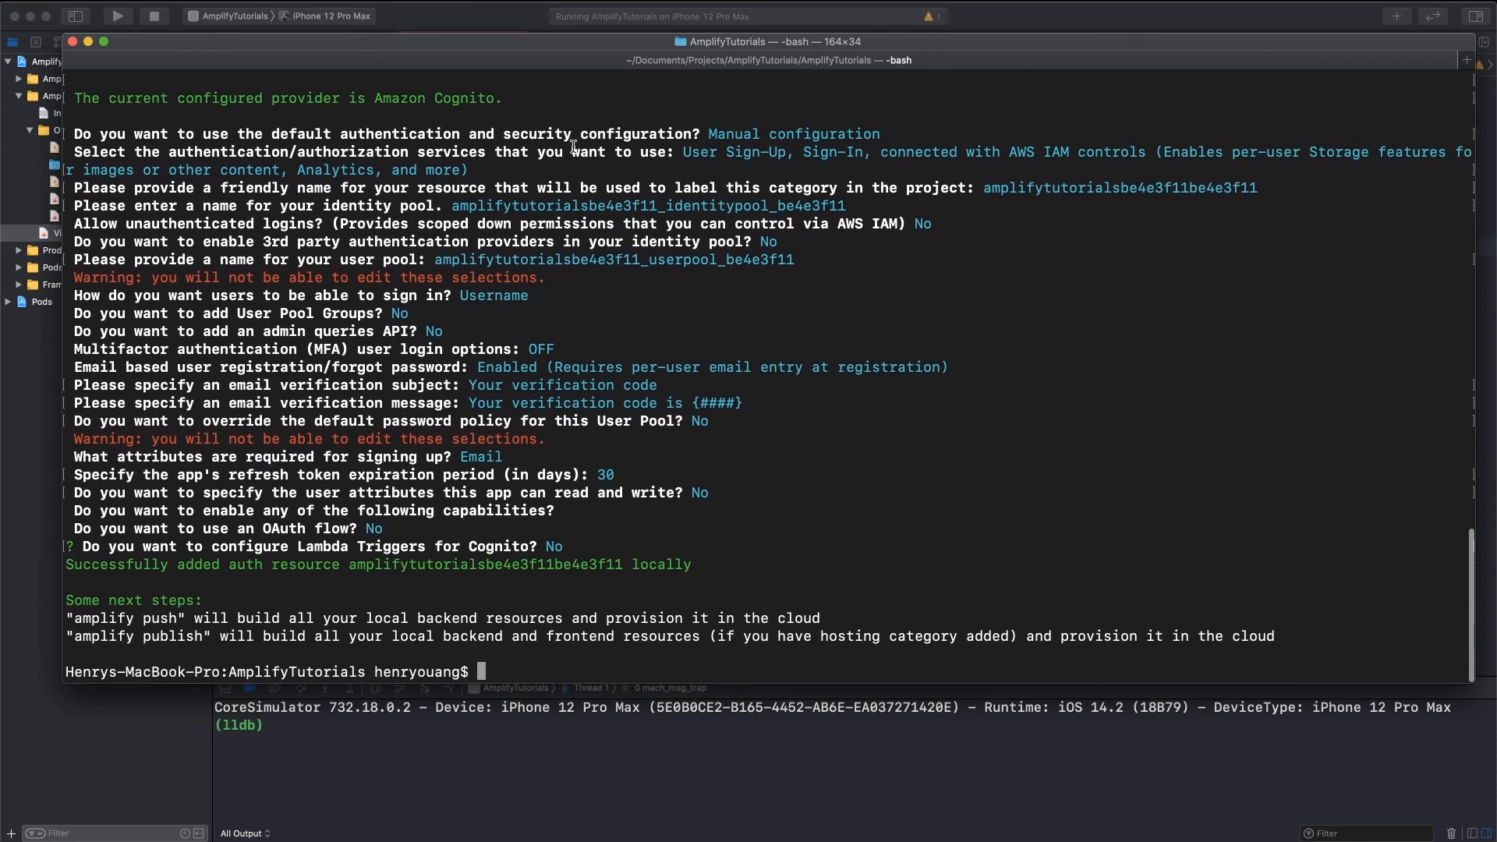
mouse_move(575, 89)
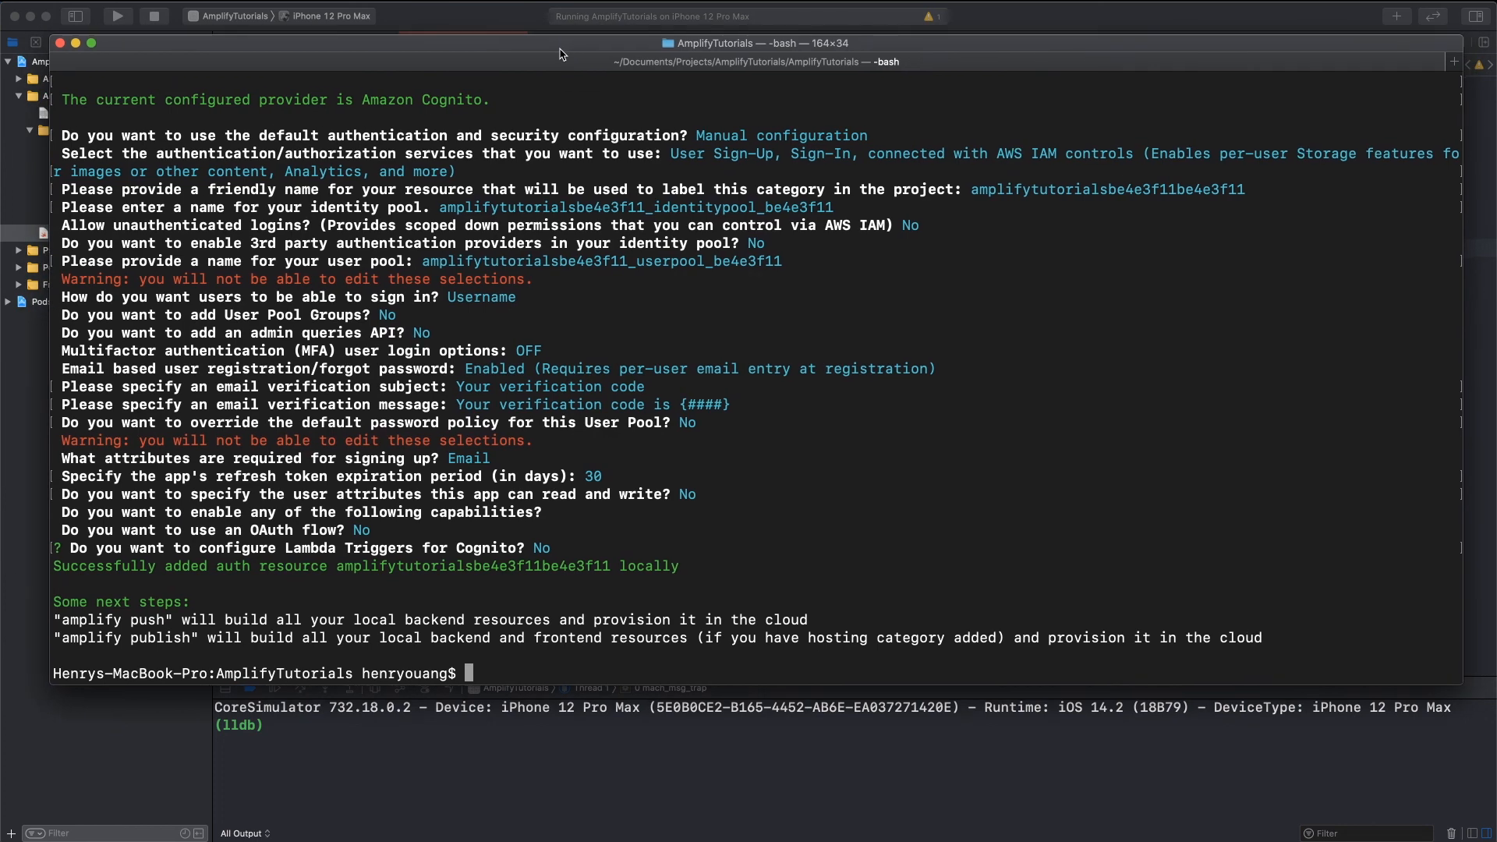
mouse_move(461, 365)
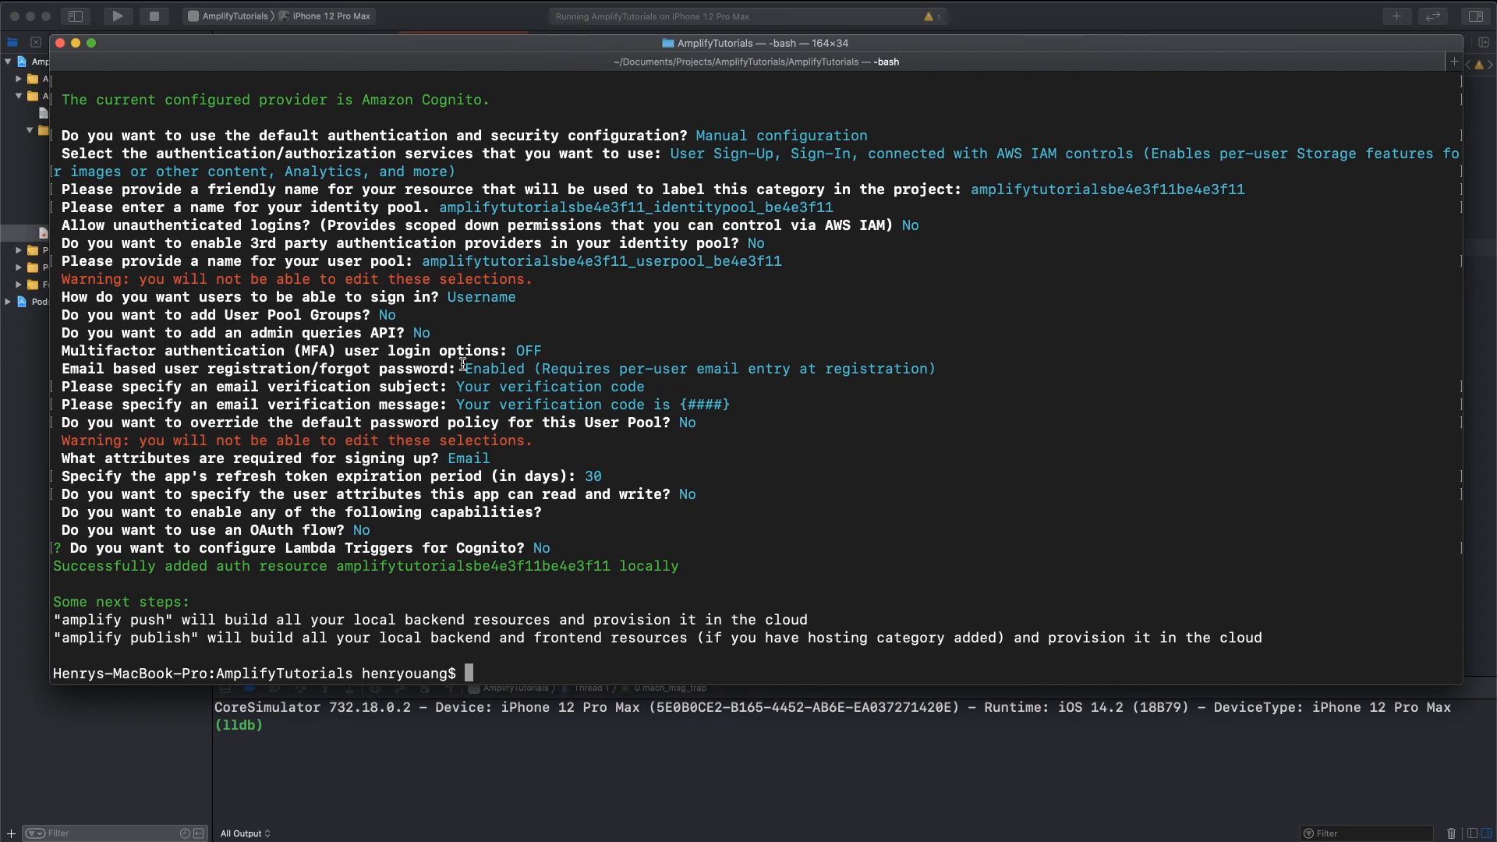
mouse_move(526, 579)
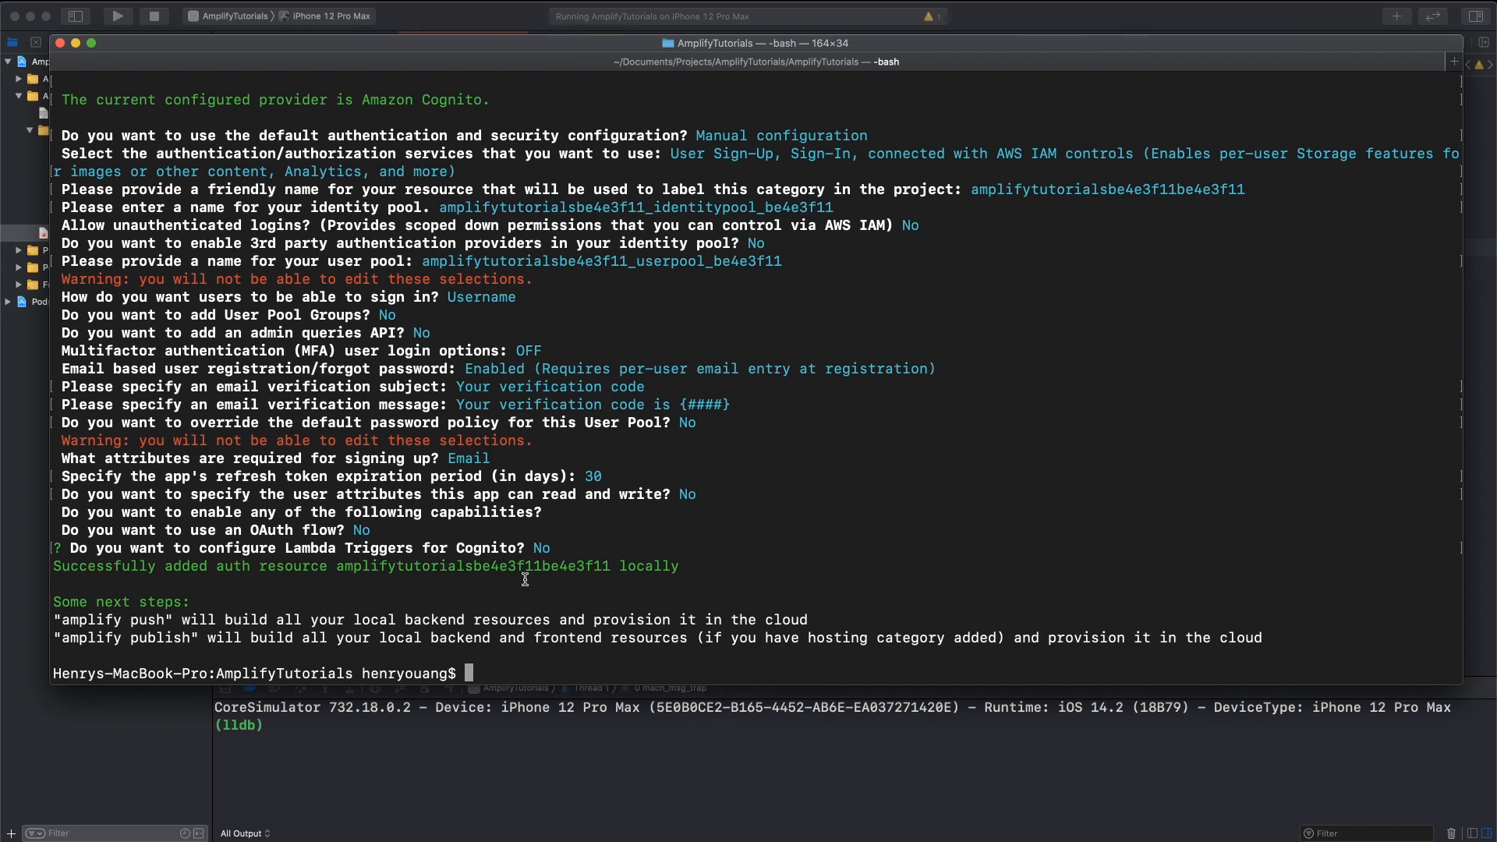
mouse_move(503, 640)
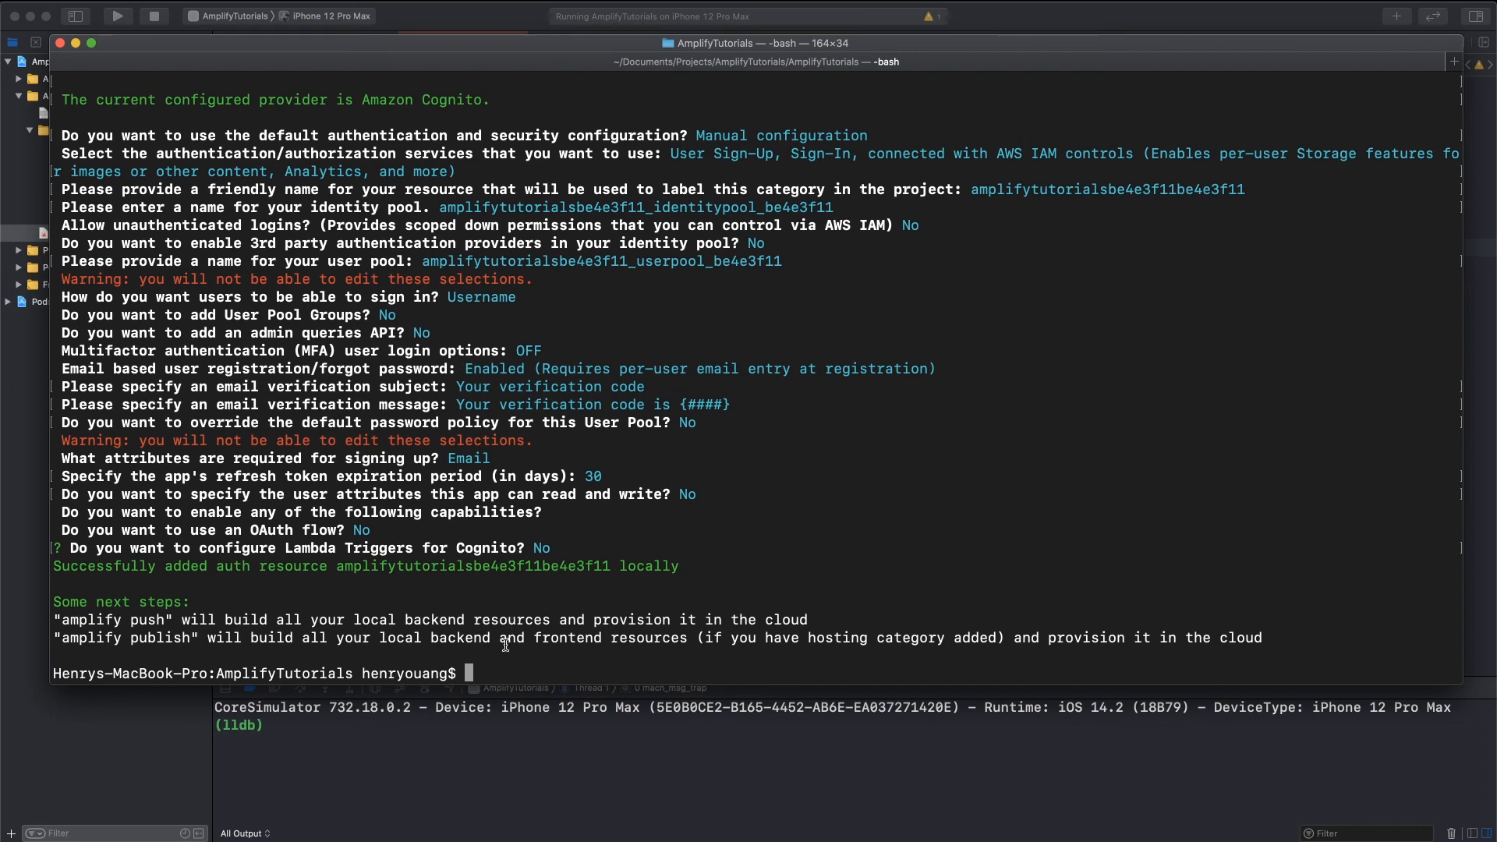
- Run 'amplify push' to provision the local auth resource in the cloud
type("a")
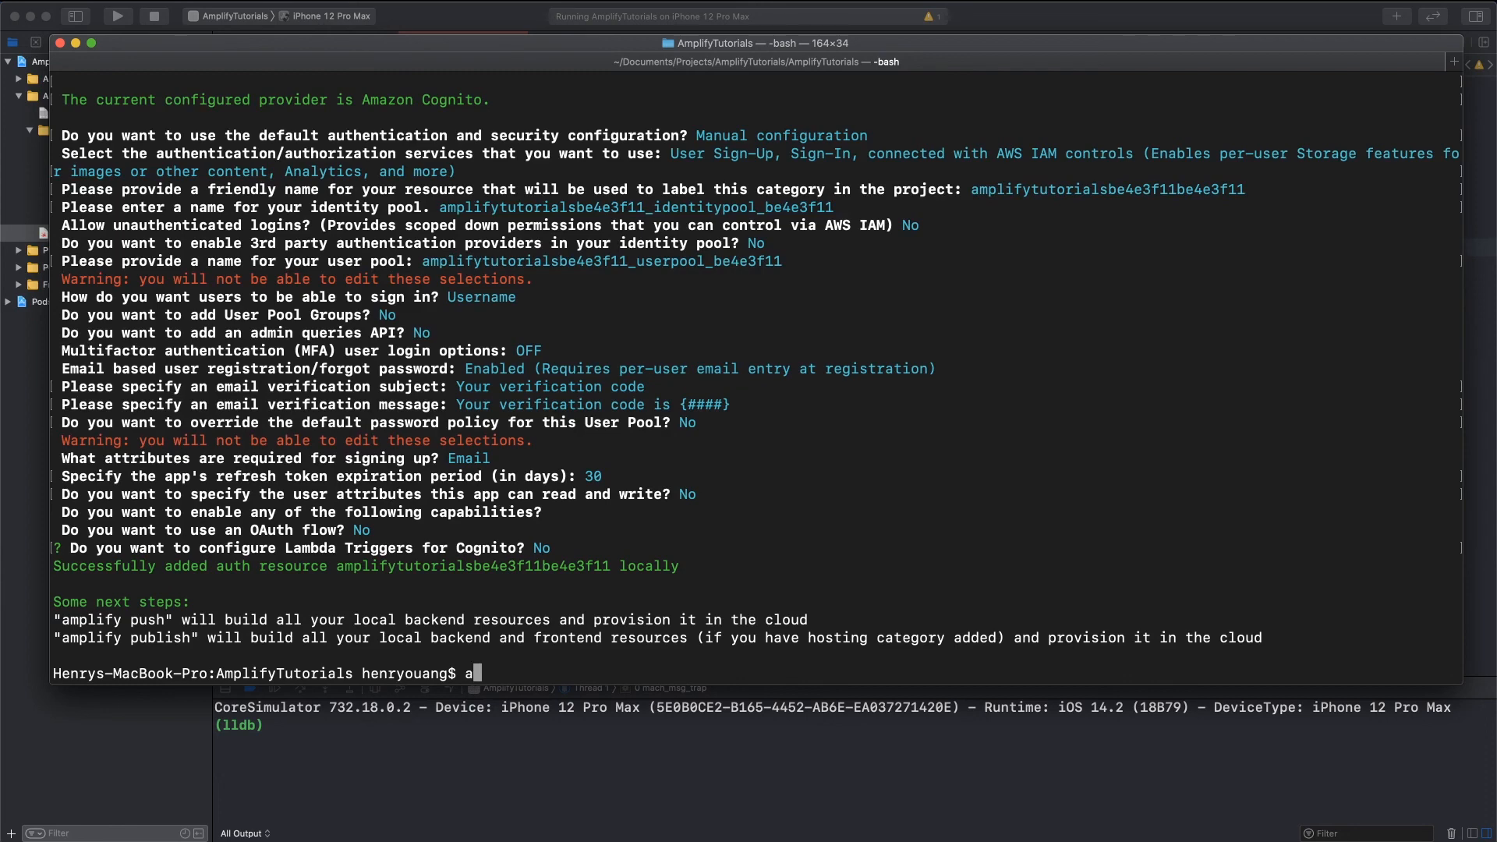
type("mplify push")
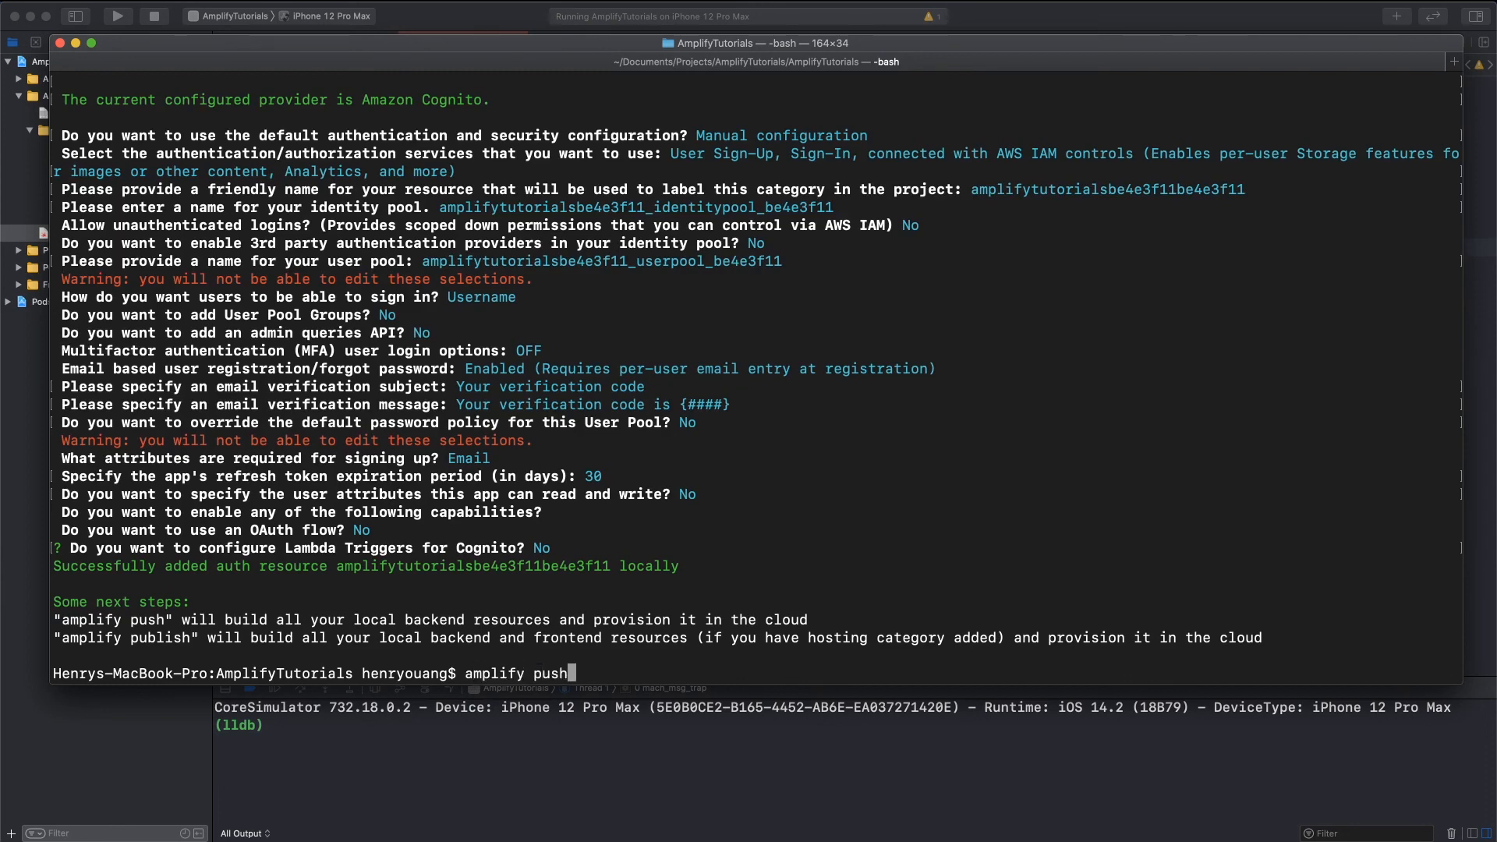
key("return")
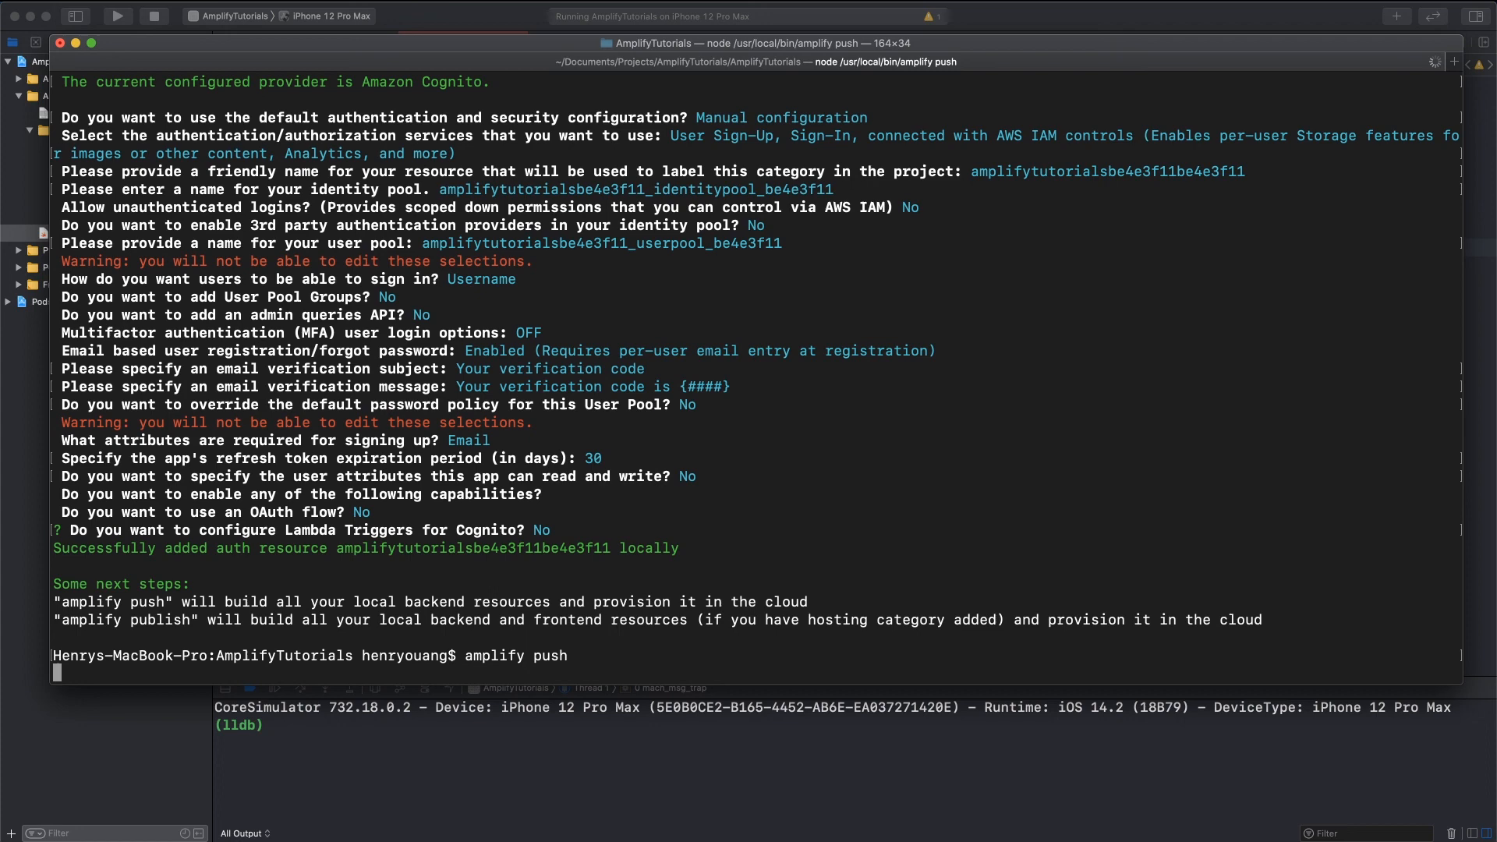